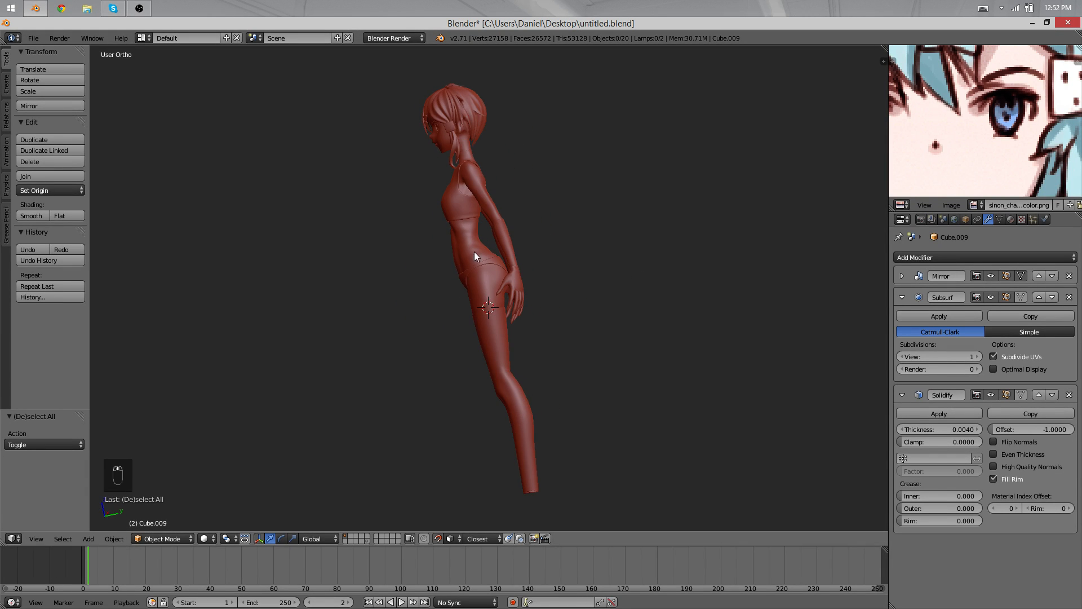
# Select the Circle leg object and enter Edit Mode on its mesh.
pyautogui.moveTo(476, 255); pyautogui.dragTo(525, 245)
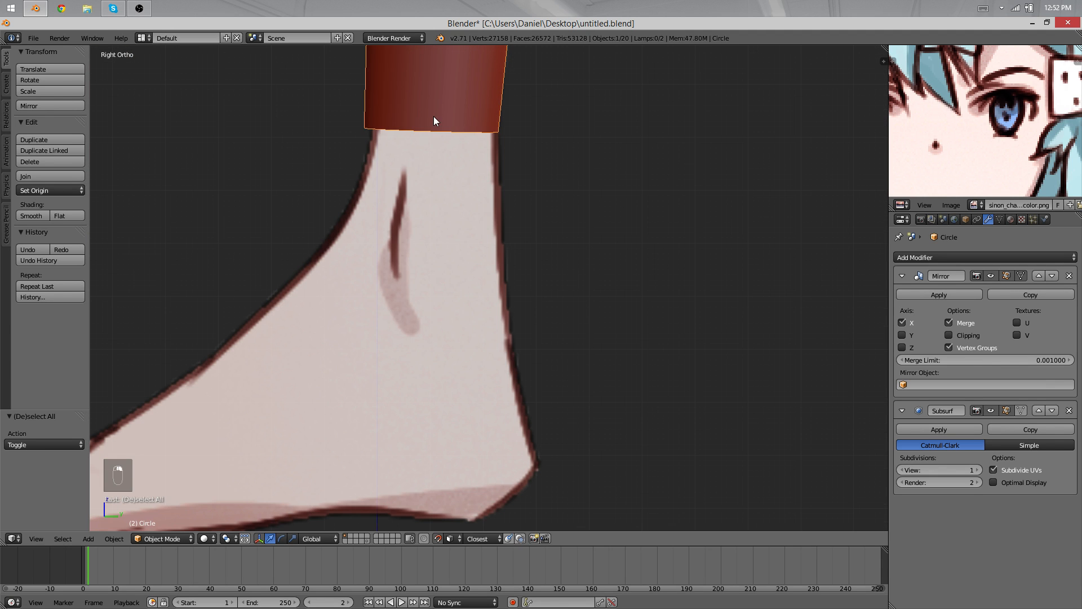
pyautogui.press('Tab')
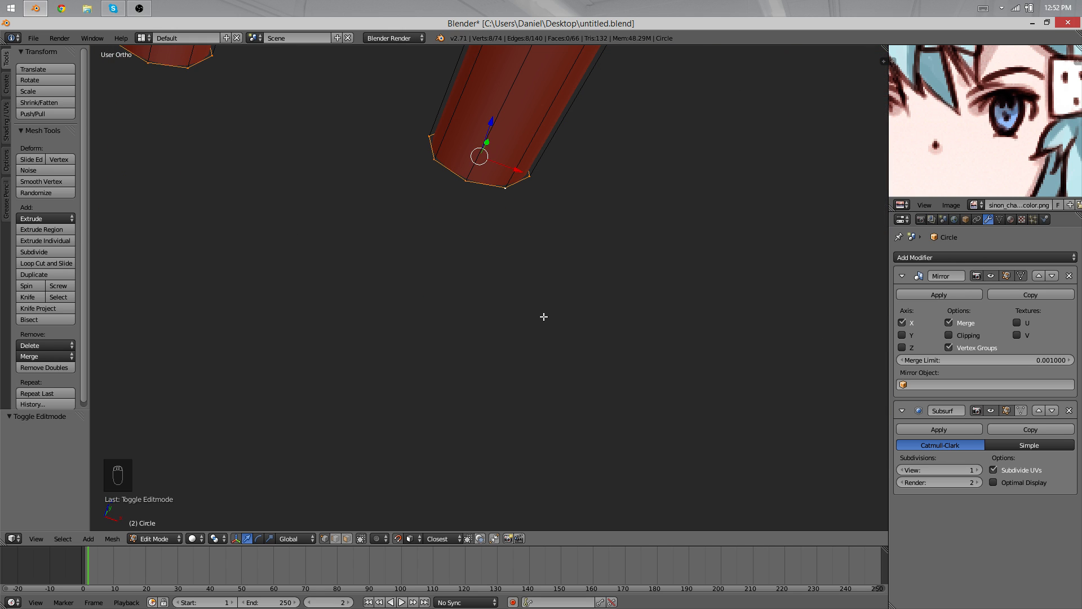
# Duplicate the leg's bottom ring and extrude it down into a new ankle band.
pyautogui.press('Shift+D')
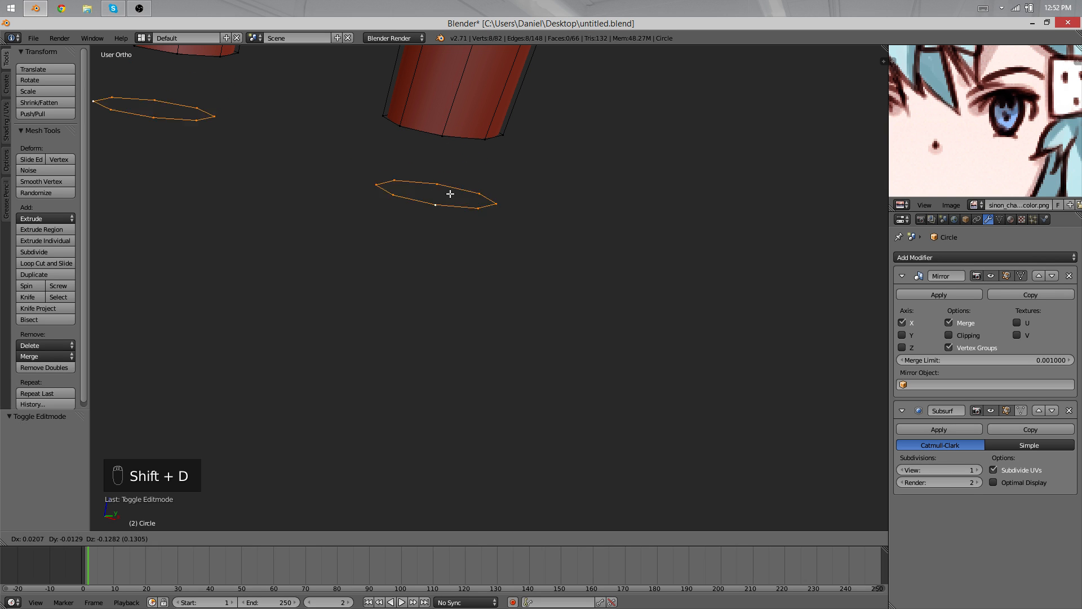
pyautogui.press('Tab')
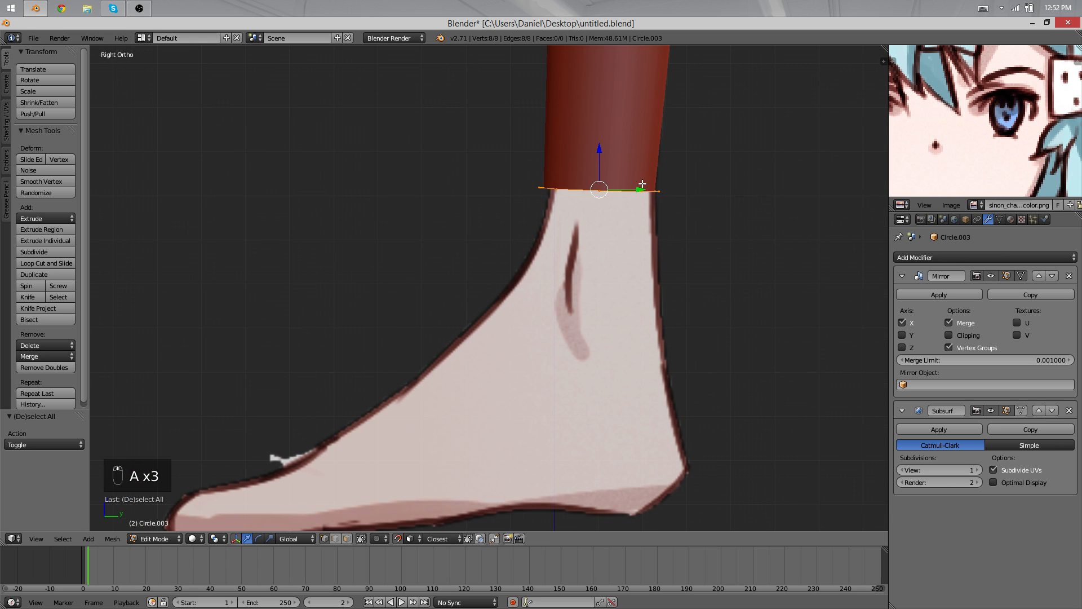
pyautogui.press('h')
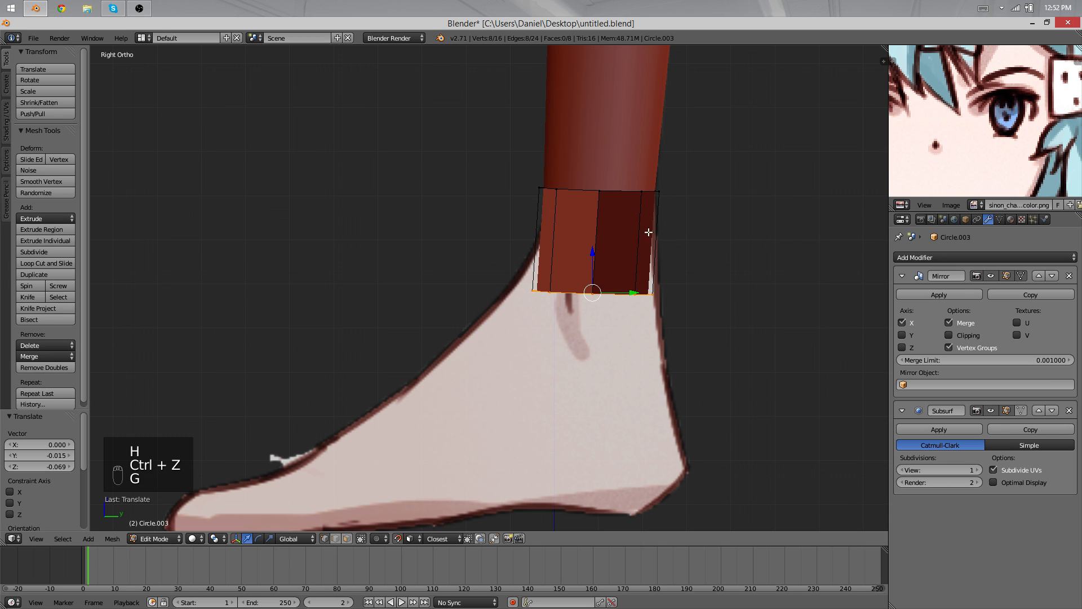
pyautogui.press('s')
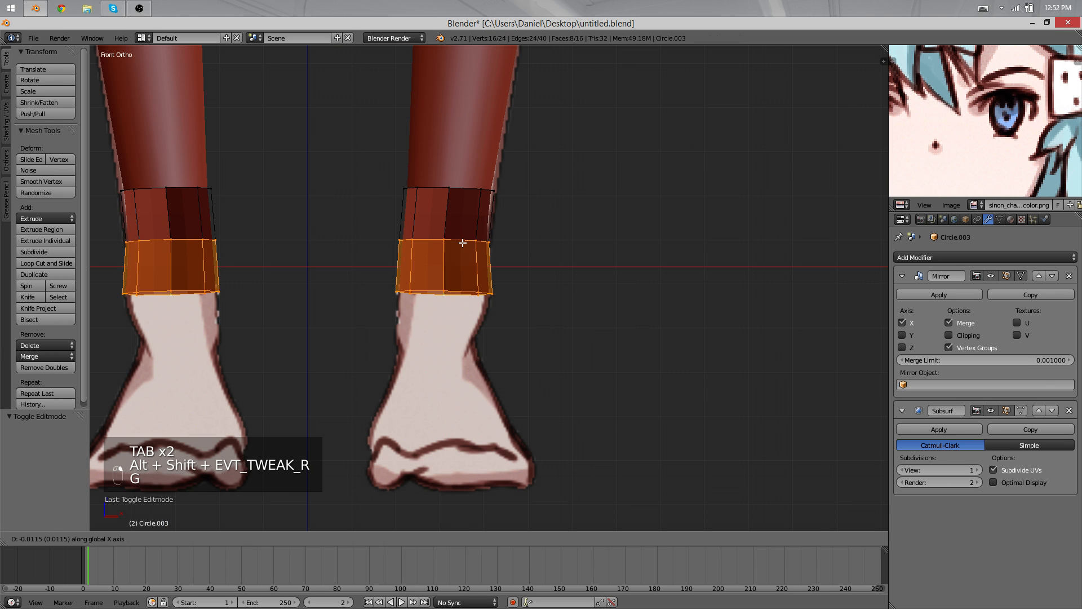
pyautogui.press('Tab')
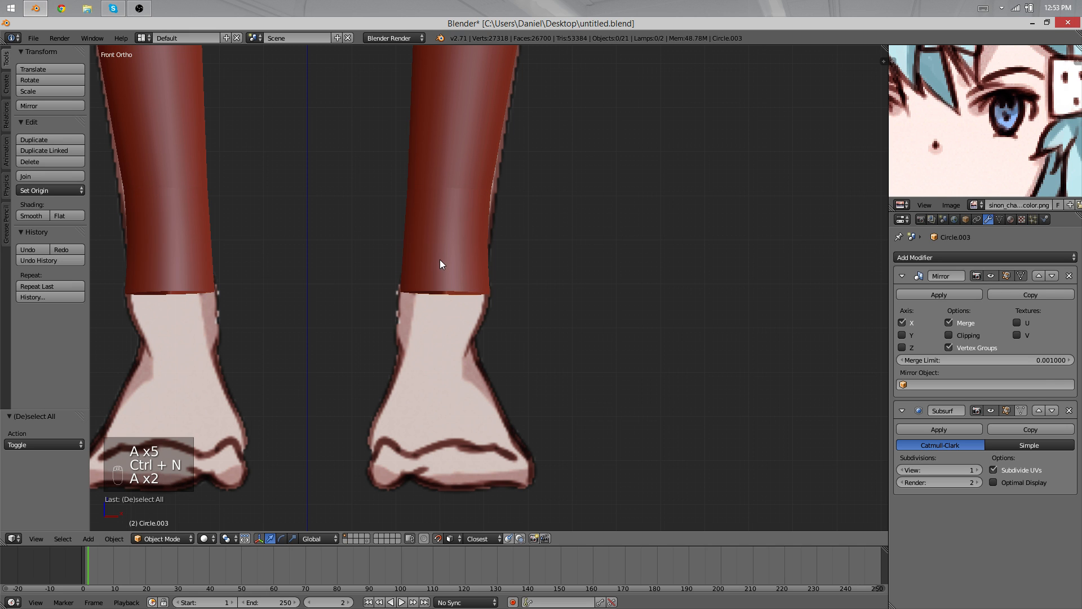
# Extrude foot edges forward, fill the side and bottom faces, and add an edge loop.
pyautogui.press('Tab')
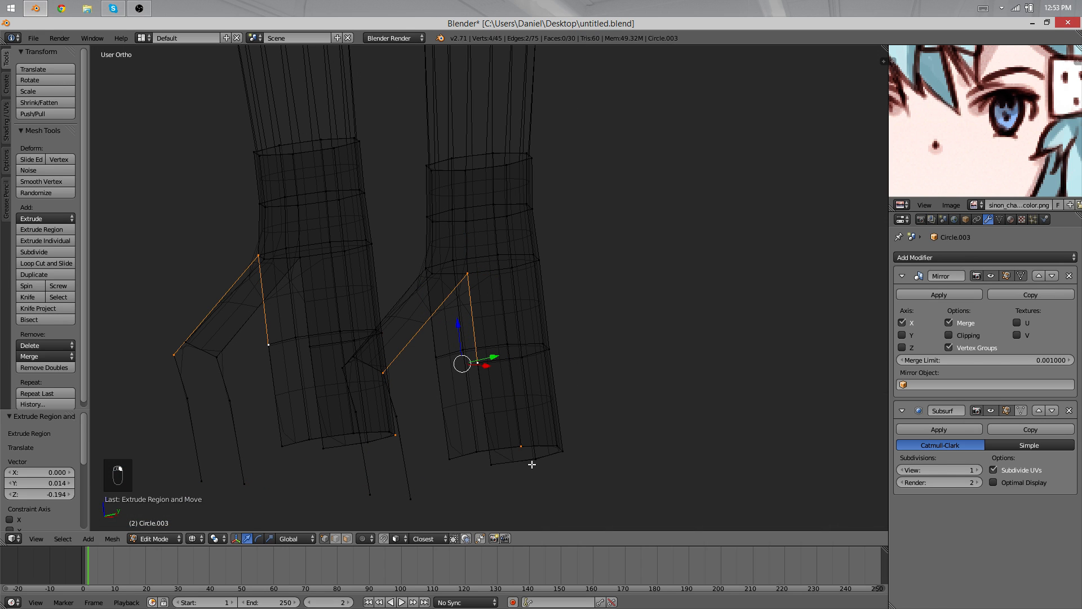
pyautogui.press('f')
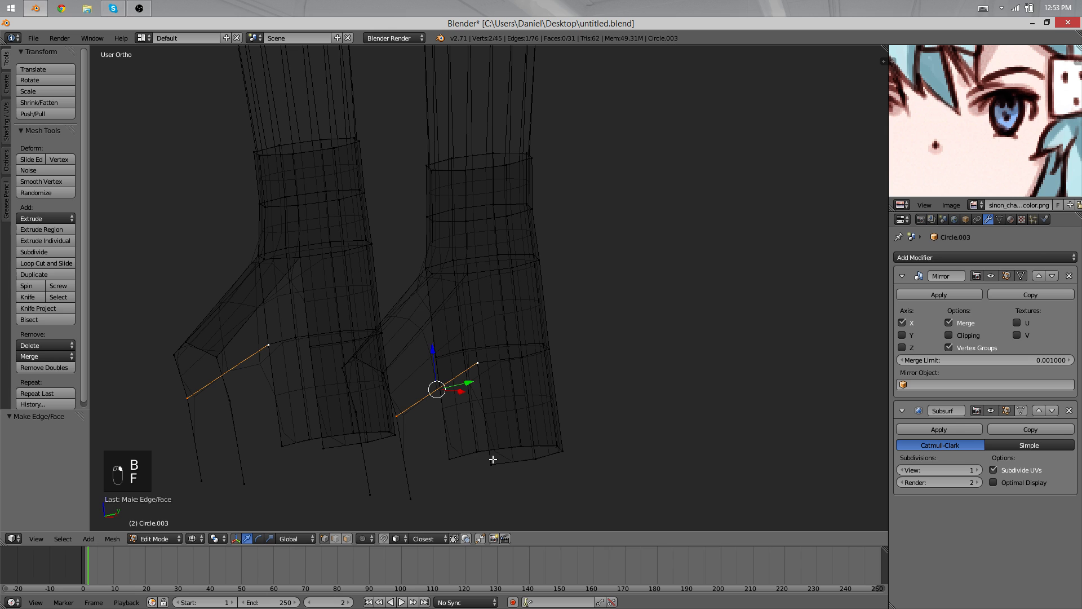
pyautogui.press('F')
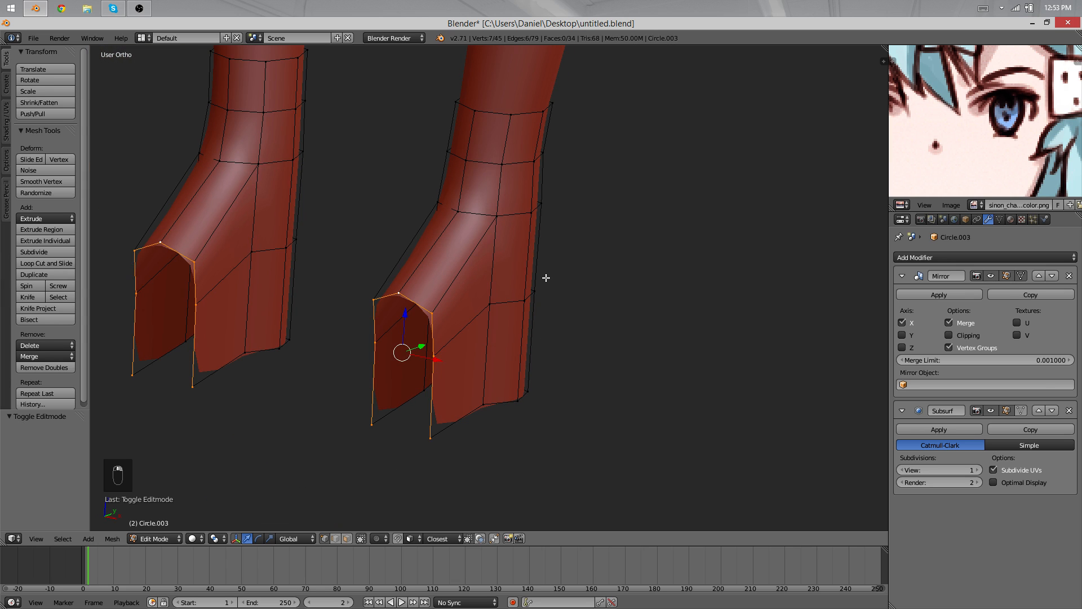
pyautogui.press('e')
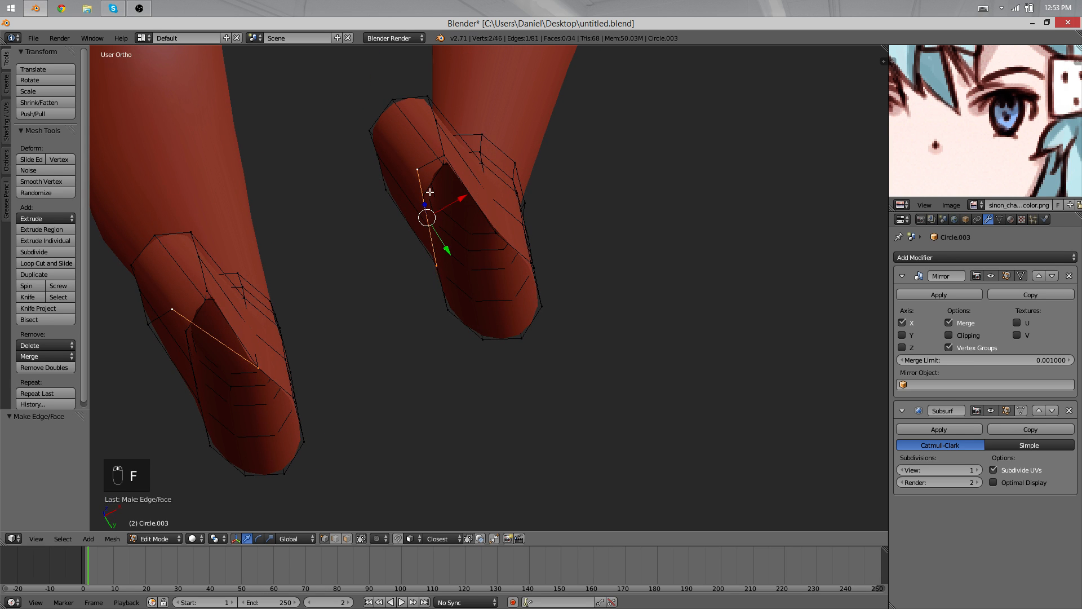
pyautogui.press('ctrl+z')
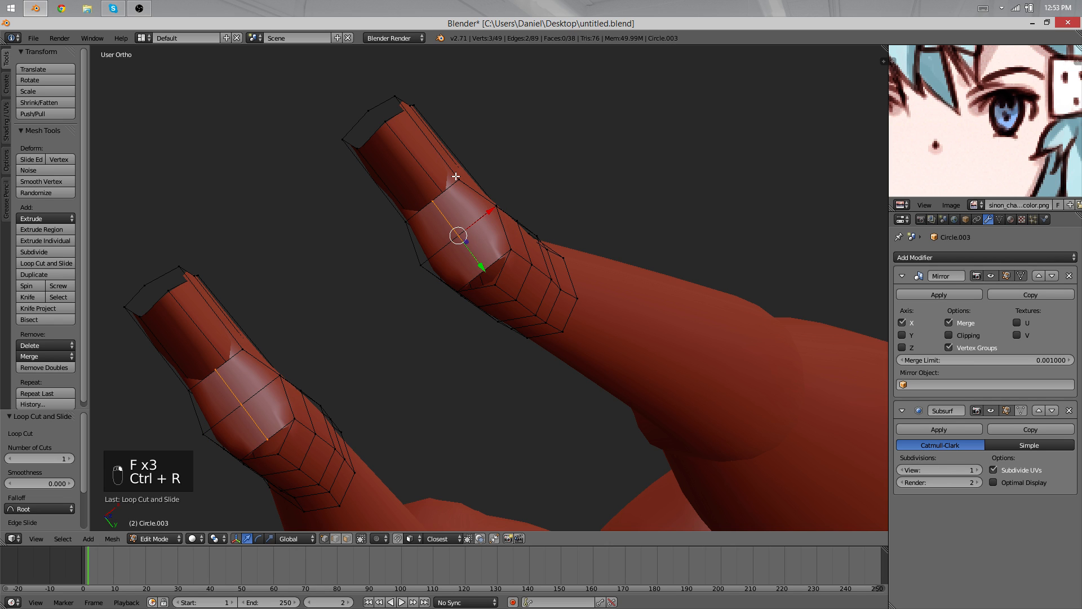
pyautogui.press('F')
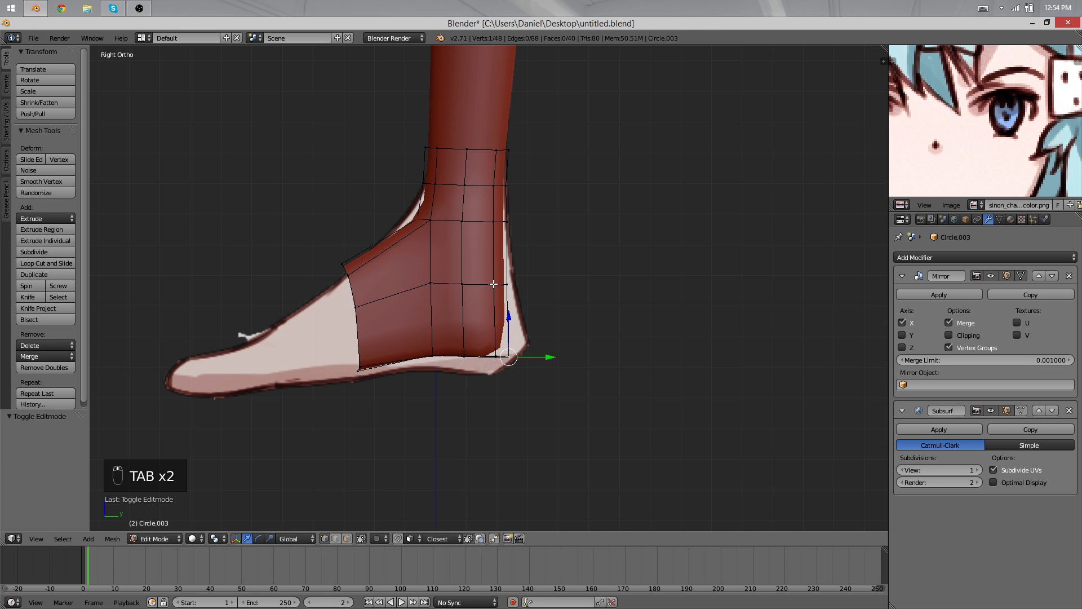
# Move foot vertices onto the drawing in wireframe and preview the smoothed shape.
pyautogui.press('z')
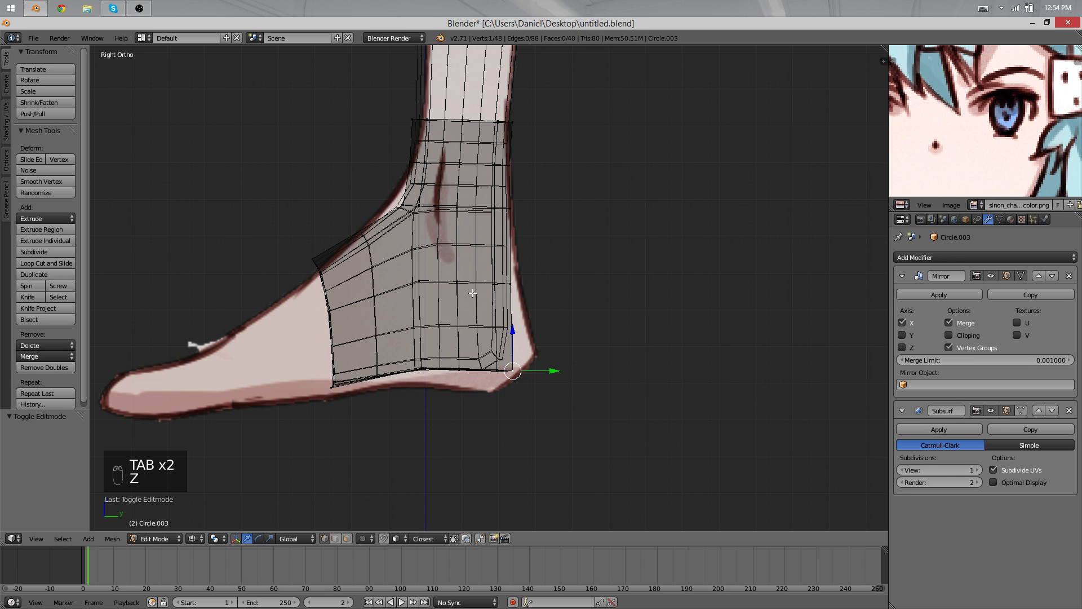
pyautogui.press('s')
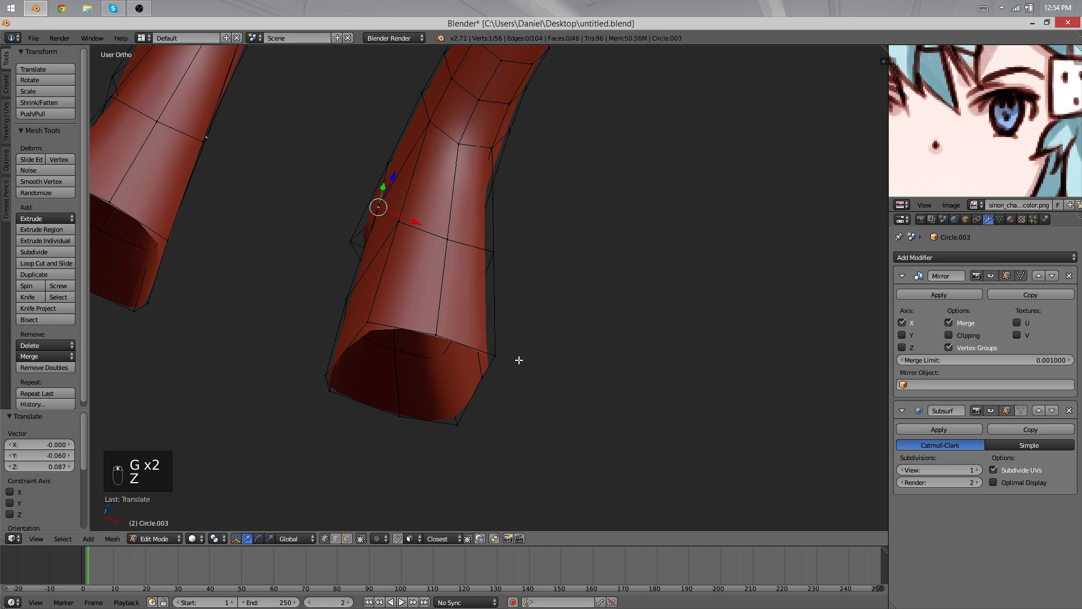
pyautogui.press('Tab')
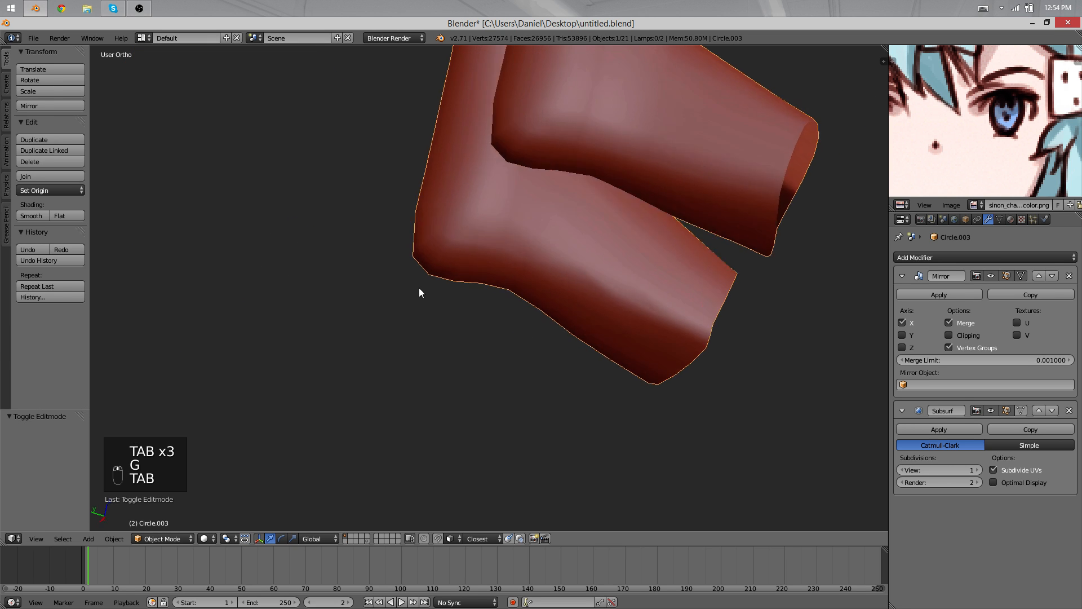
pyautogui.press('Tab')
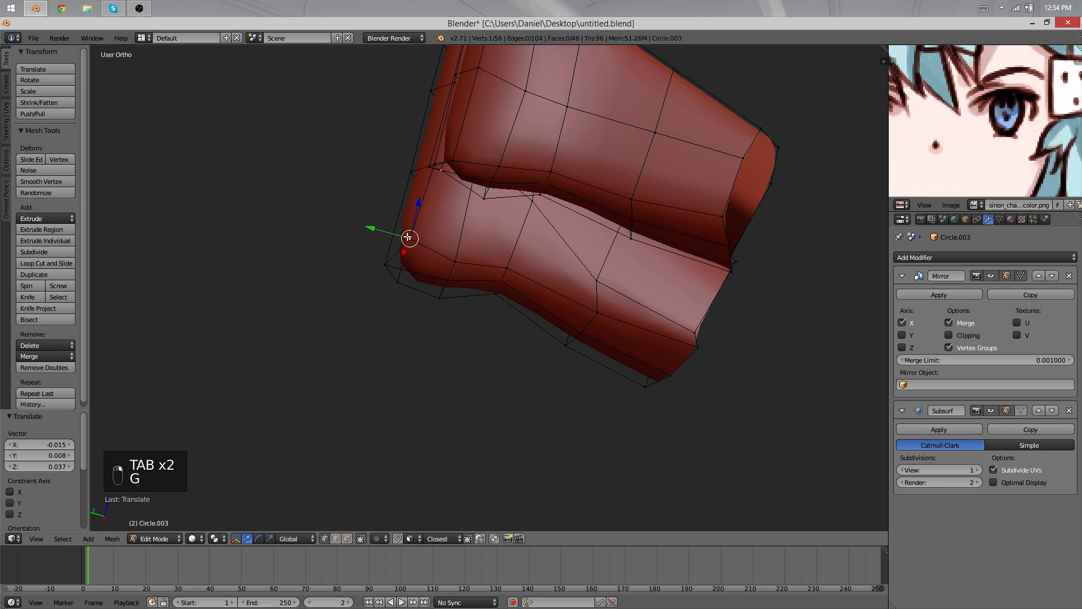
# Refine the foot vertices further and lower the foot's front edge.
pyautogui.press('Tab')
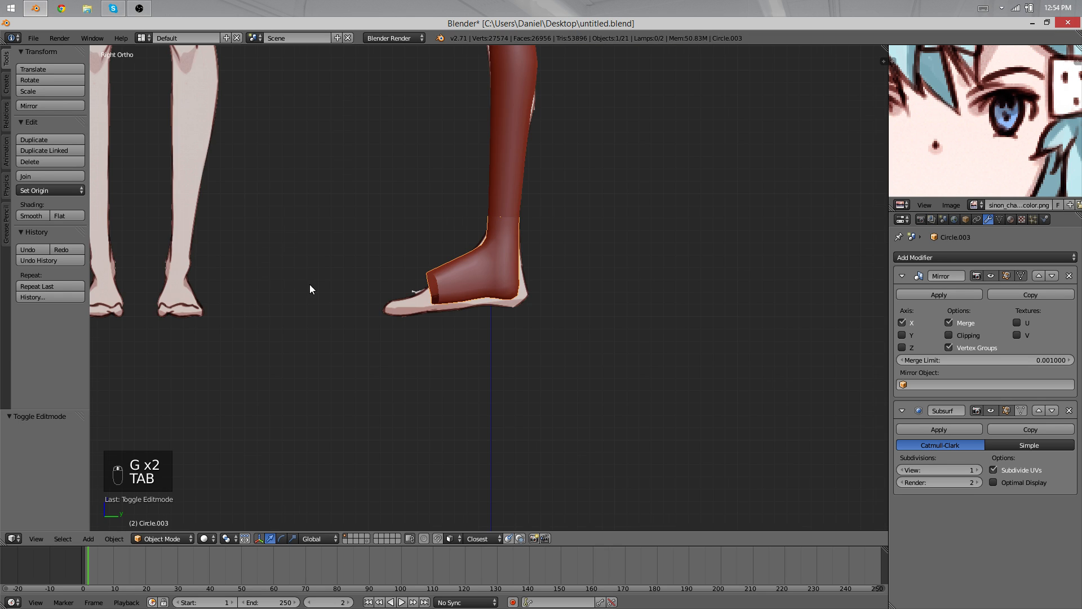
pyautogui.press('Tab')
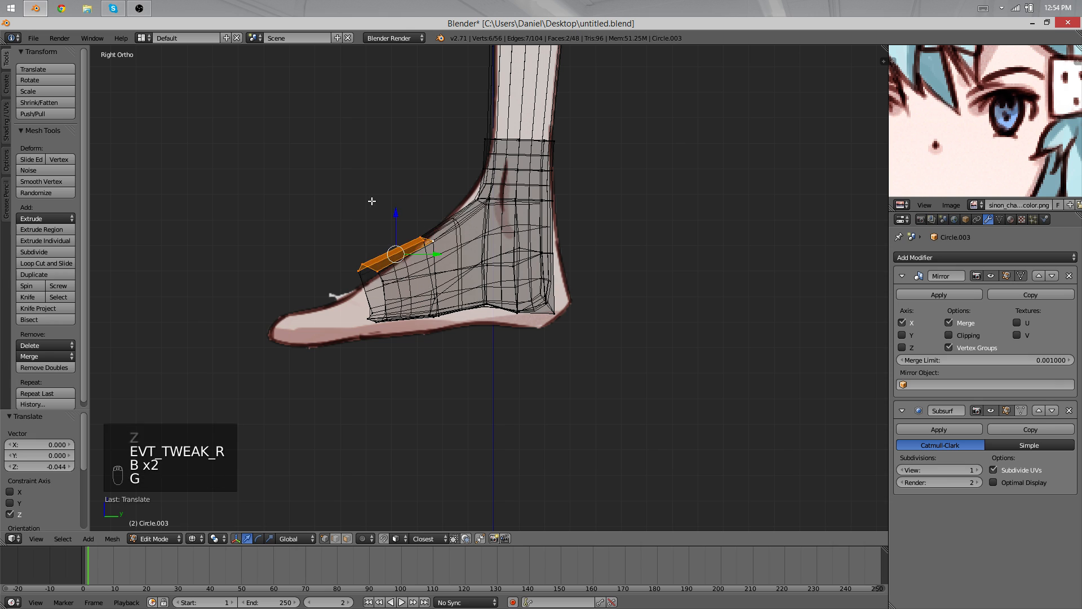
pyautogui.press('Tab')
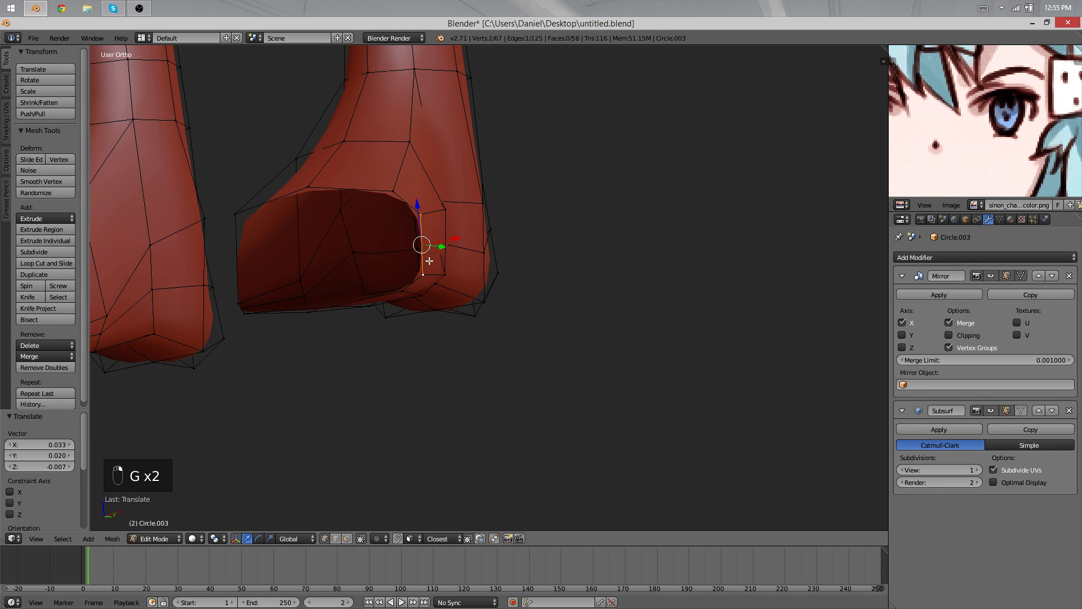
# Select the front end ring, shape and fill it, and preview the rounded forefoot.
pyautogui.press('f')
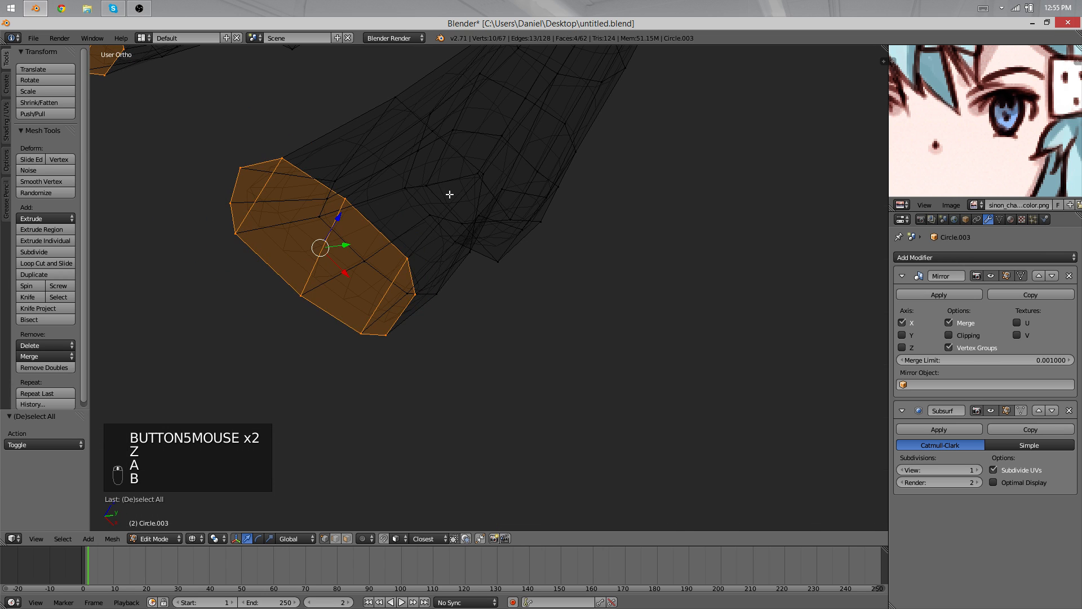
pyautogui.press('s')
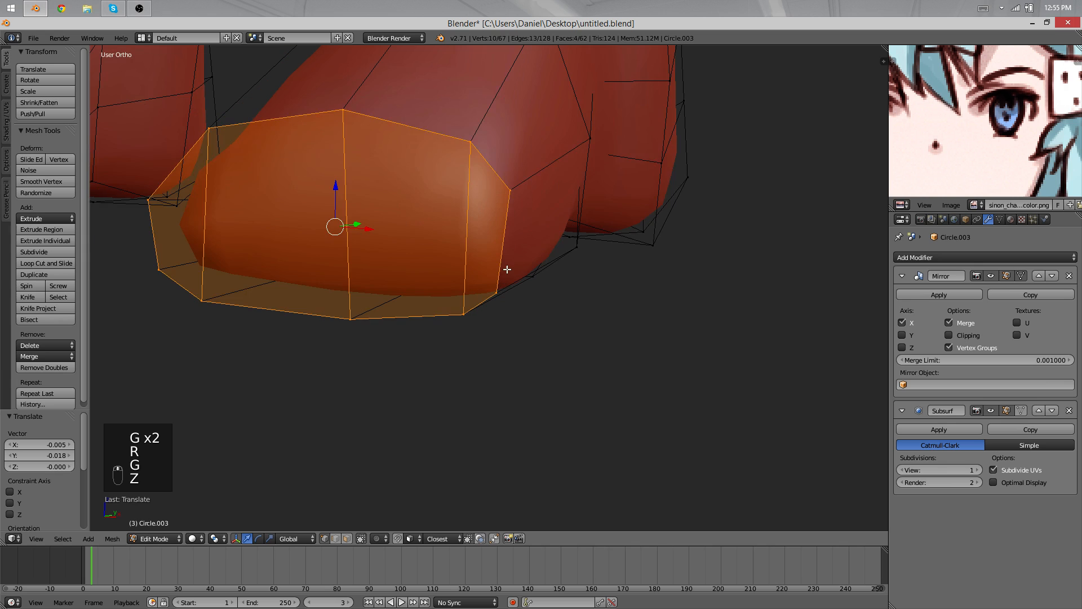
pyautogui.scroll(-3)
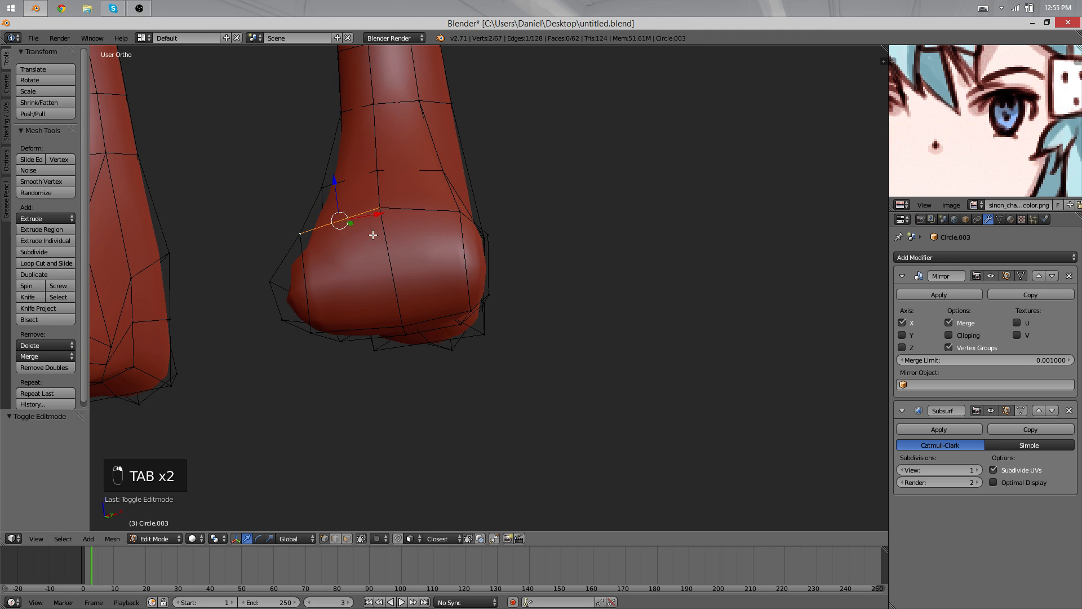
pyautogui.press('G')
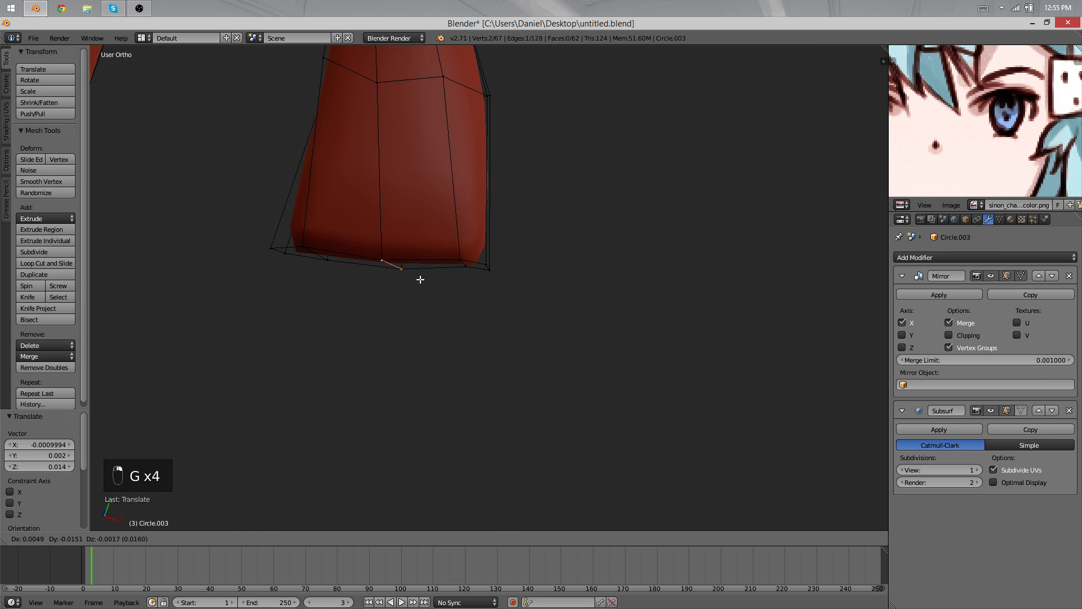
pyautogui.press('Tab')
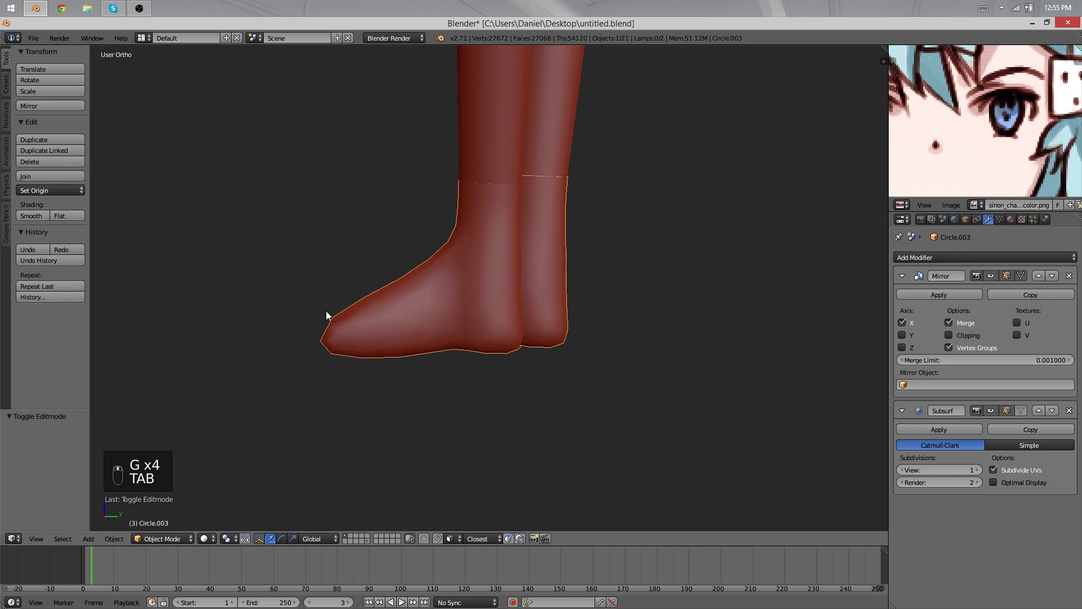
# Nudge foot vertices against the reference in wireframe, previewing the smoothed feet.
pyautogui.press('Tab')
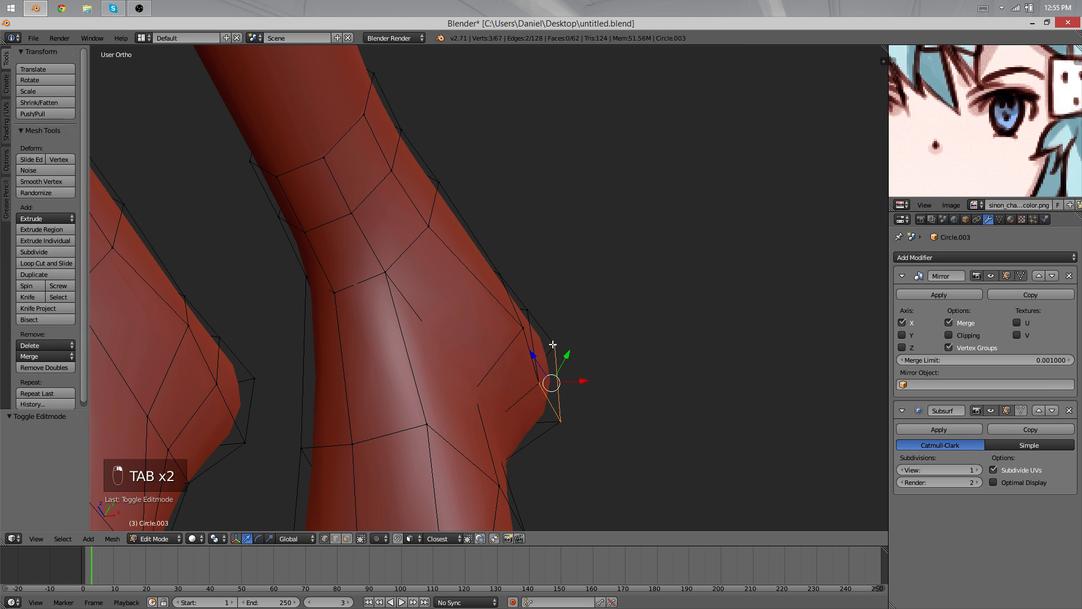
pyautogui.press('Tab')
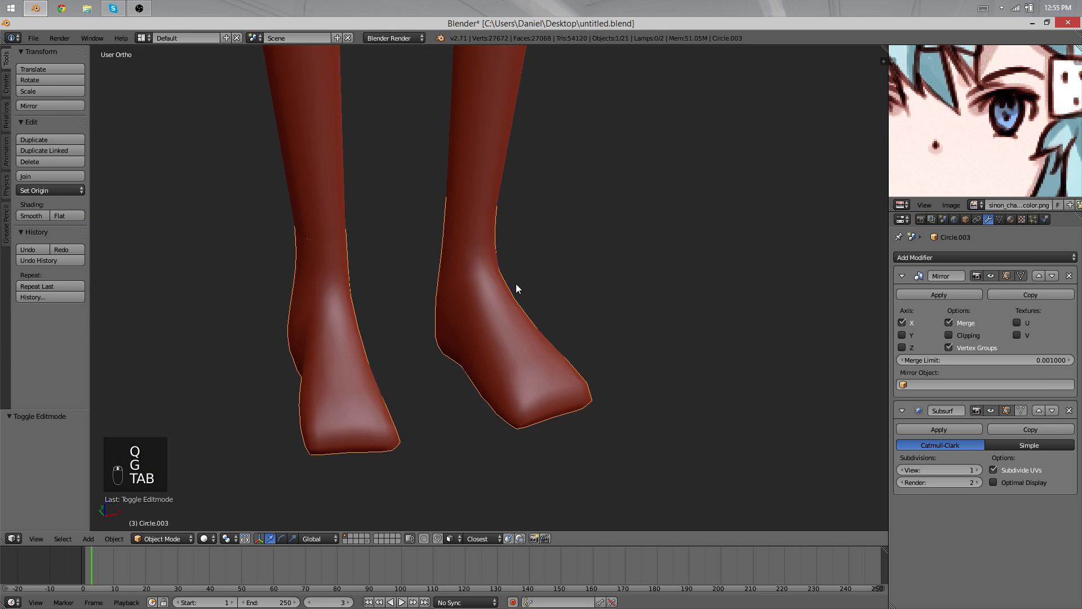
pyautogui.press('Tab')
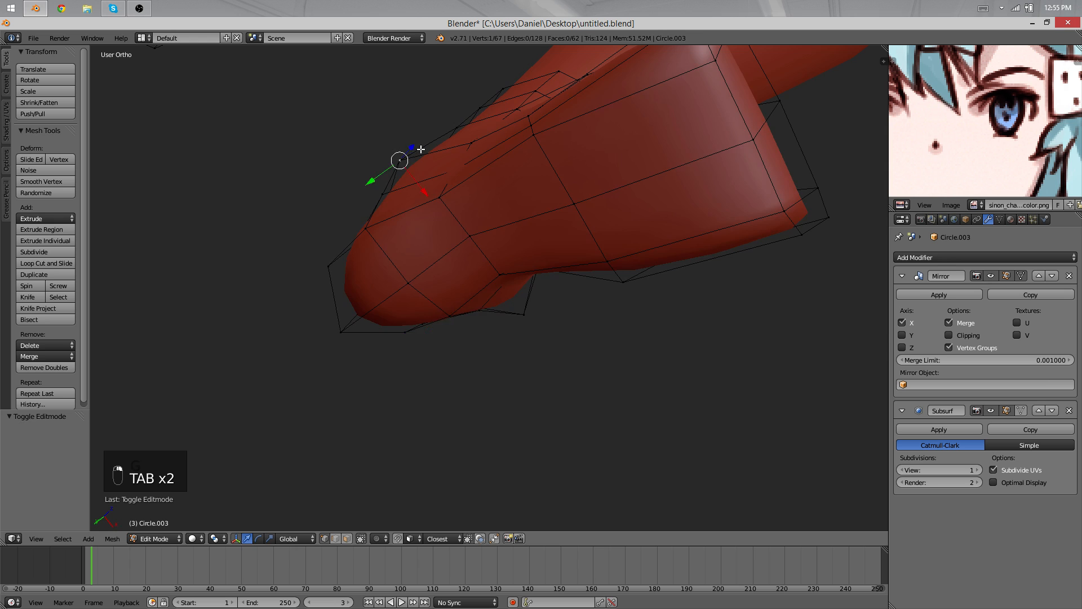
pyautogui.press('Tab')
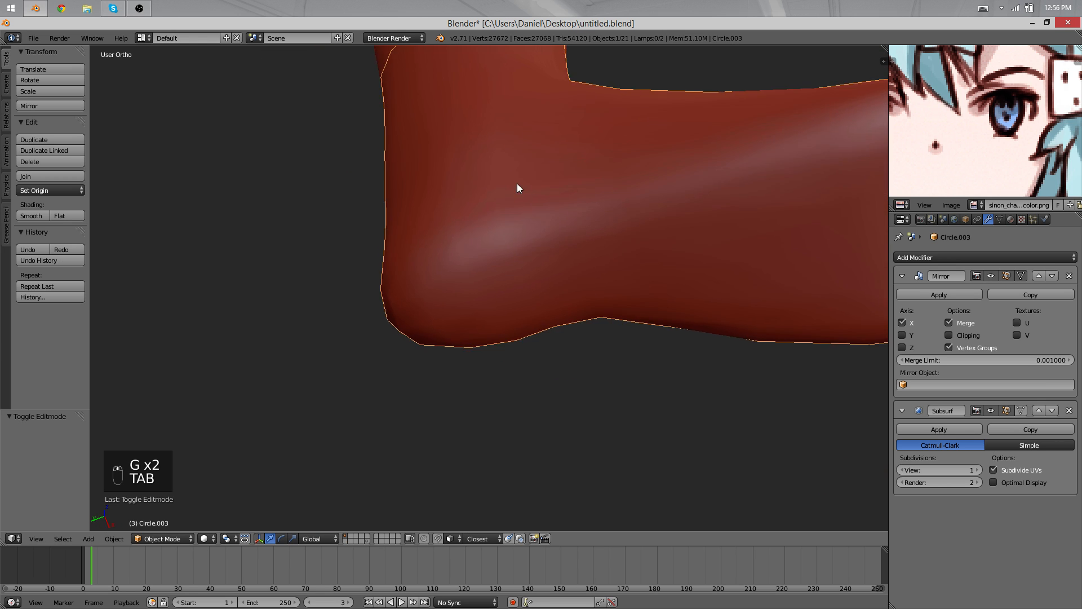
pyautogui.press('Tab')
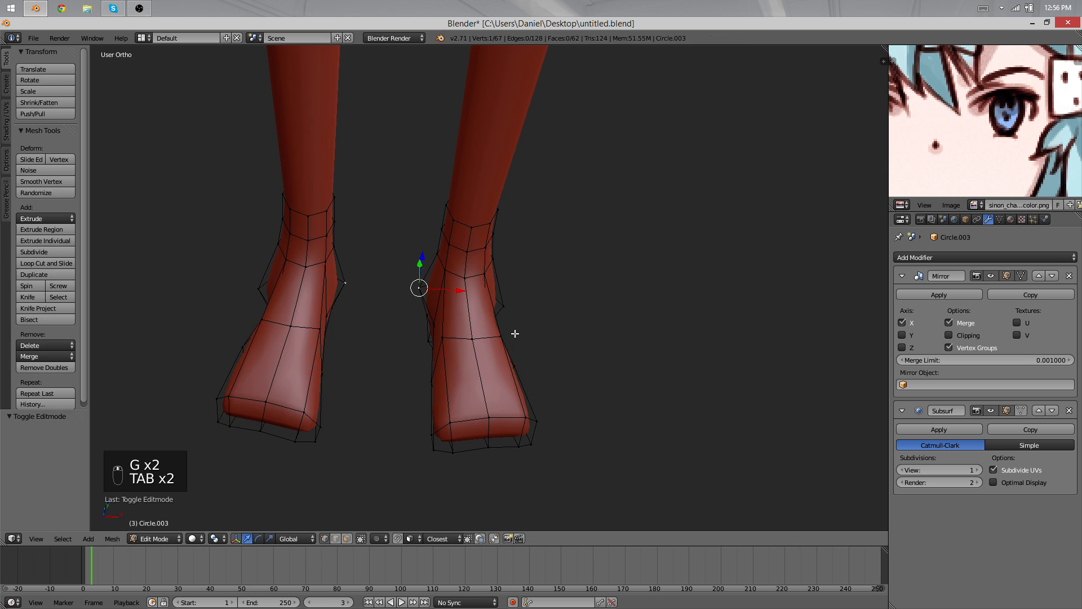
pyautogui.press('TAB')
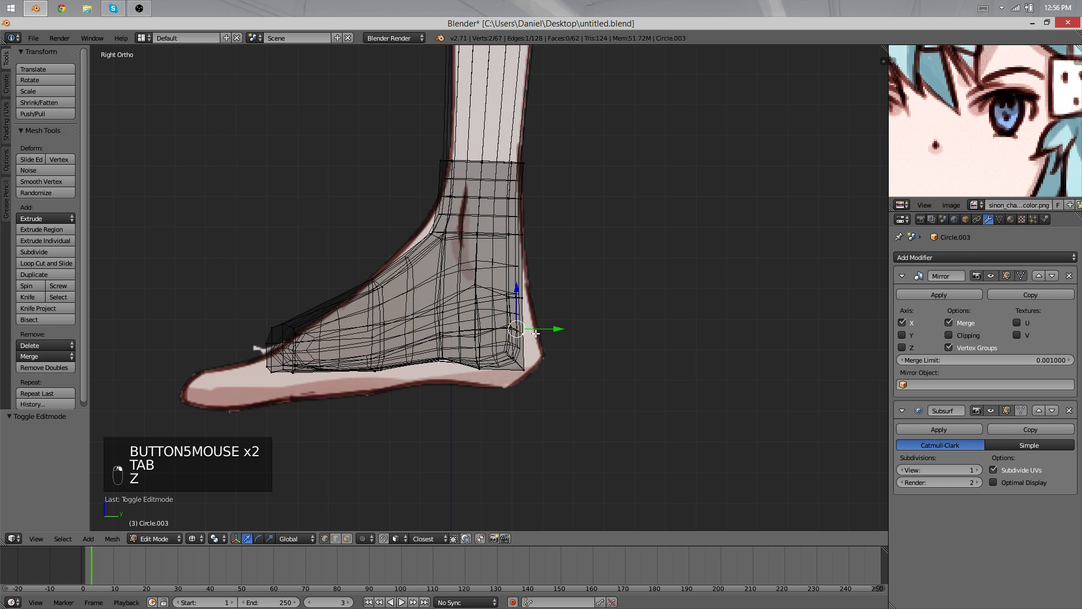
pyautogui.press('Z')
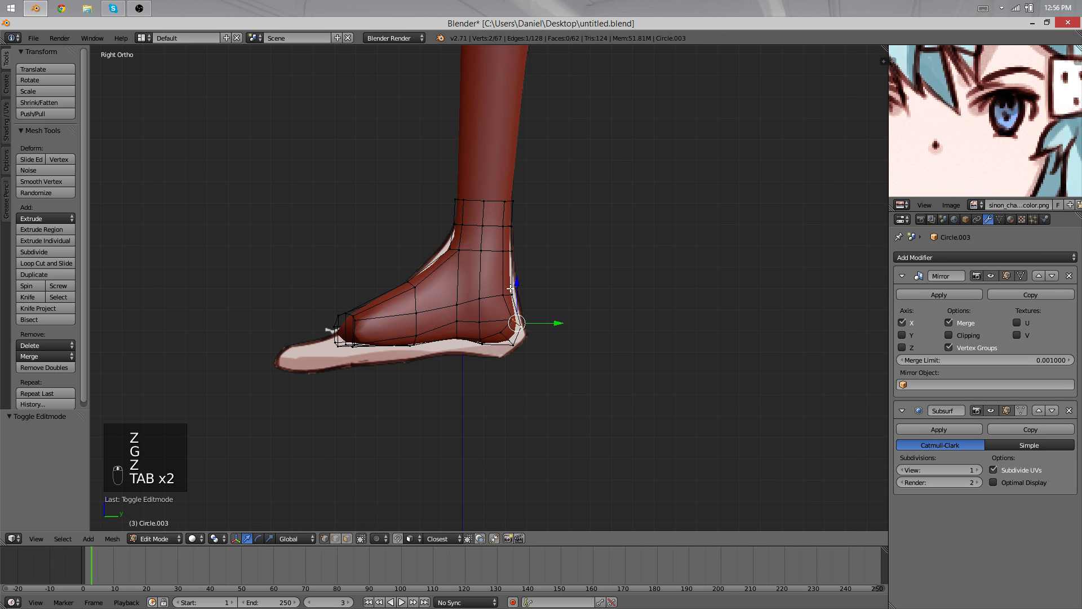
pyautogui.press('Tab')
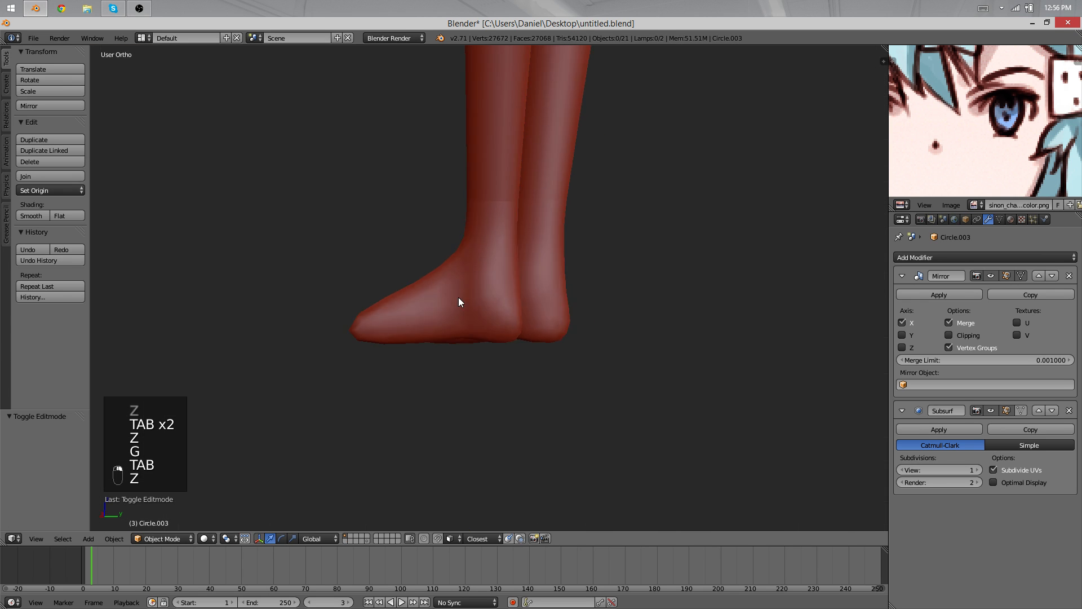
# Adjust knee and ankle vertices, checking the smoothed heel and ankle.
pyautogui.press('Tab')
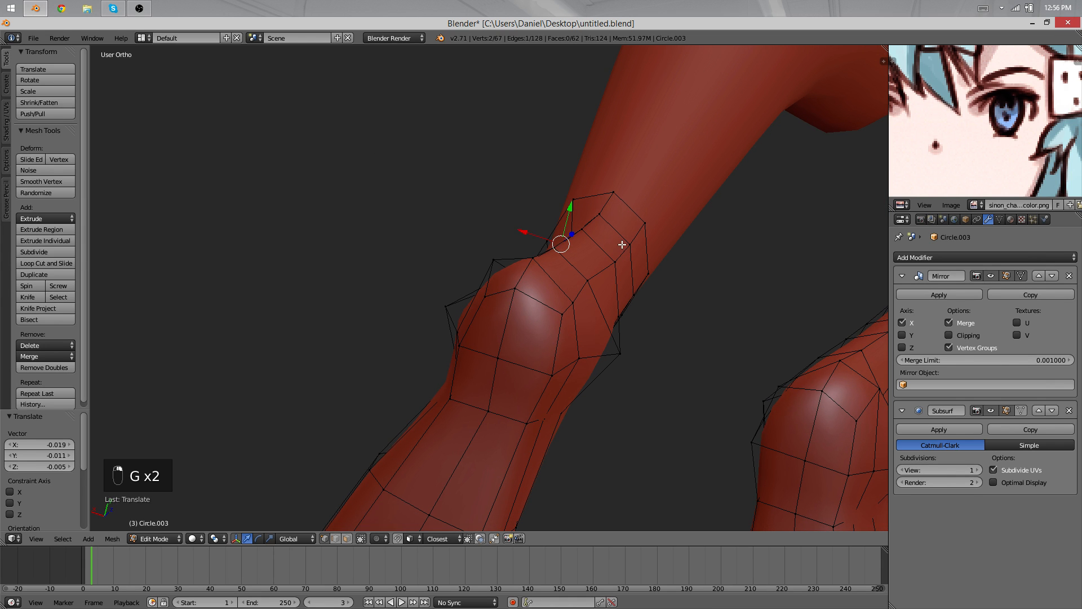
pyautogui.press('Tab')
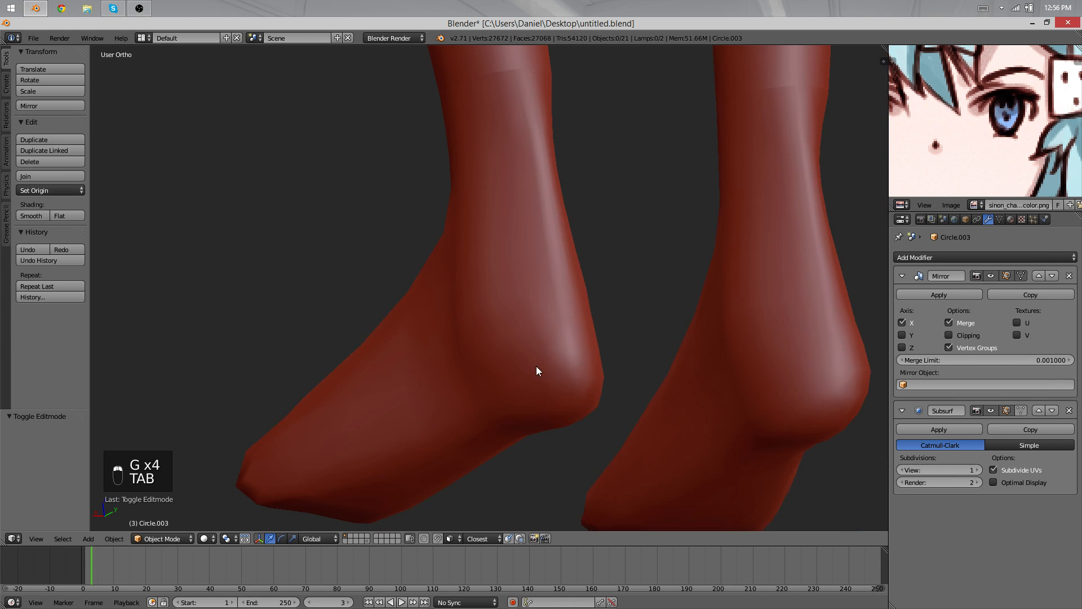
pyautogui.press('Tab')
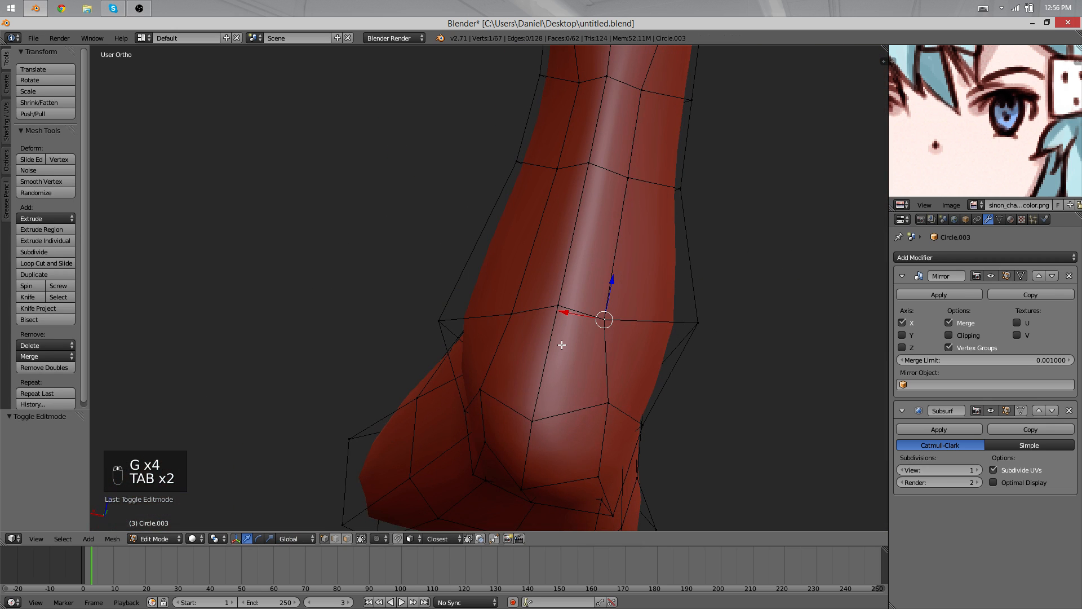
pyautogui.press('Tab')
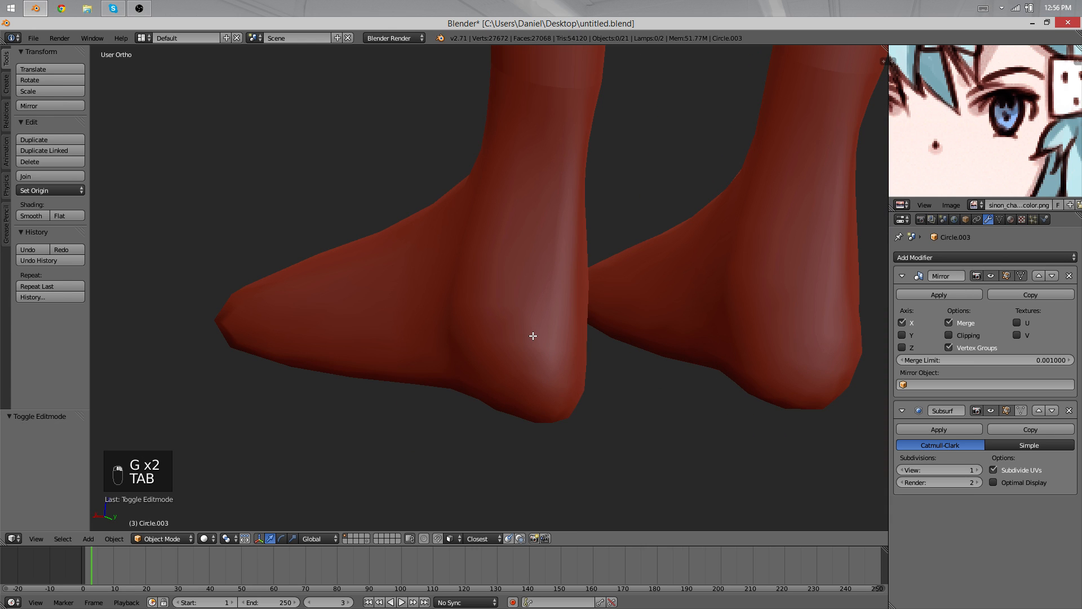
pyautogui.press('Tab')
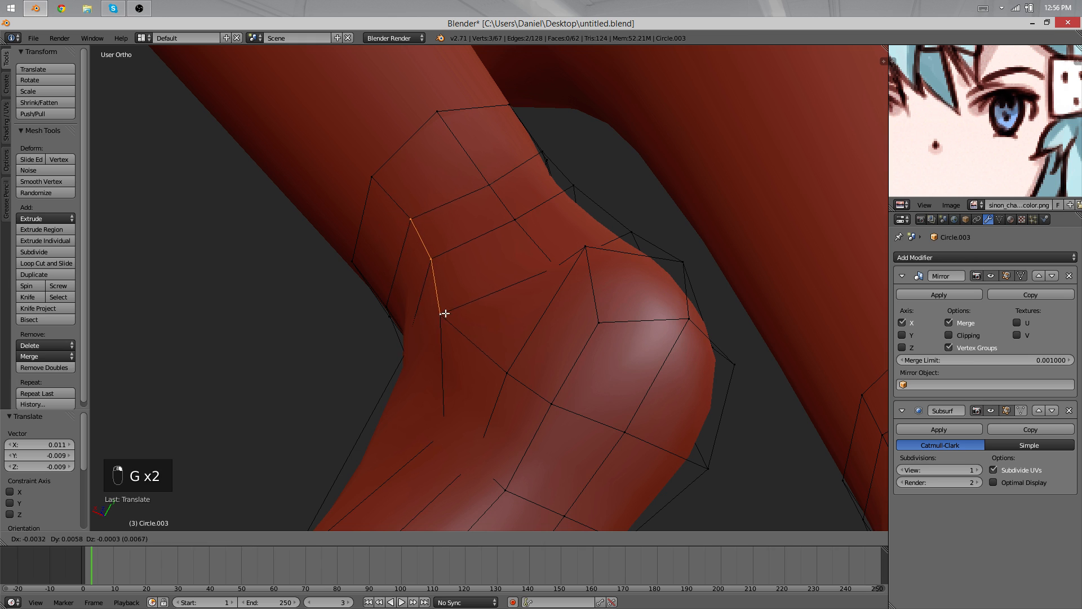
# Refine the knee and ankle edges and preview the finished heel shape.
pyautogui.press('Tab')
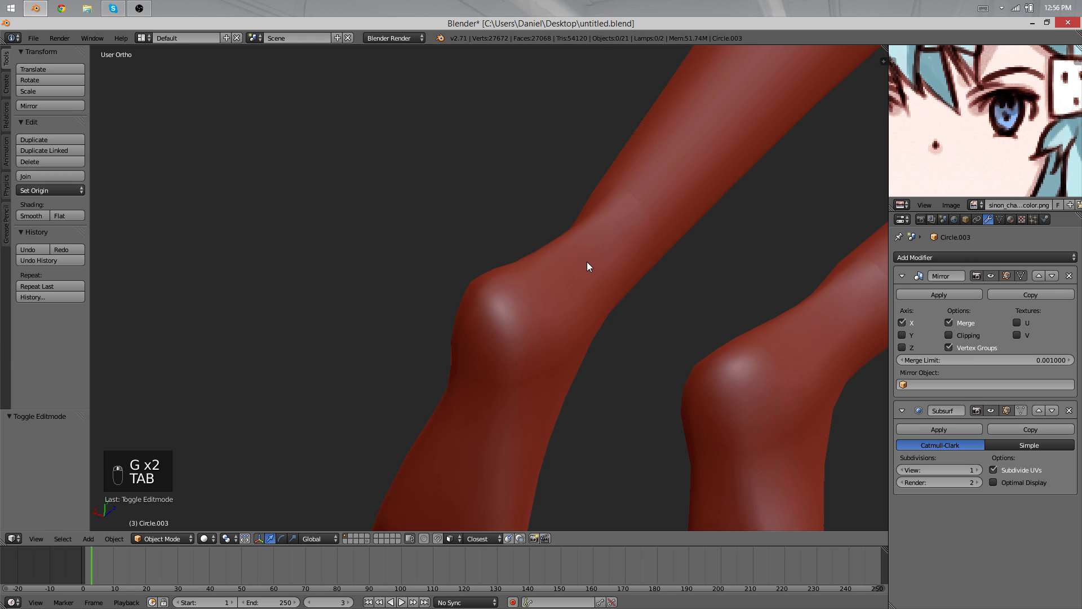
pyautogui.press('Tab')
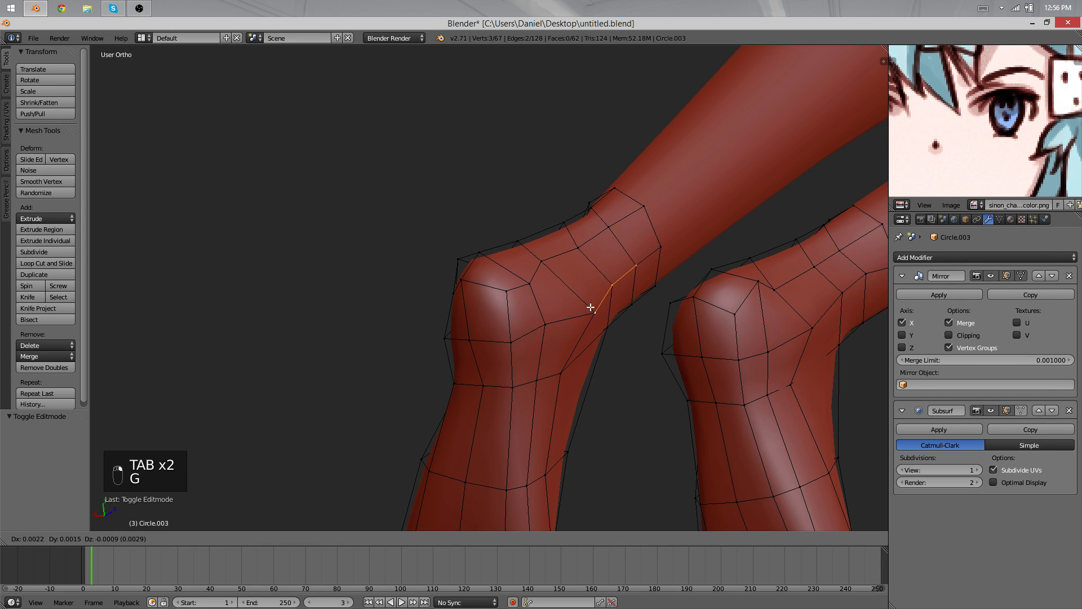
pyautogui.press('Tab')
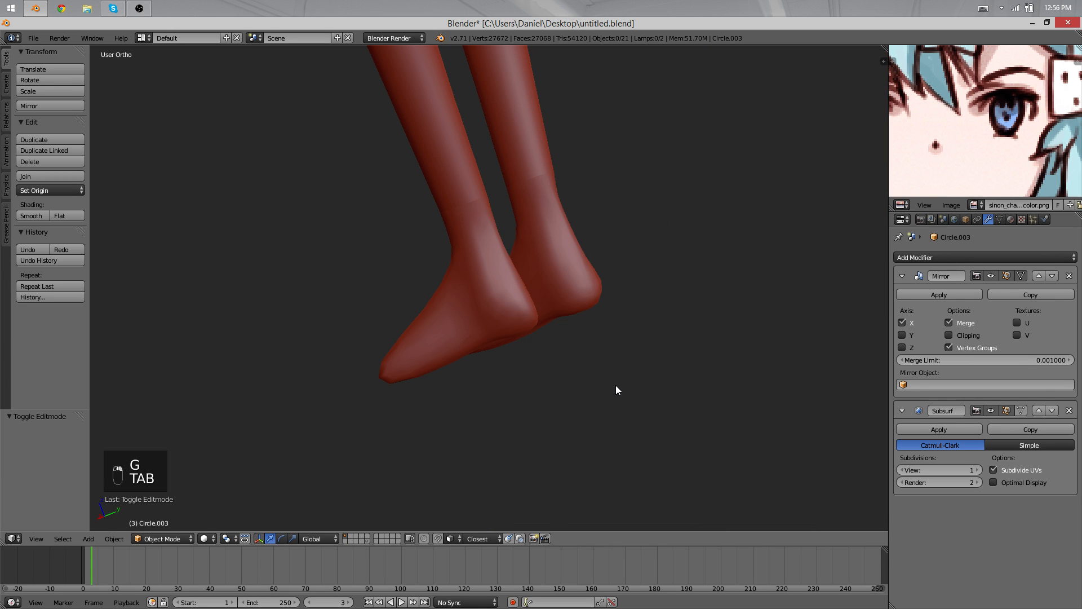
pyautogui.press('Tab')
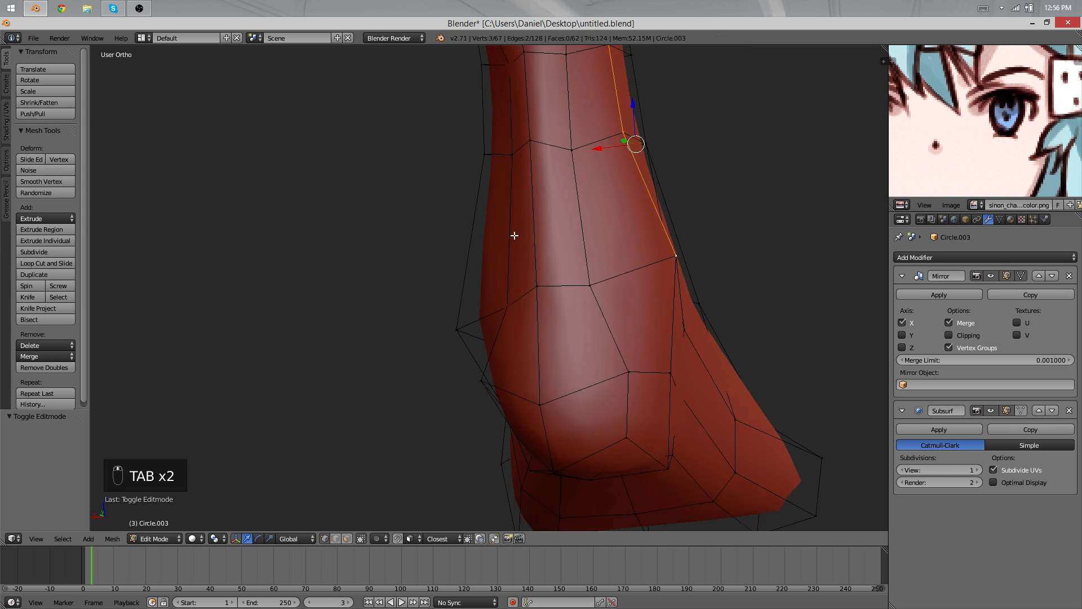
pyautogui.press('Tab')
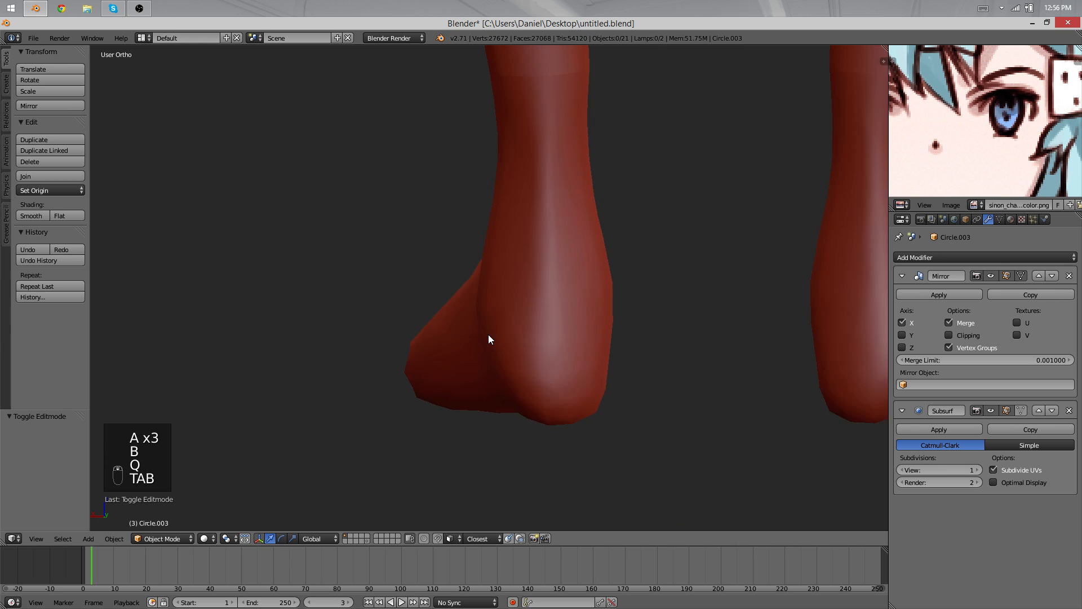
# Reshape the thigh vertices from below with proportional editing, previewing the legs.
pyautogui.press('Tab')
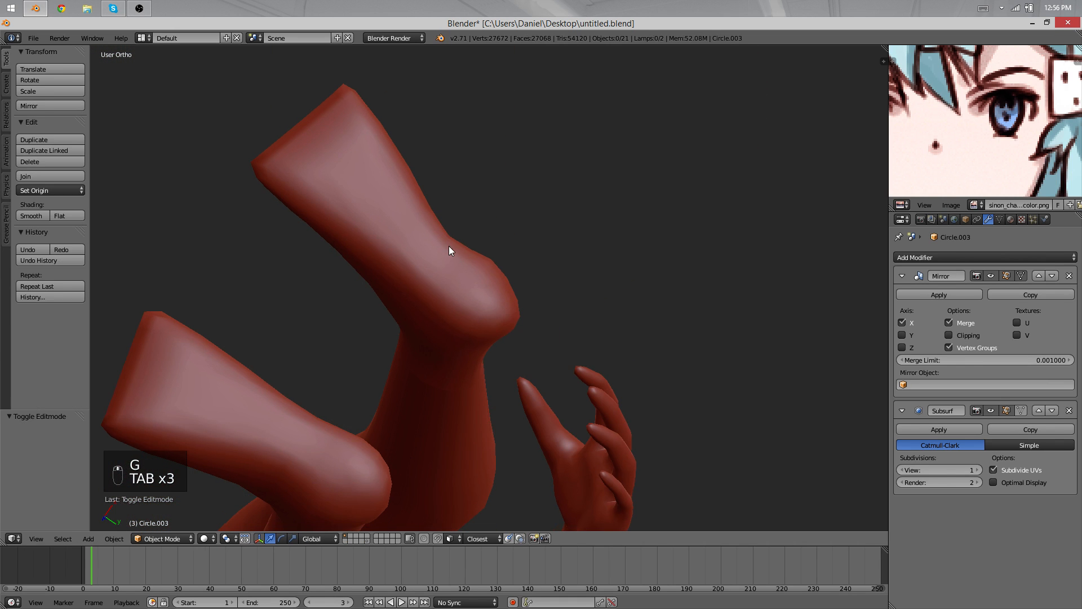
pyautogui.press('Tab')
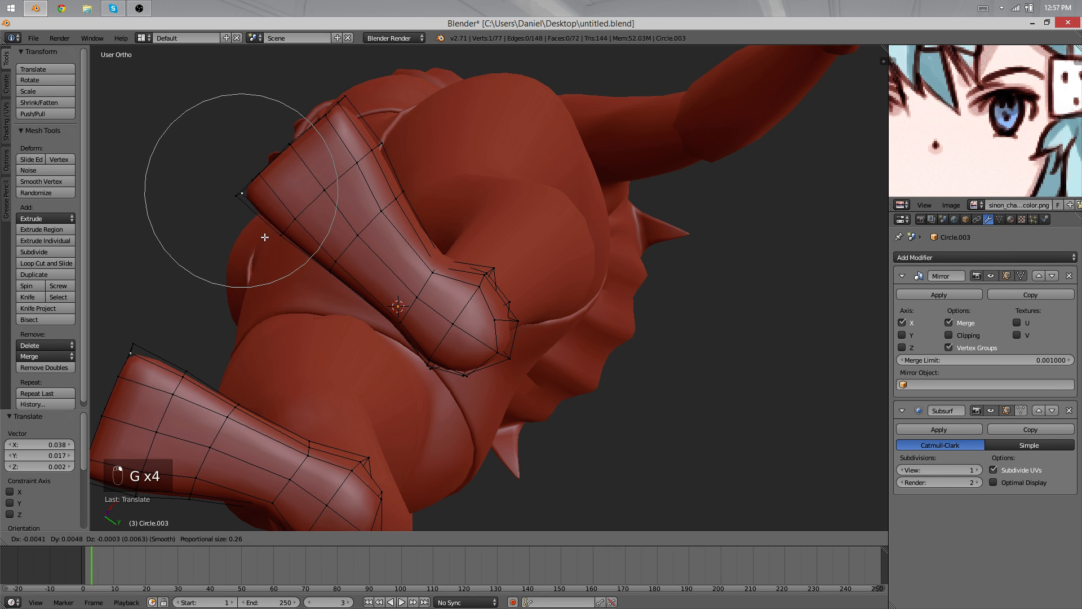
pyautogui.press('Tab')
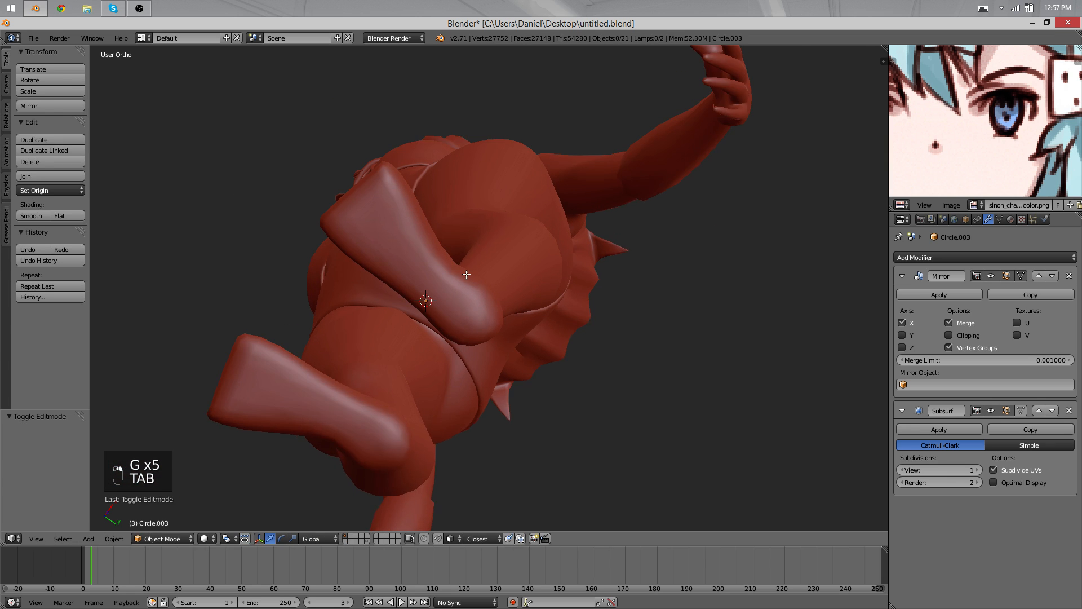
pyautogui.press('Tab')
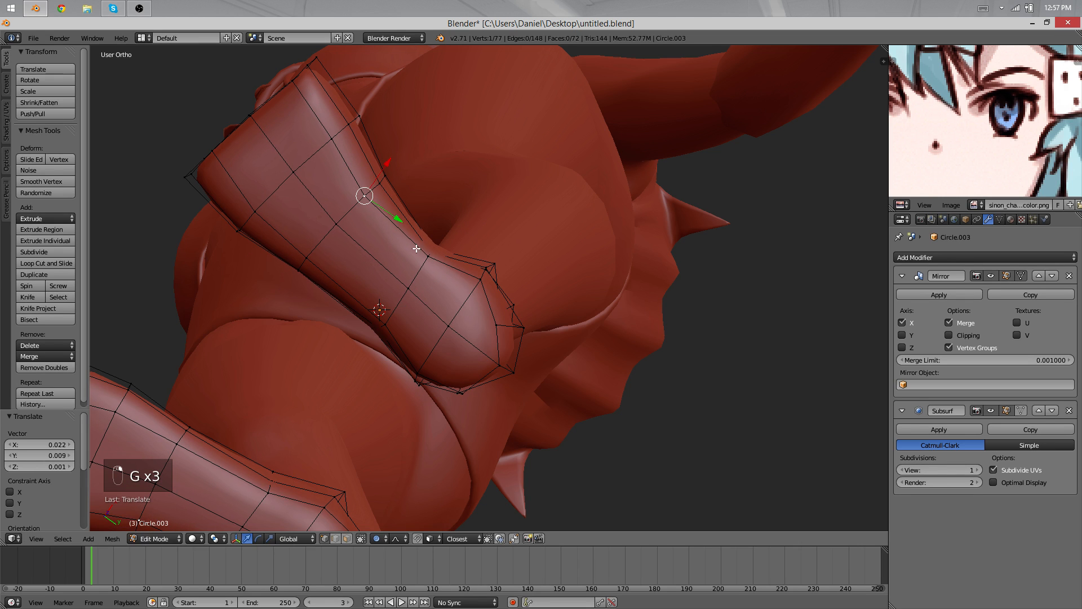
pyautogui.press('Tab')
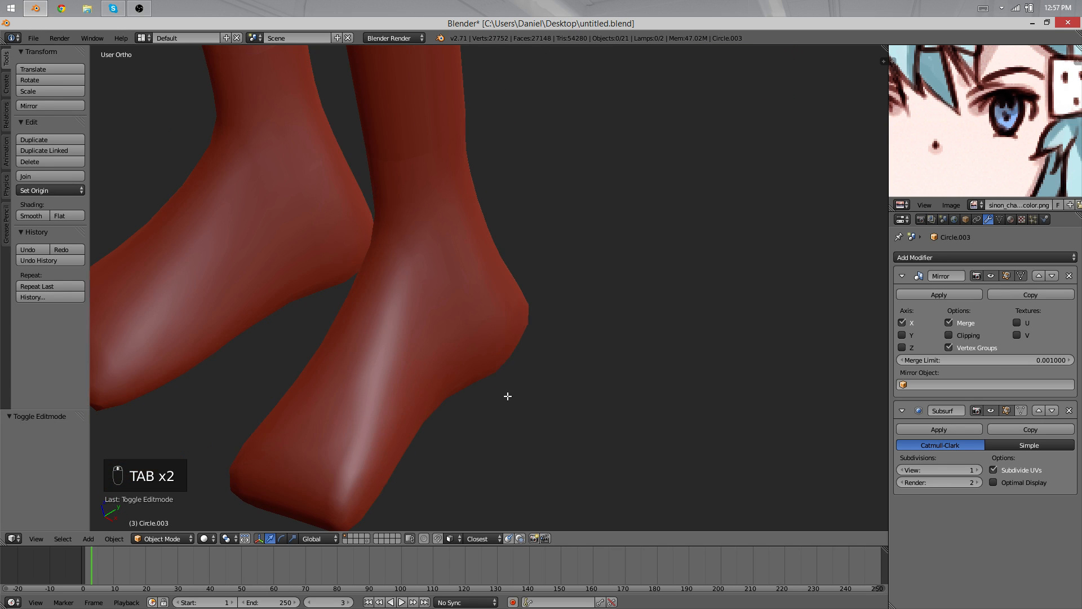
# Smooth the foot vertices and match the foot profile to the side reference.
pyautogui.press('Tab')
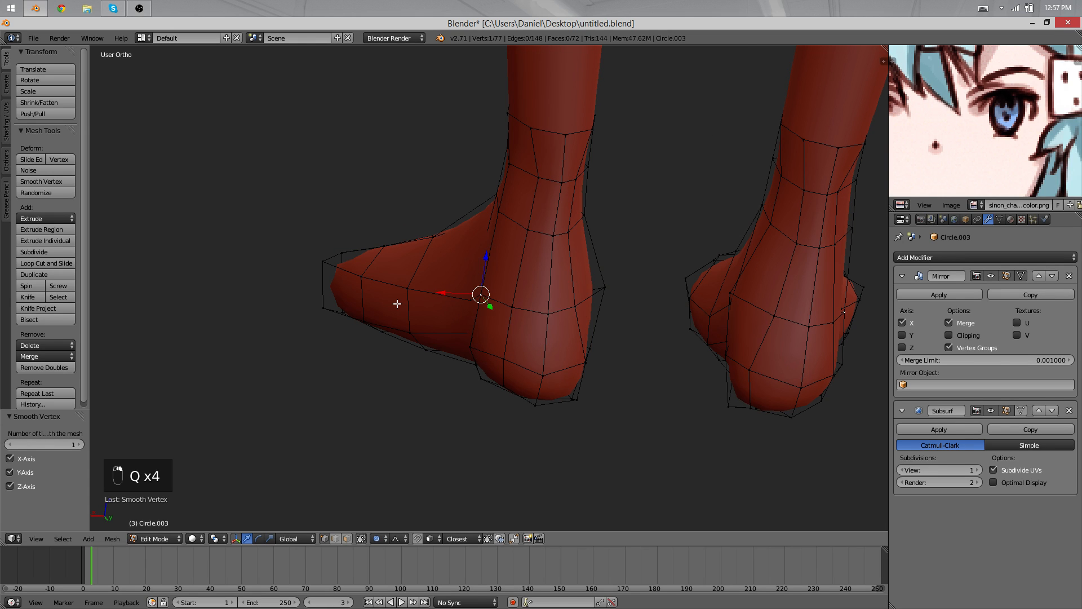
pyautogui.press('Tab')
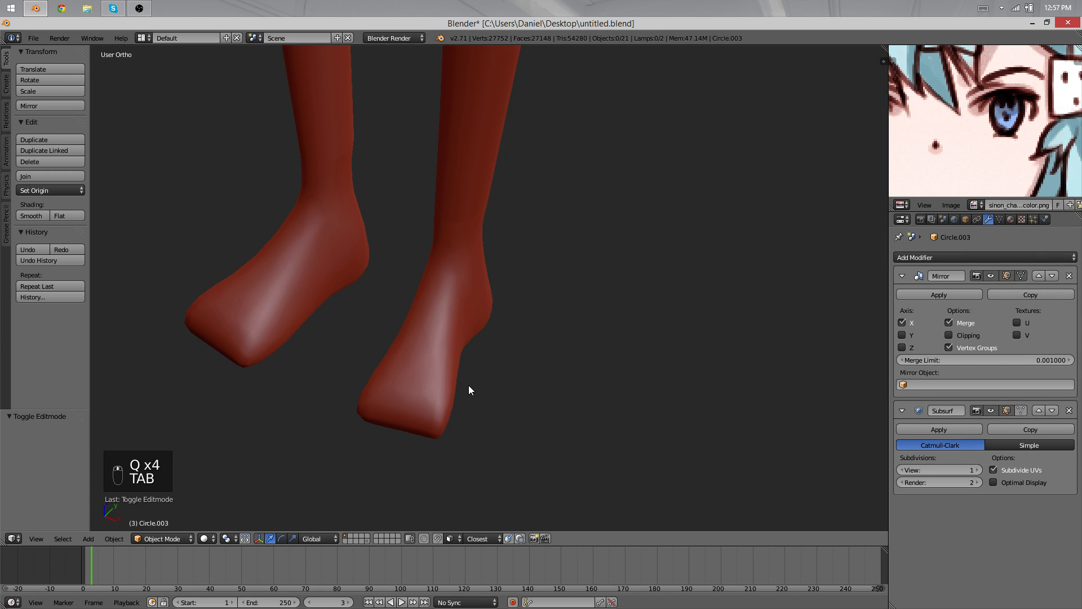
pyautogui.press('Tab')
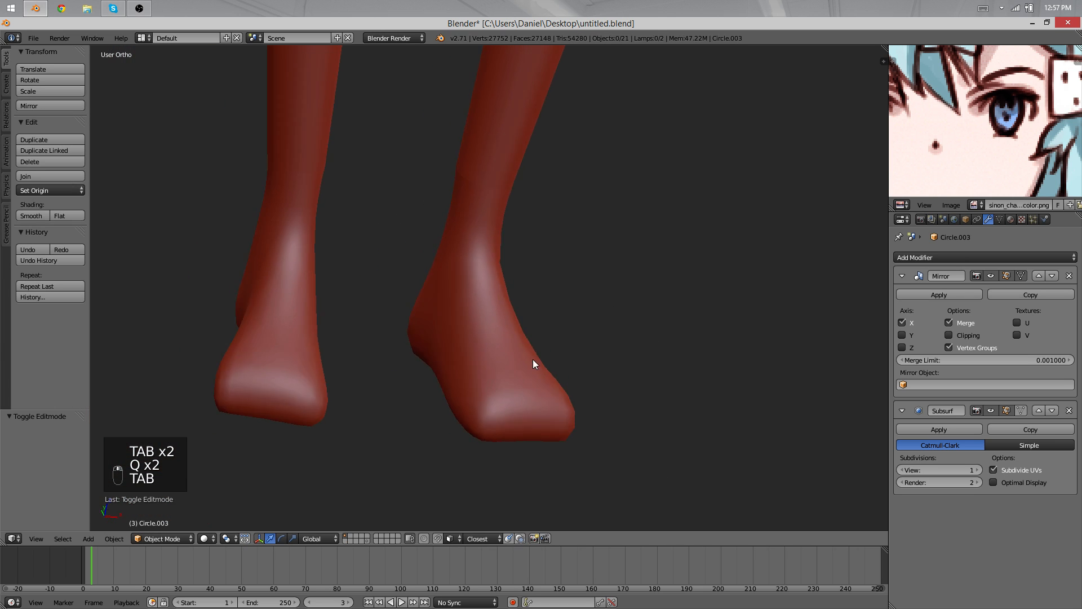
pyautogui.moveTo(535, 363); pyautogui.dragTo(256, 371)
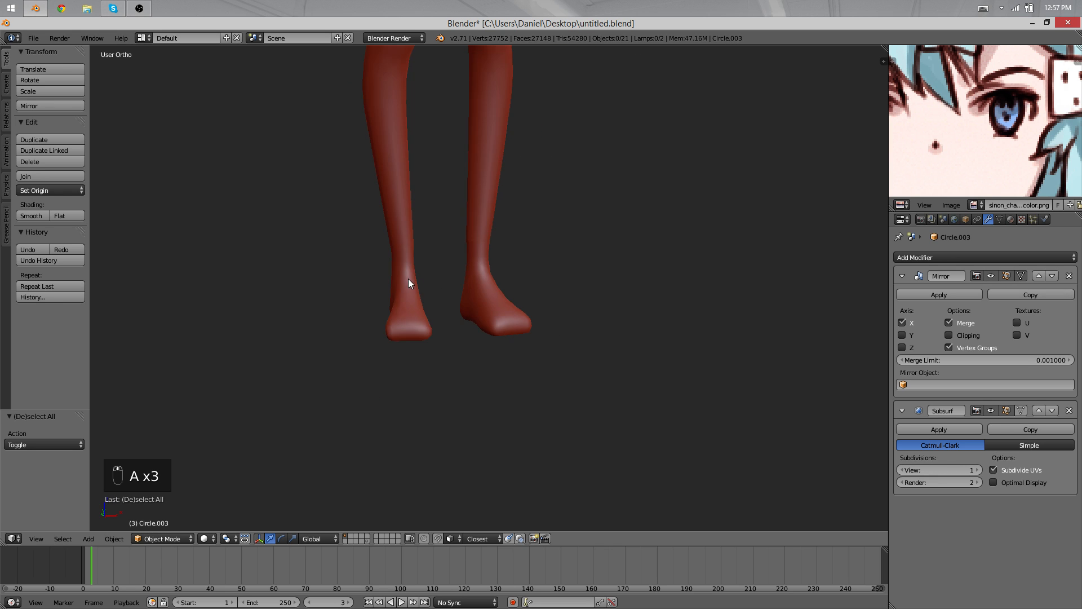
pyautogui.press('Tab')
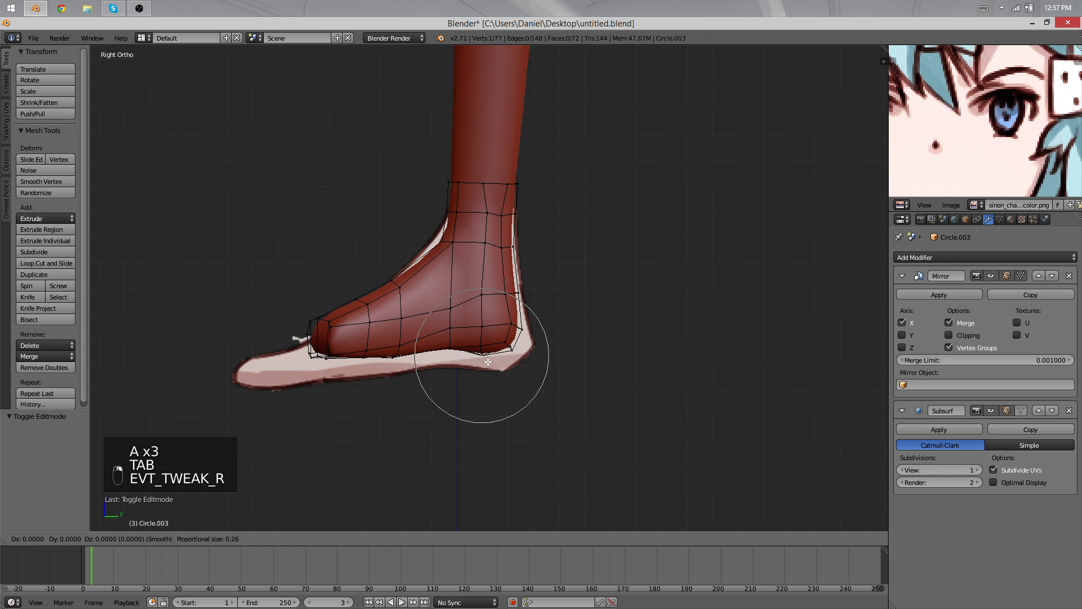
pyautogui.press('Tab')
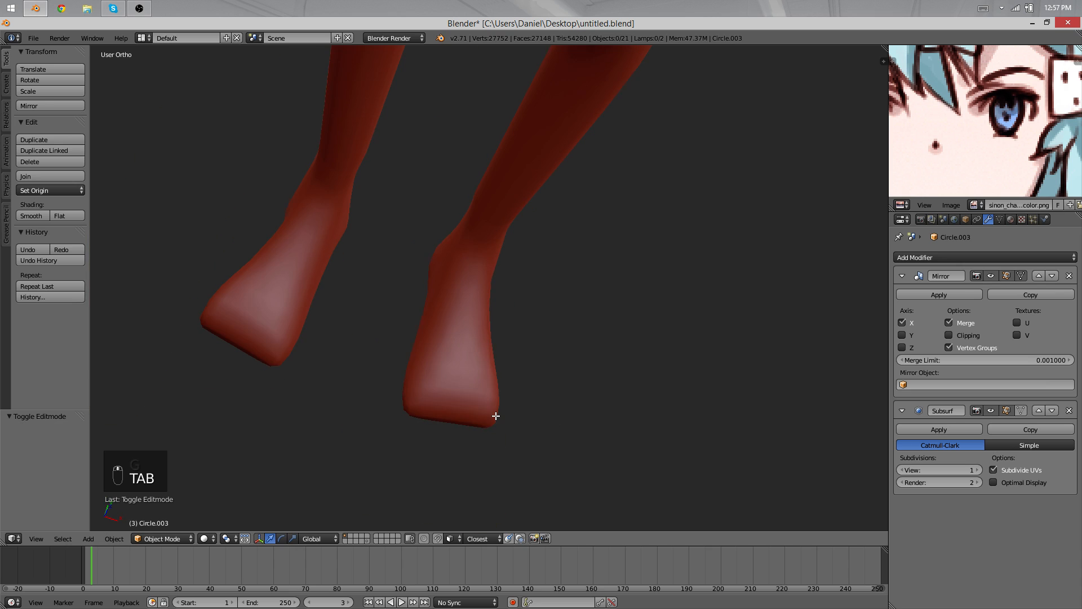
pyautogui.press('Tab')
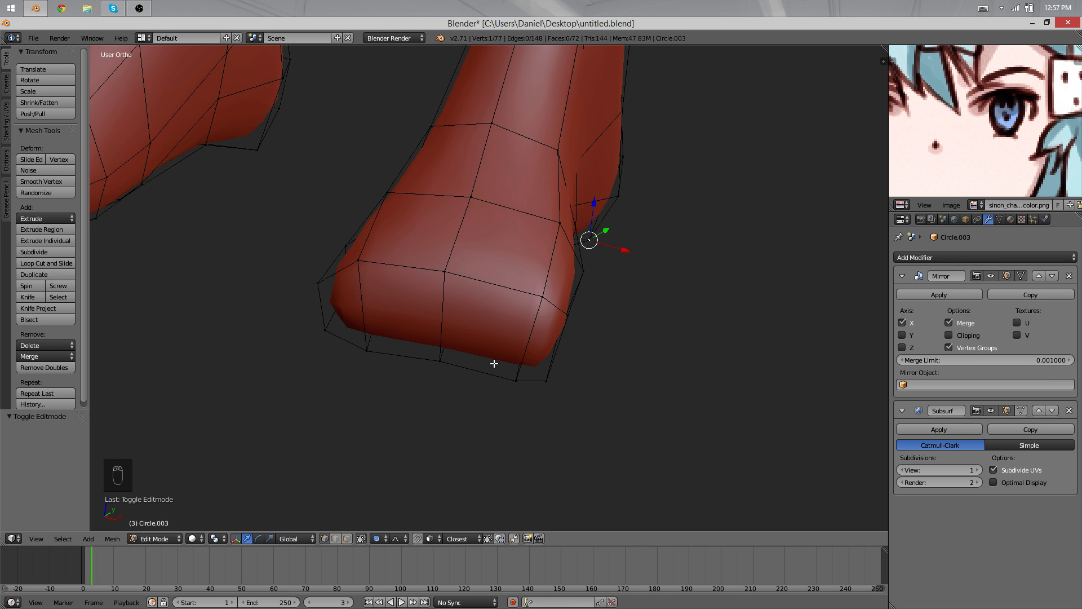
# Slide the ankle edge loops into place, previewing the smoothed feet.
pyautogui.scroll(-3)
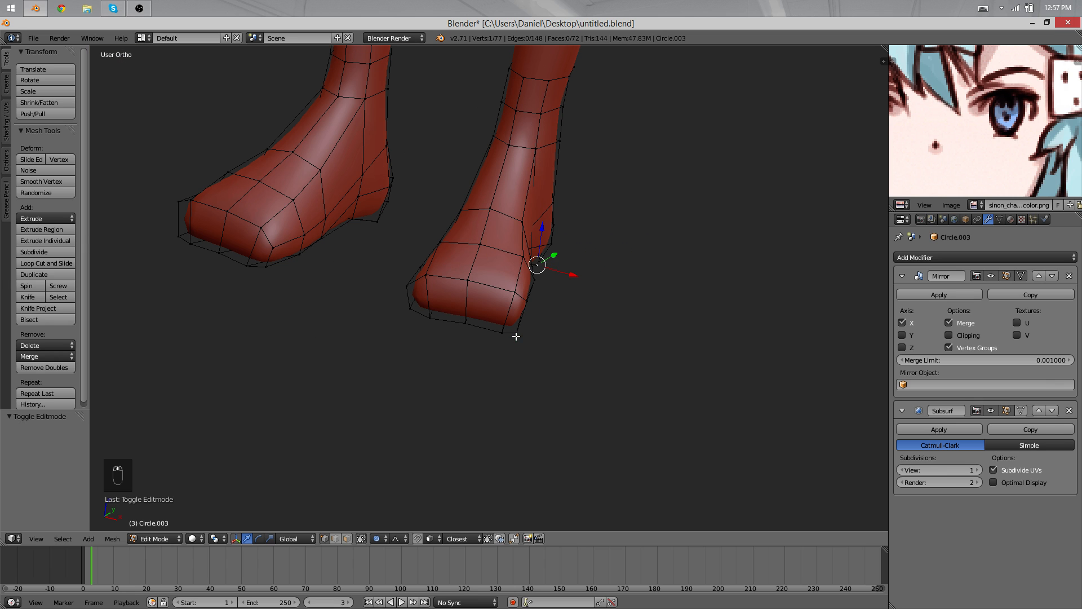
pyautogui.press('ctrl+r')
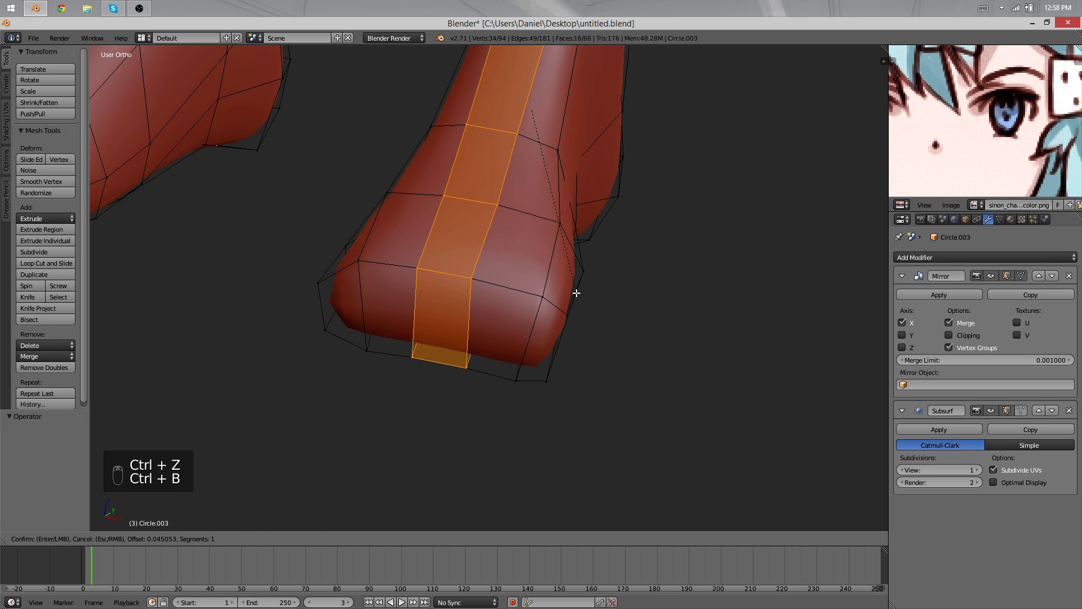
pyautogui.press('Tab')
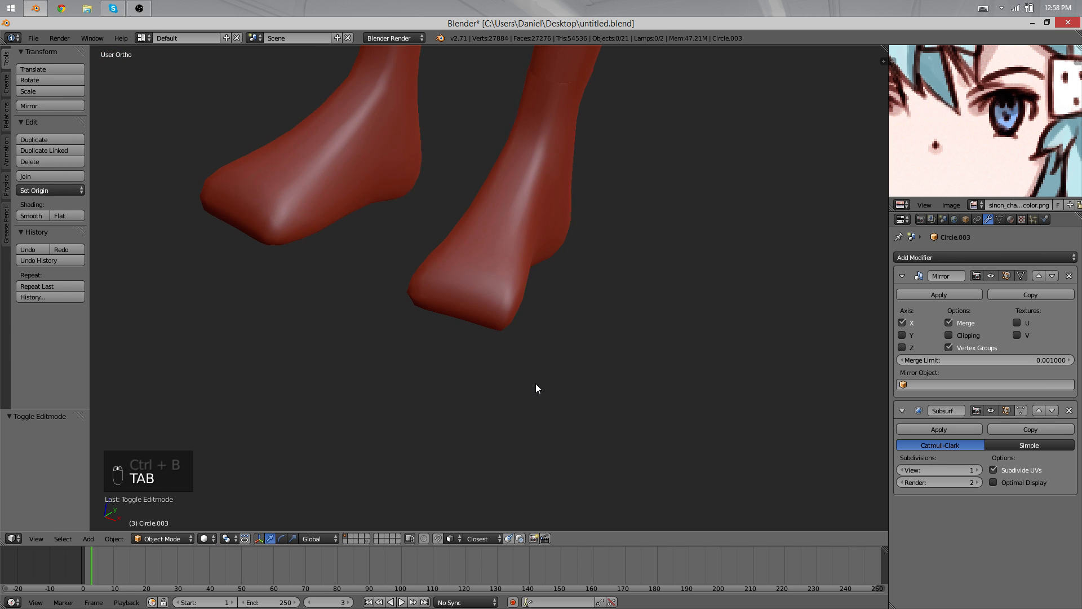
pyautogui.press('Tab')
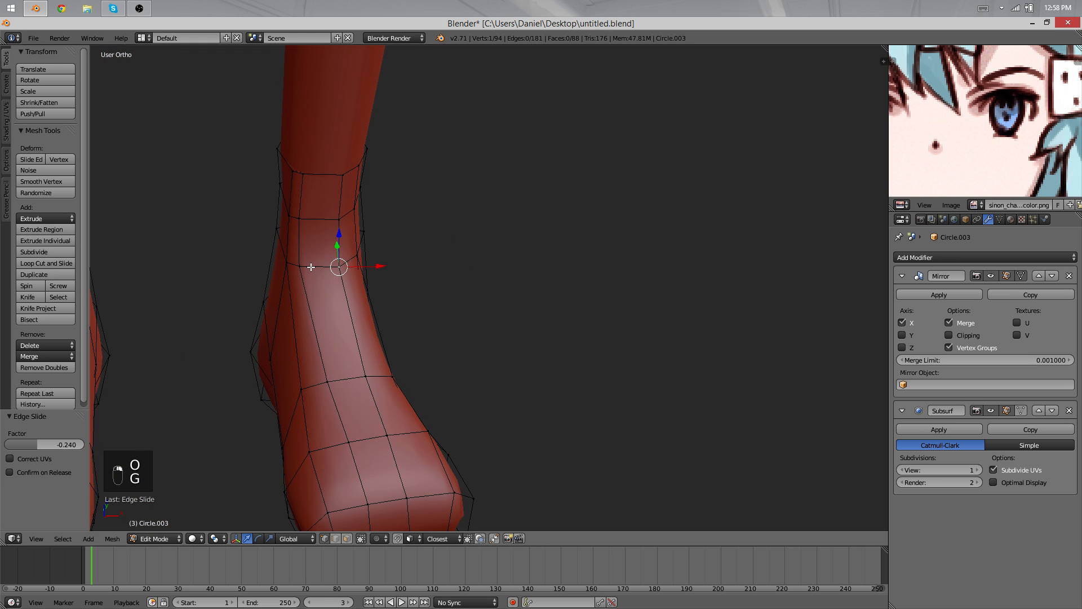
pyautogui.press('g')
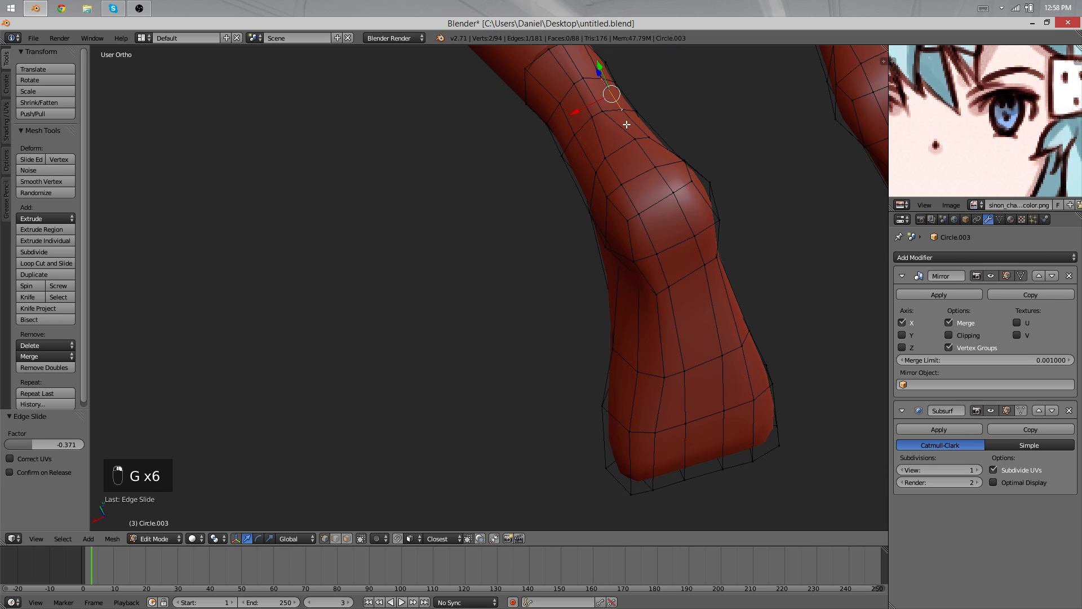
pyautogui.press('Tab')
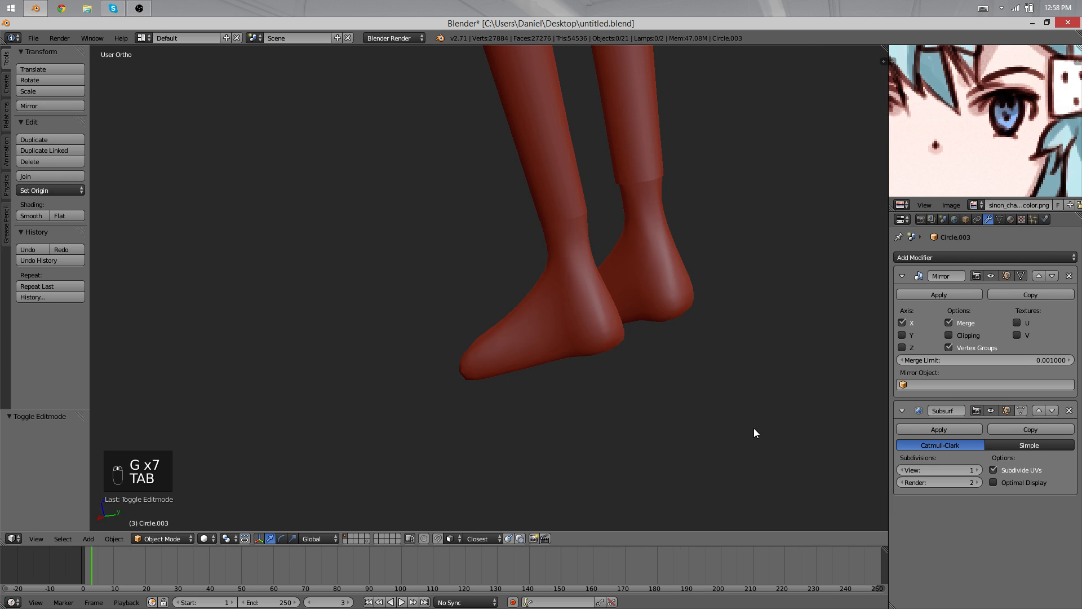
pyautogui.press('Tab')
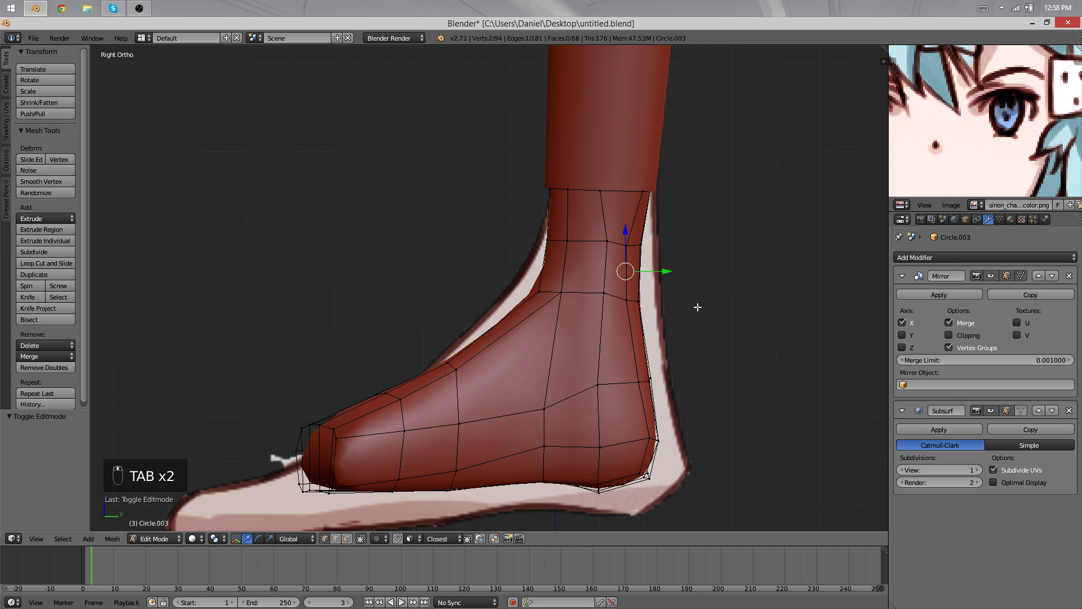
# Move heel vertices toward the reference outline with proportional editing.
pyautogui.press('TAB')
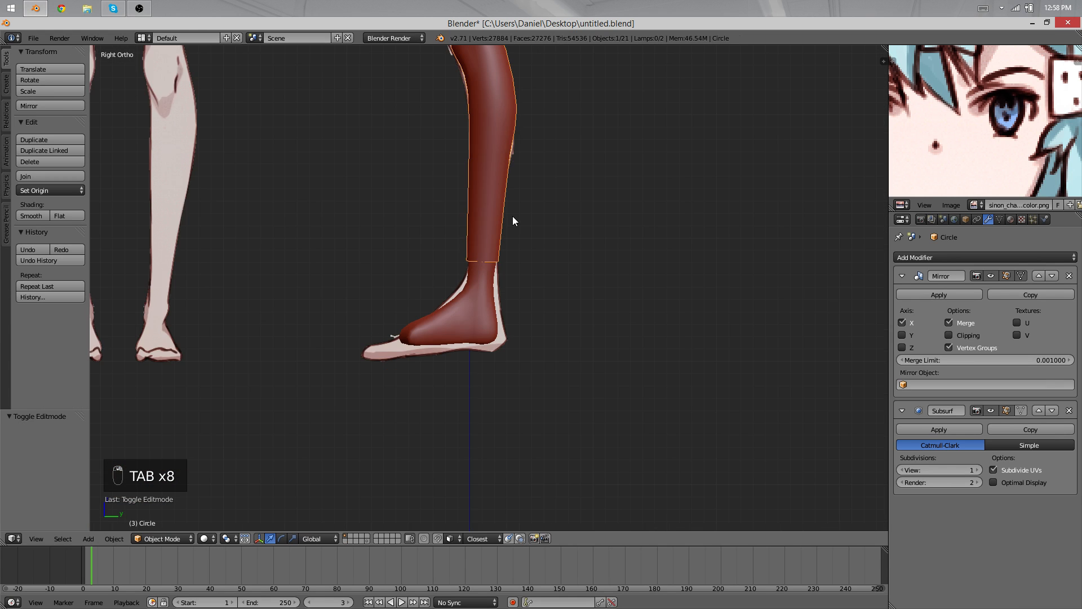
pyautogui.press('Tab')
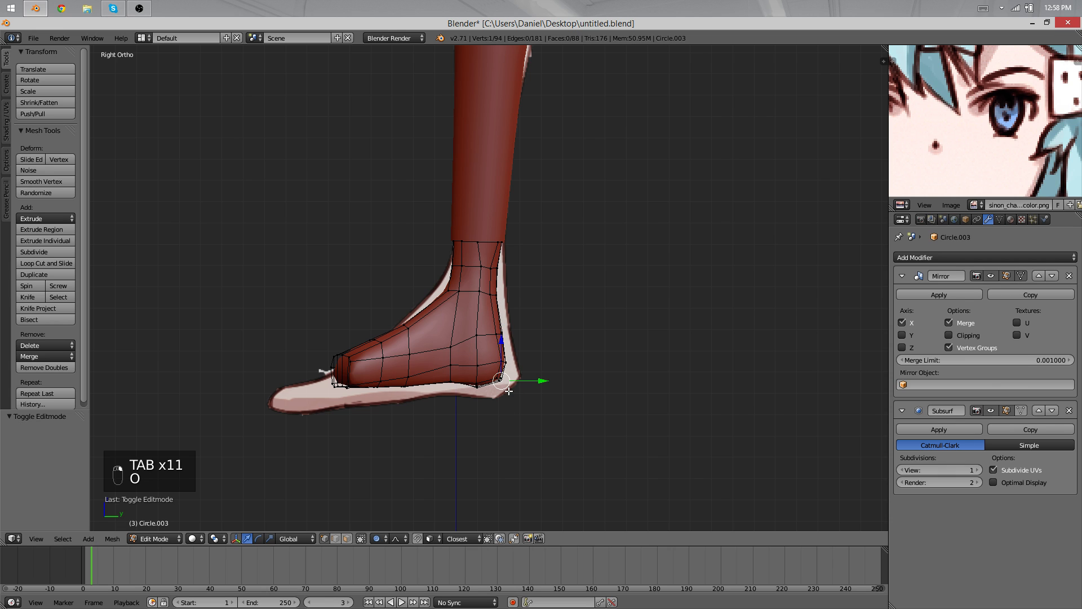
pyautogui.press('g')
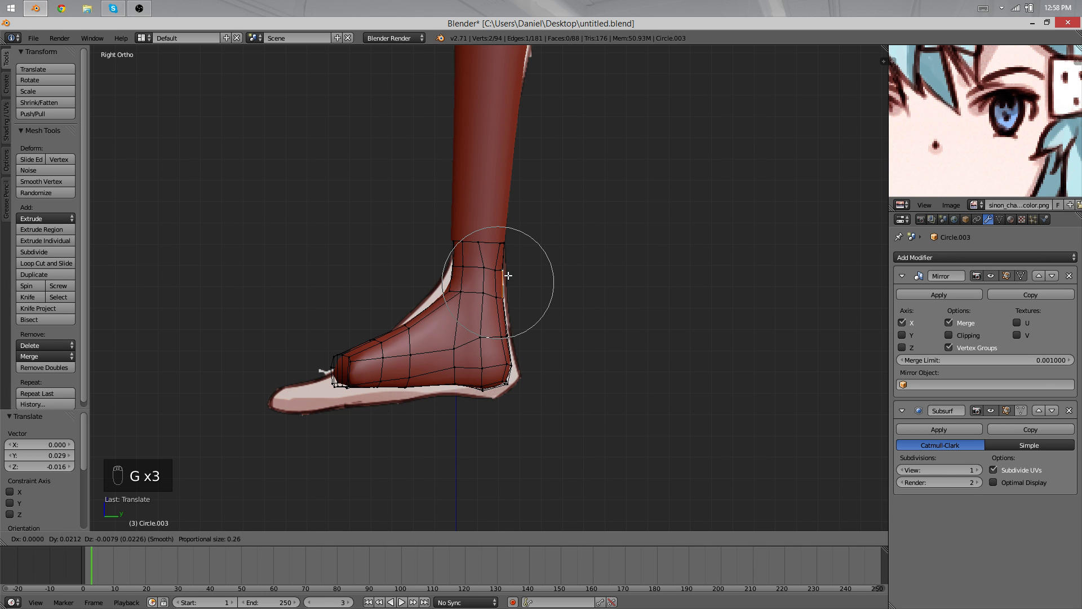
pyautogui.press('Tab')
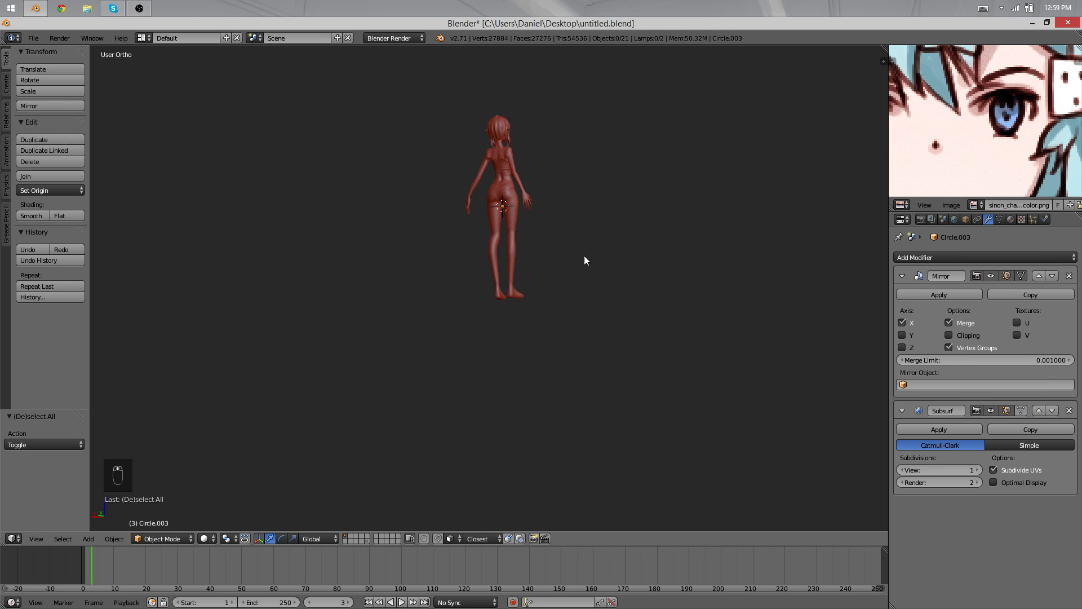
# In side view, move the ankle's top vertices and slide front foot vertices.
pyautogui.press('KP_3')
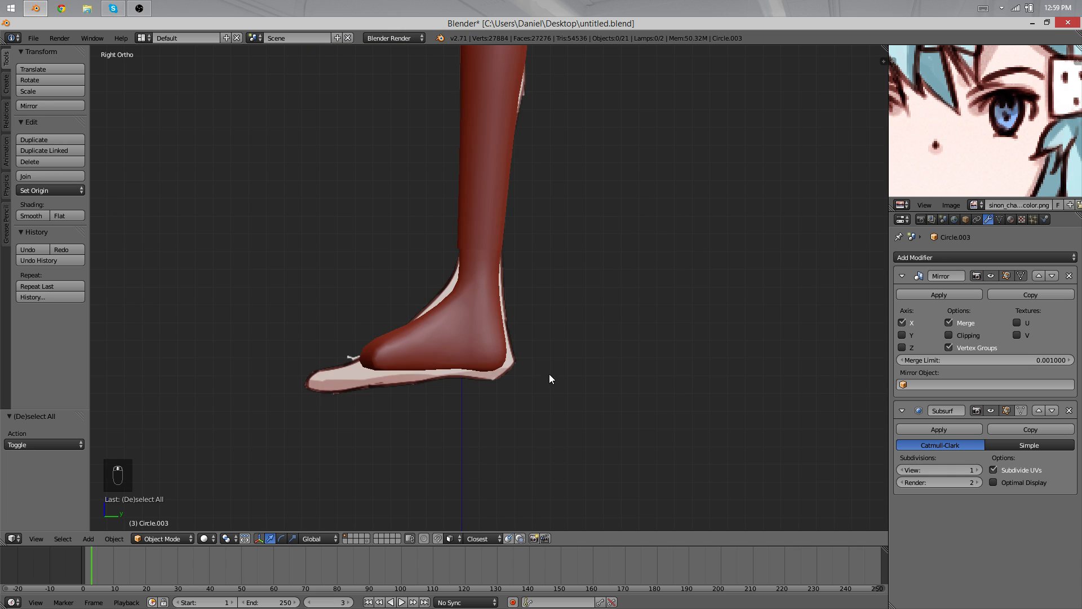
pyautogui.press('Tab')
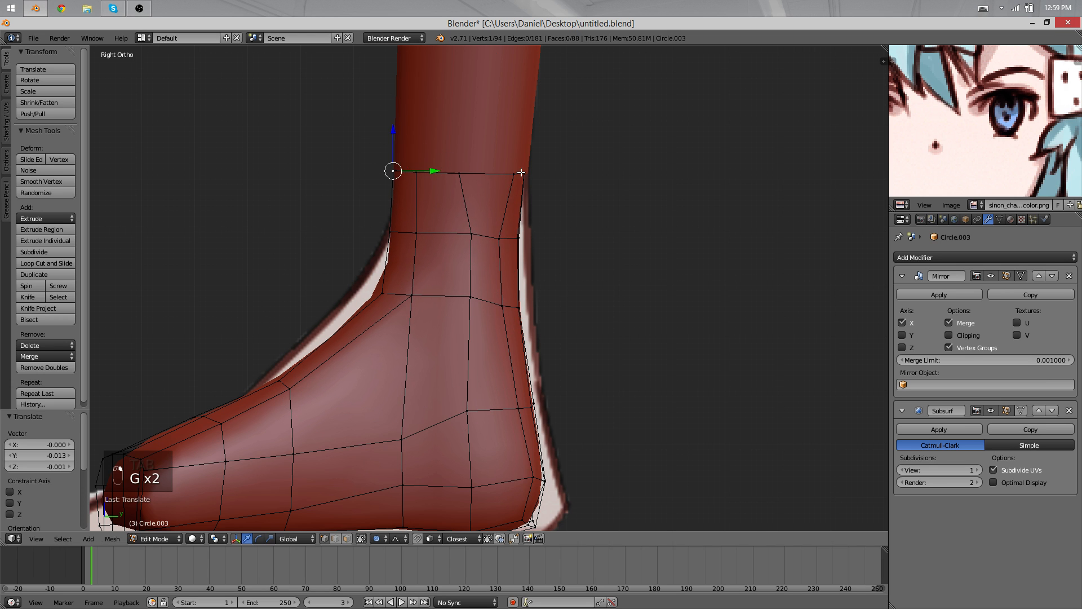
pyautogui.press('Tab')
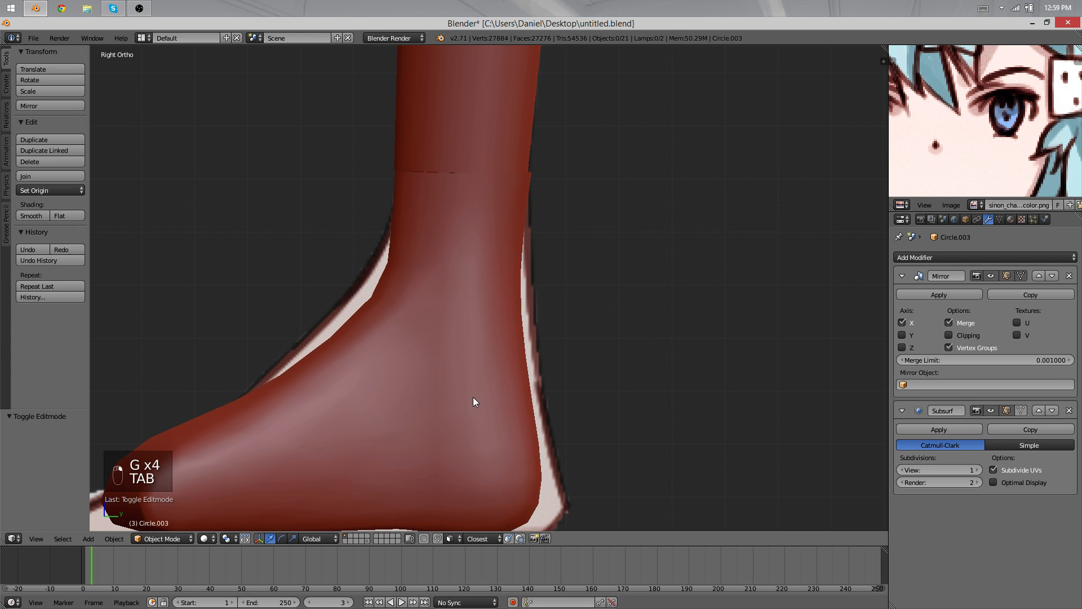
pyautogui.press('Tab')
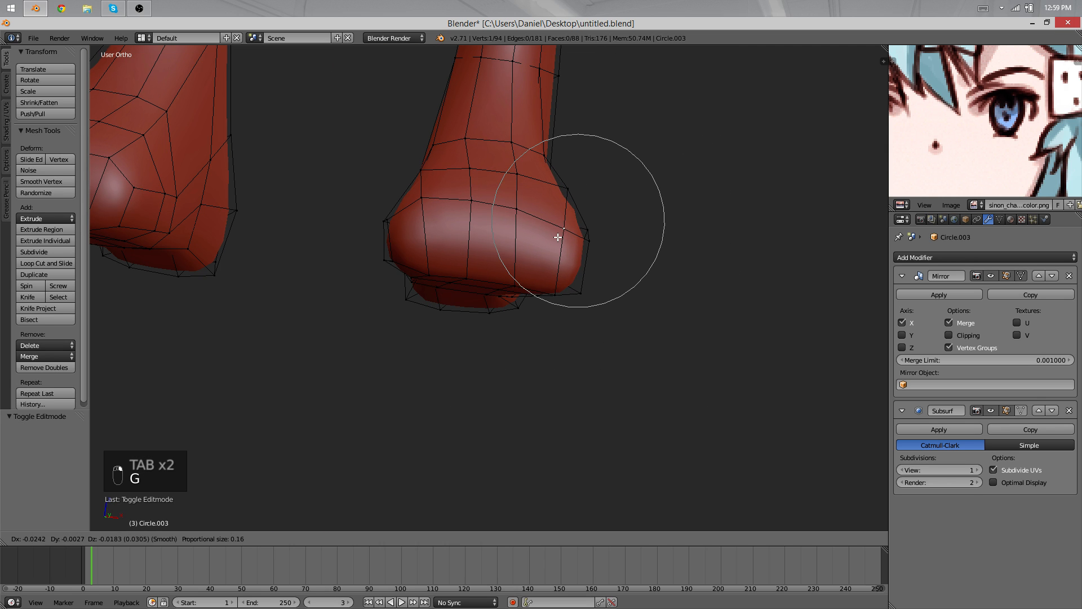
pyautogui.press('G')
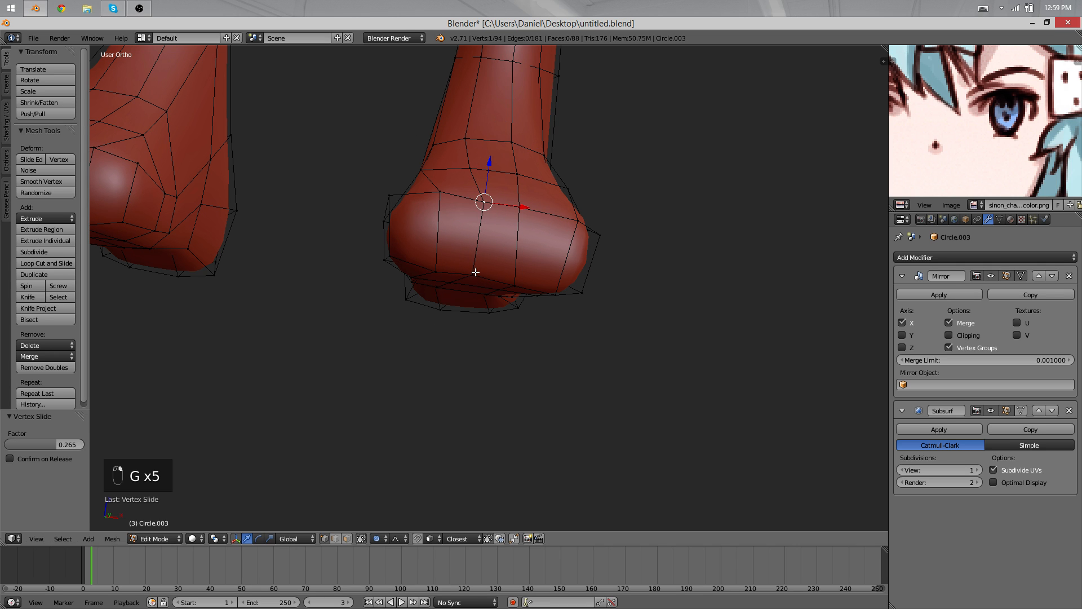
pyautogui.moveTo(517, 278)
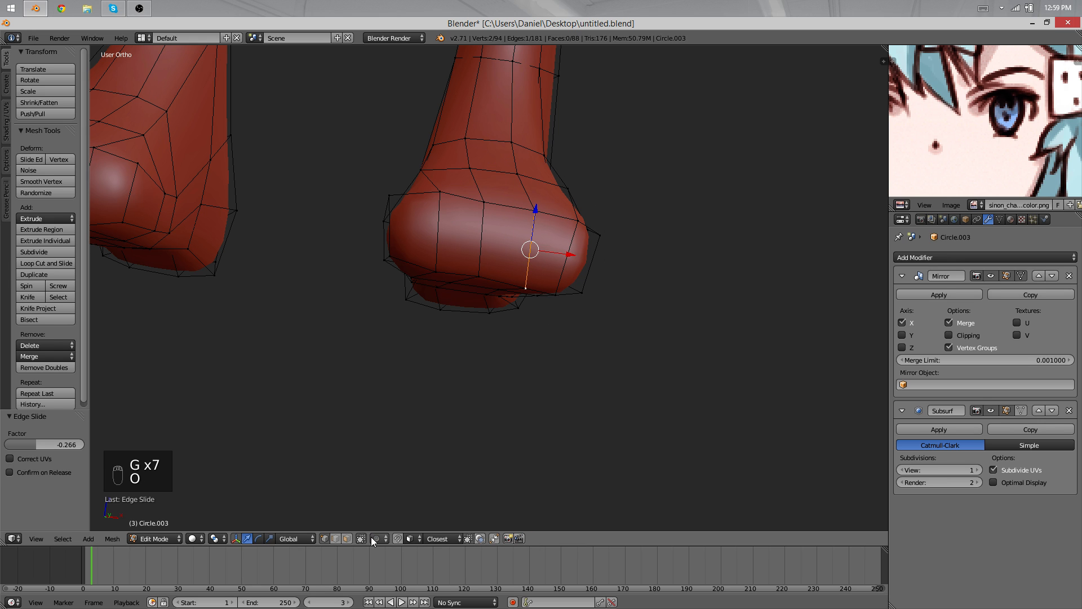
# Extrude the big toe from the foot's tip and shrink its edge loops.
pyautogui.press('KP_7')
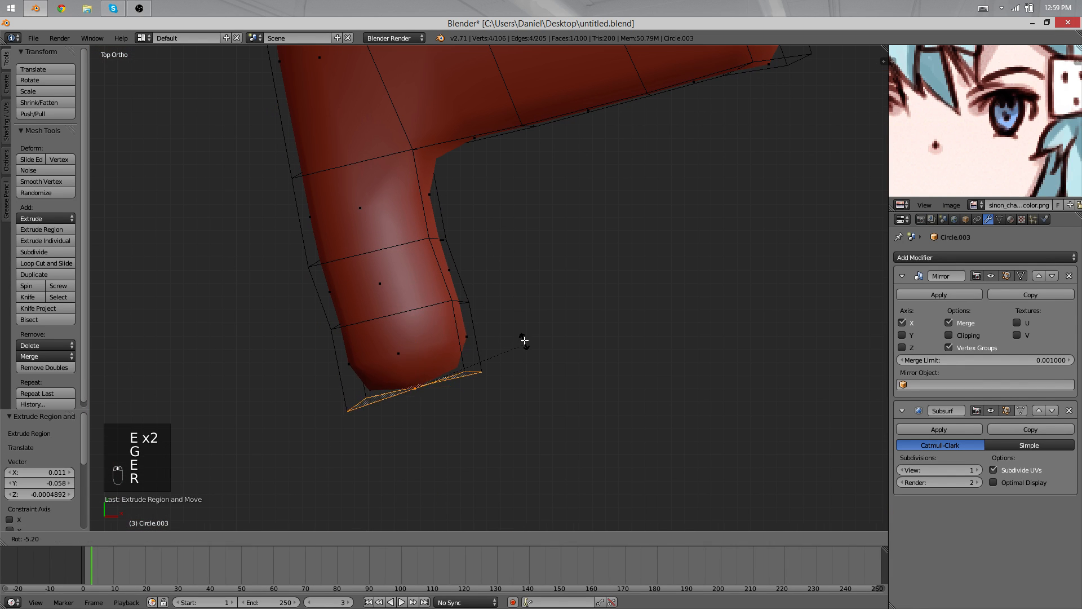
pyautogui.press('Tab')
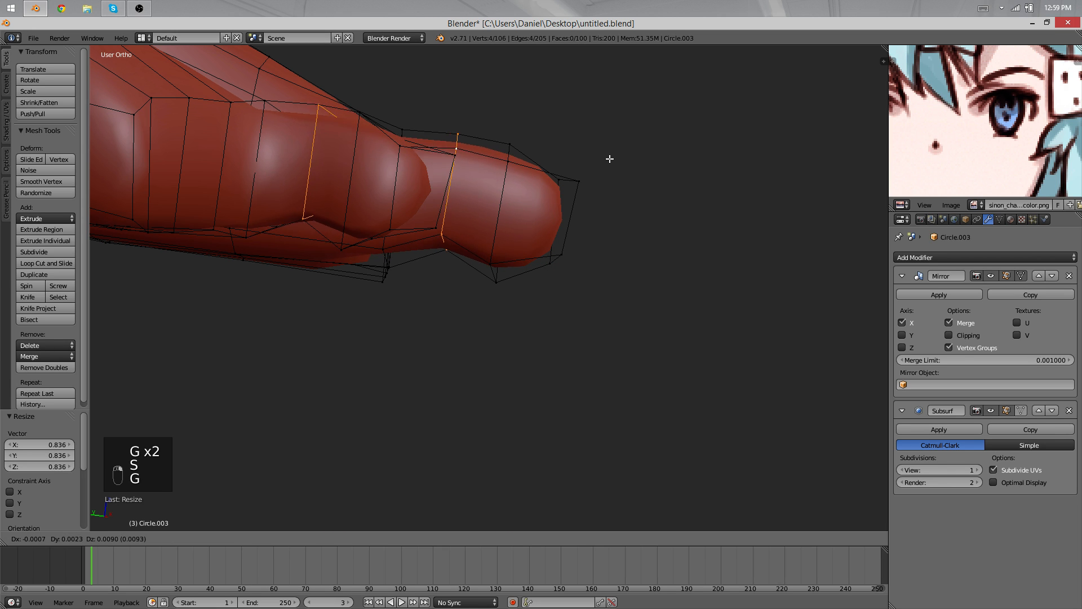
pyautogui.press('Tab')
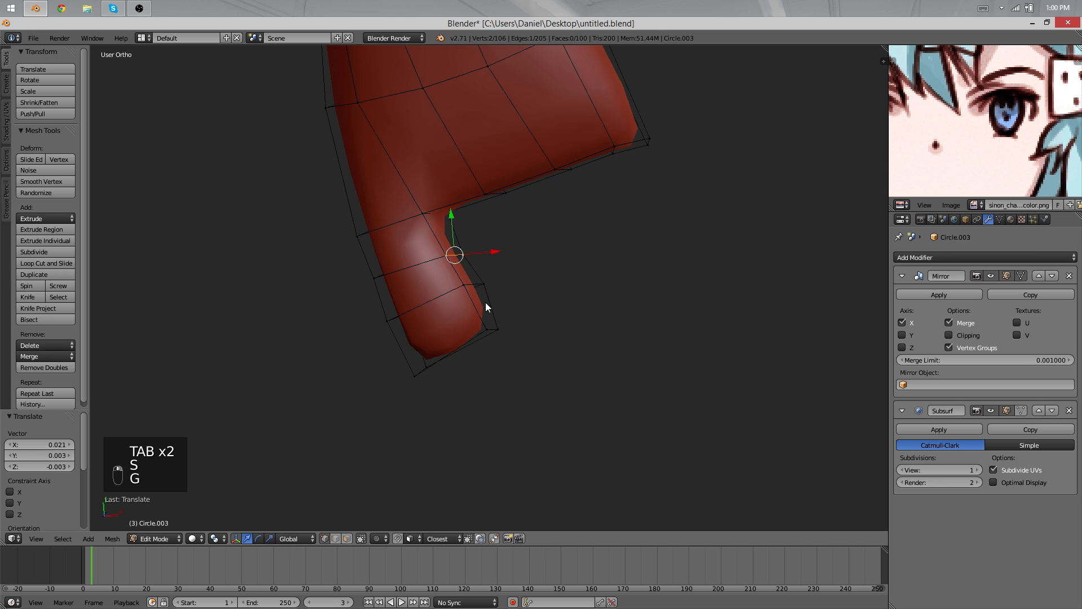
# Smooth the toe-foot corner, preview the big toe, and extrude a second toe.
pyautogui.press('Tab')
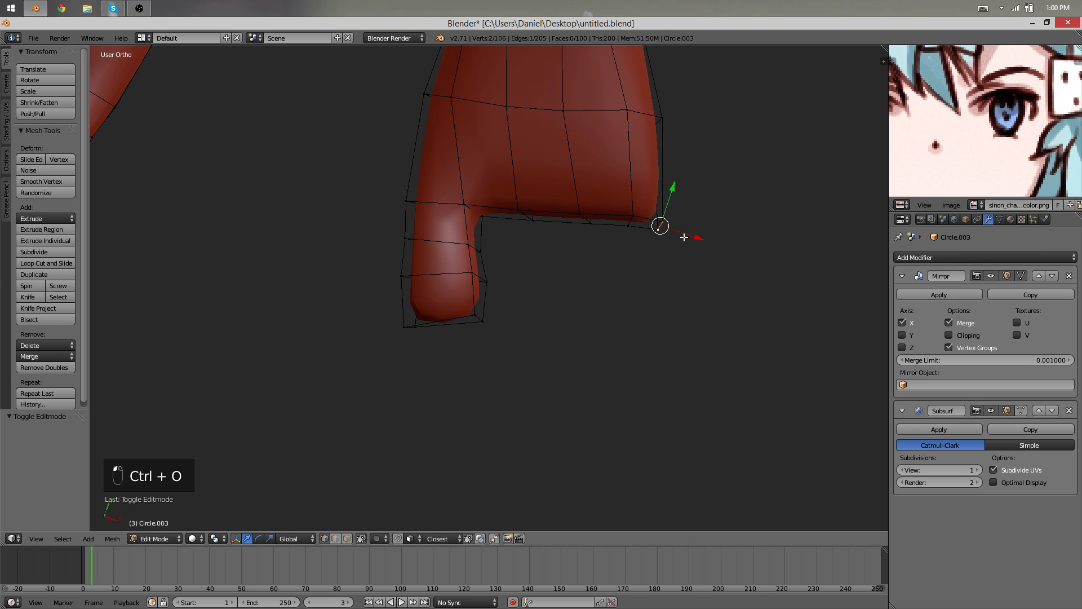
pyautogui.press('g')
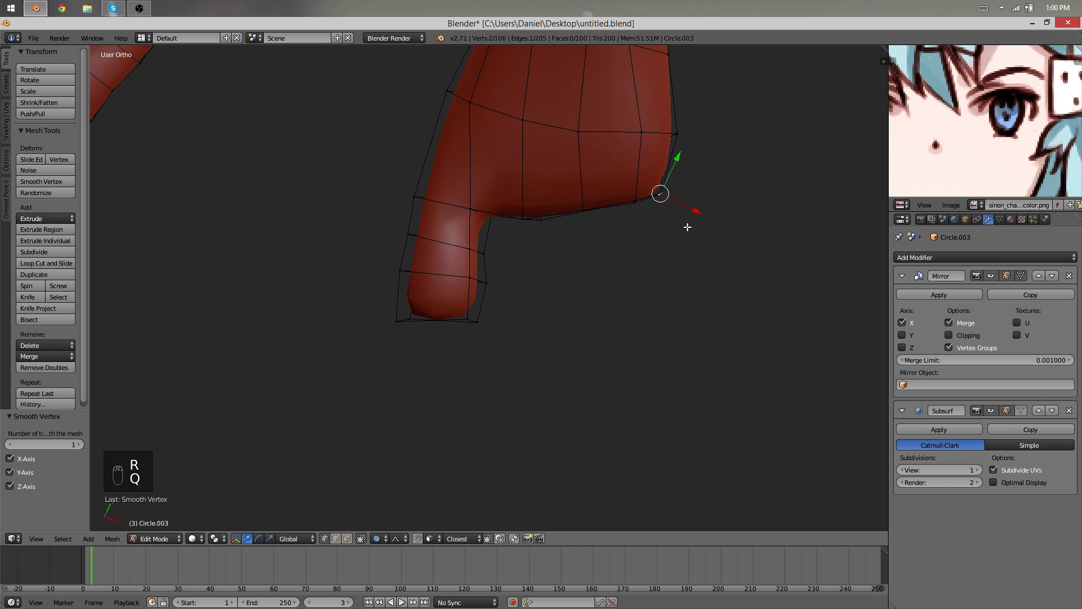
pyautogui.press('Tab')
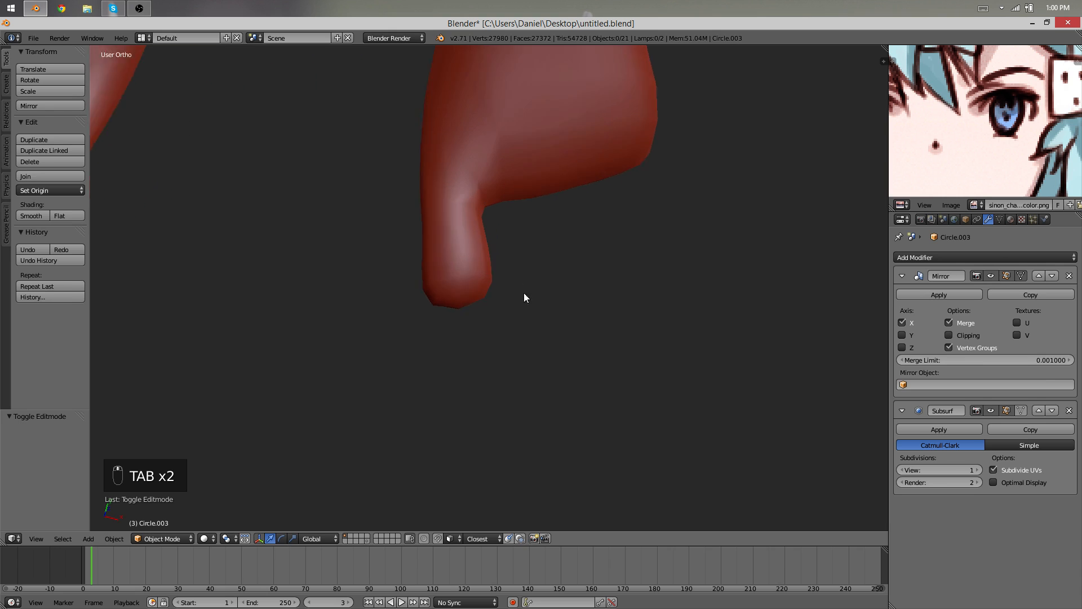
pyautogui.press('Tab')
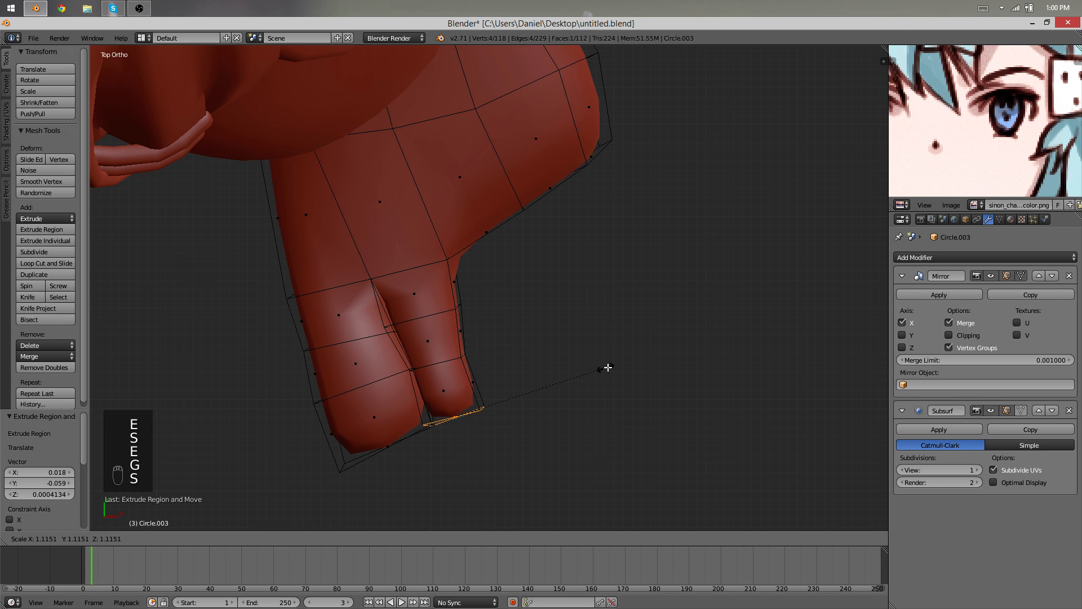
# Tilt the second toe and shift its side edge and tip vertices, previewing it smoothed.
pyautogui.press('Tab')
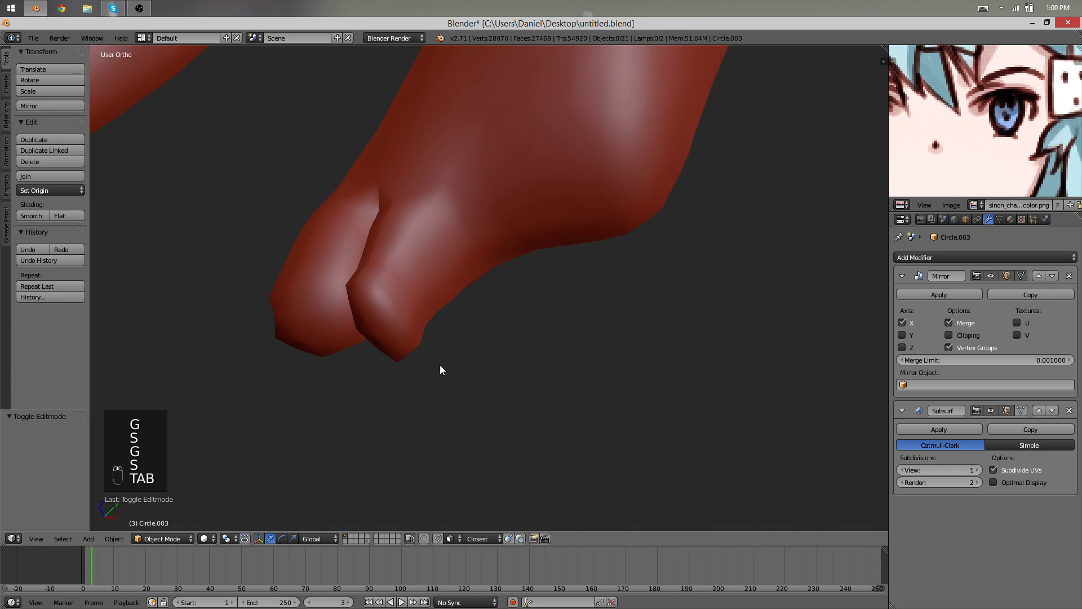
pyautogui.press('Tab')
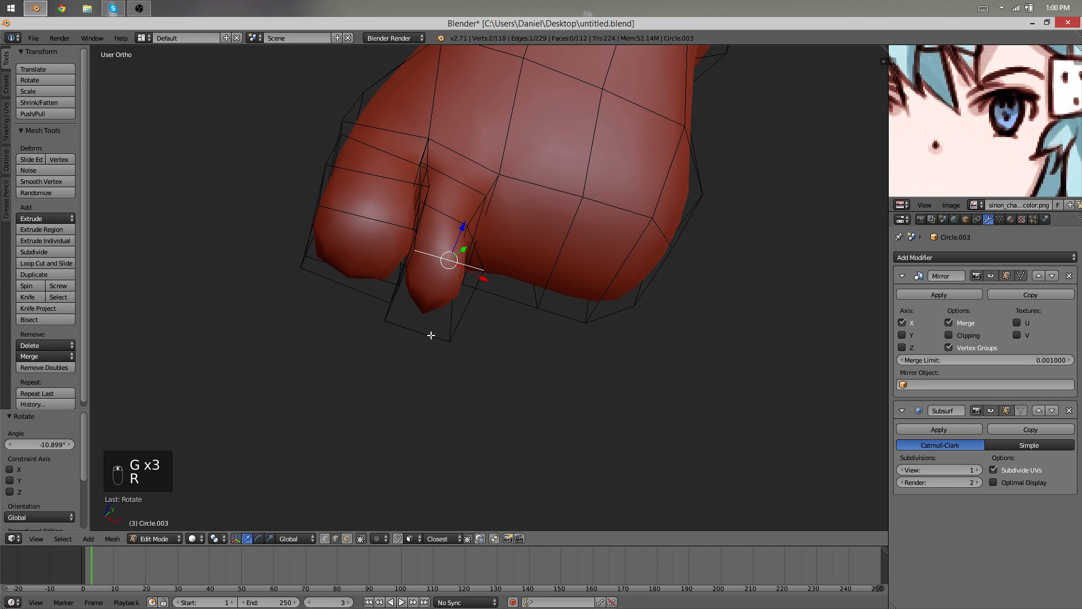
pyautogui.press('Tab')
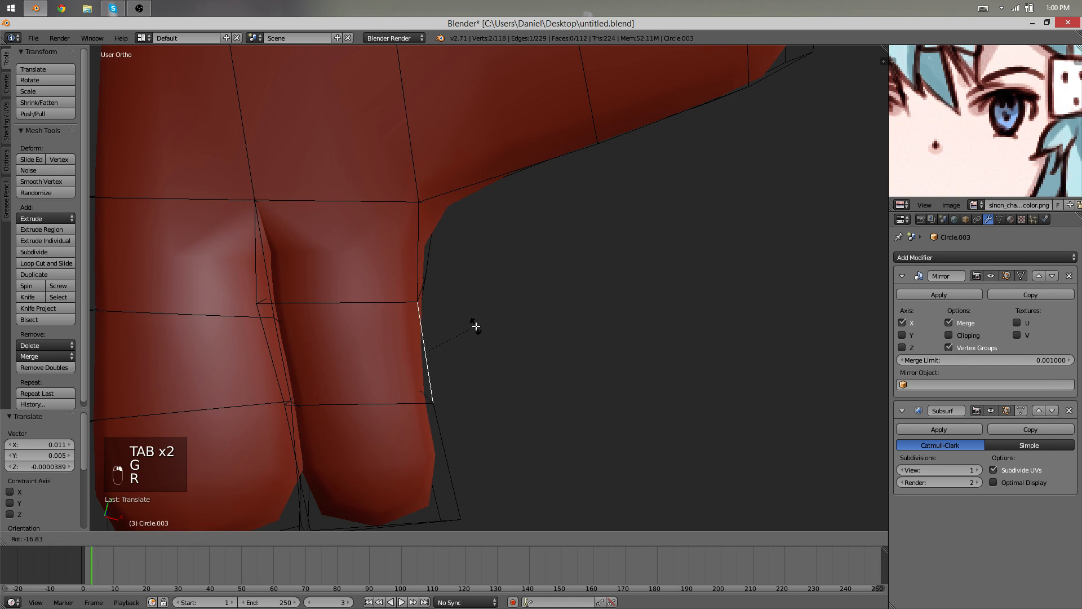
pyautogui.press('Tab')
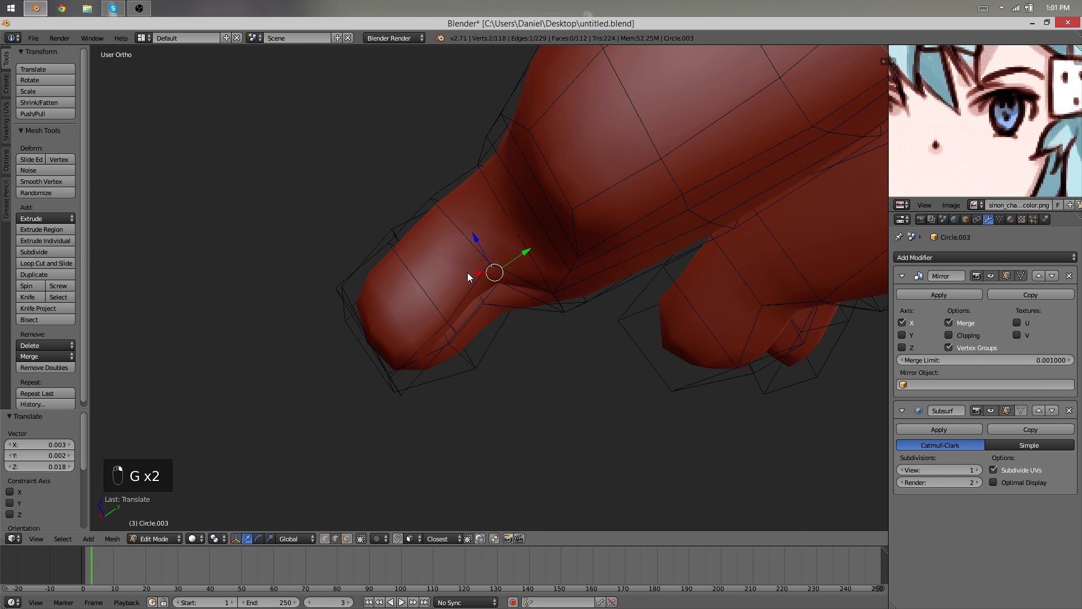
pyautogui.press('Tab')
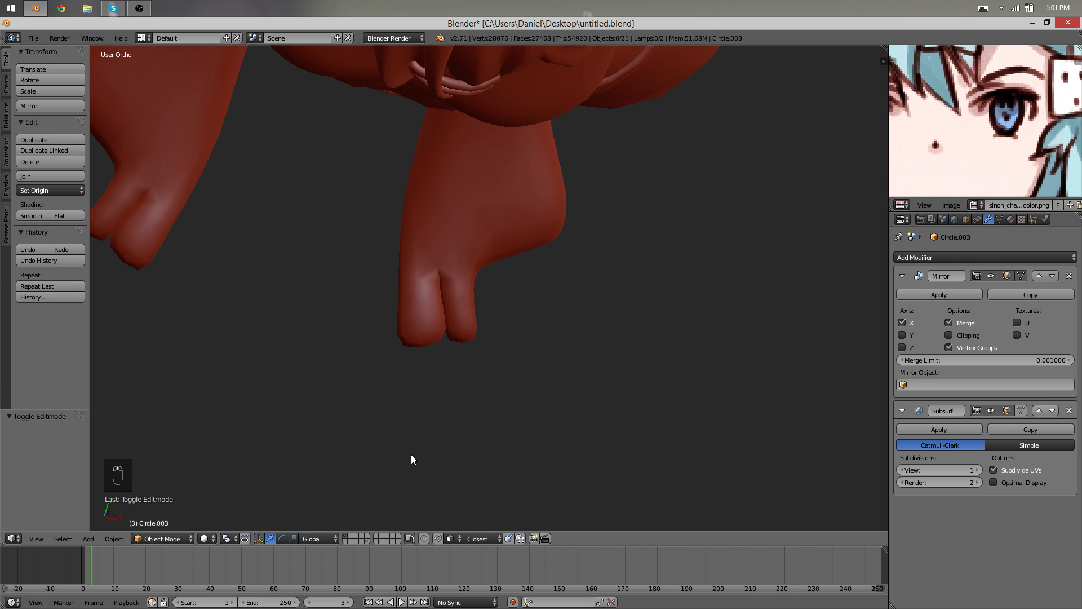
pyautogui.press('Tab')
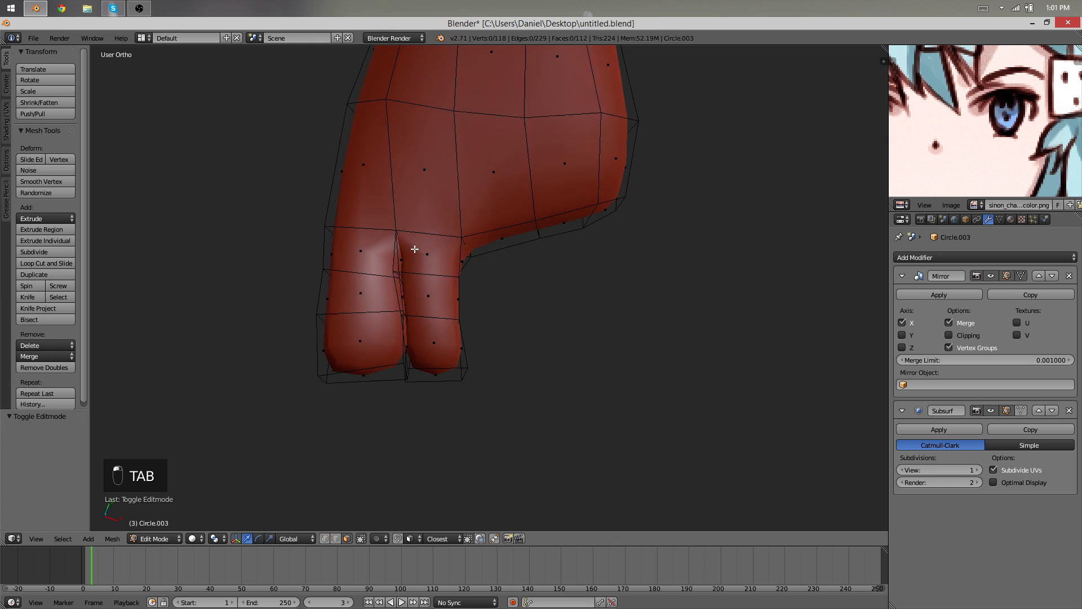
# Extrude a third toe from the foot's tip and check it in preview.
pyautogui.press('e')
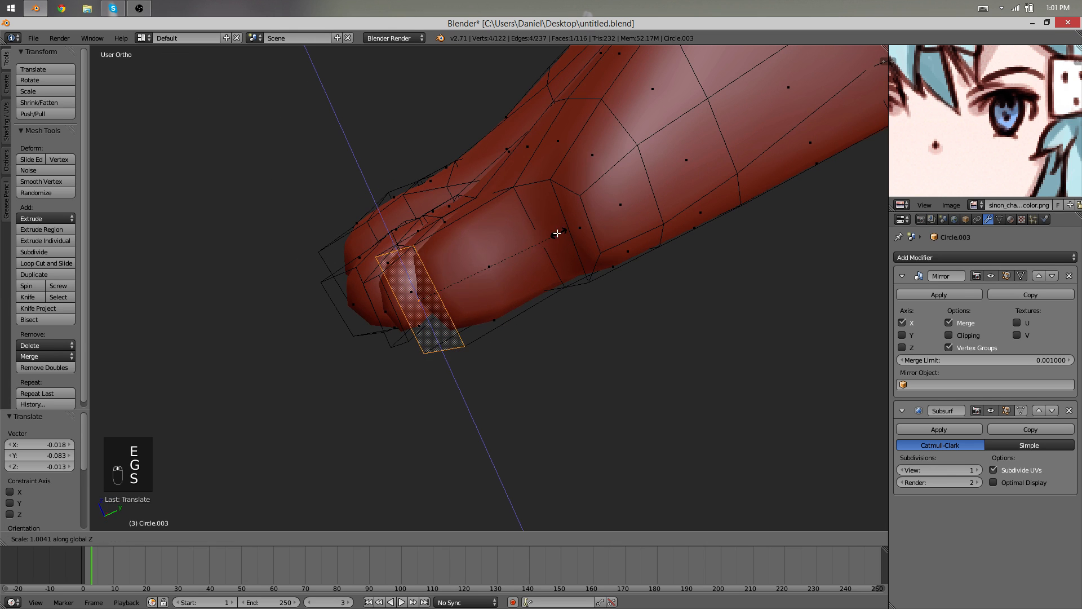
pyautogui.press('Tab')
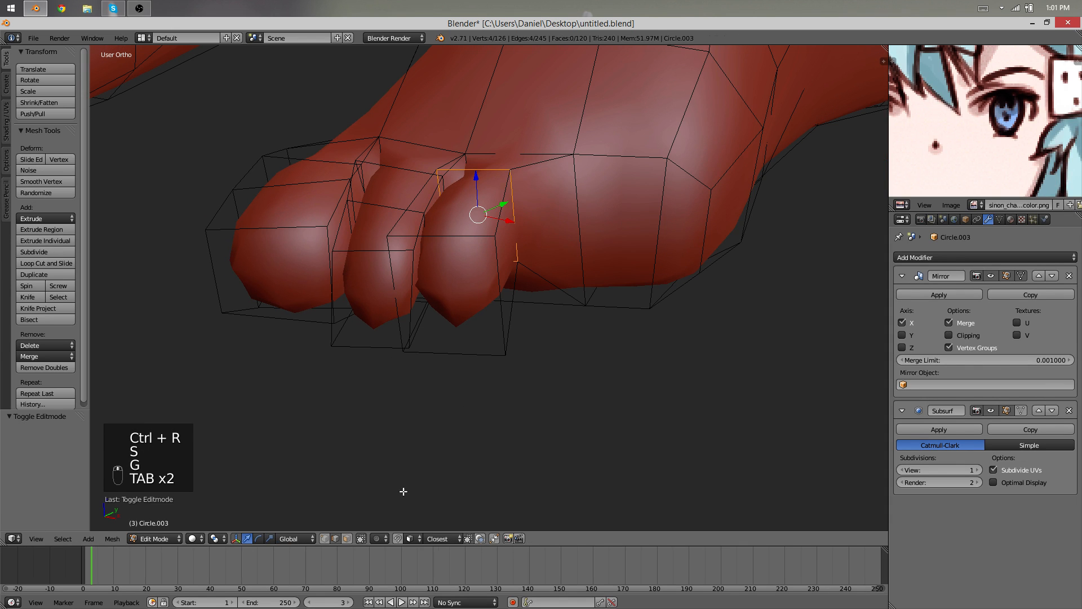
pyautogui.press('Tab')
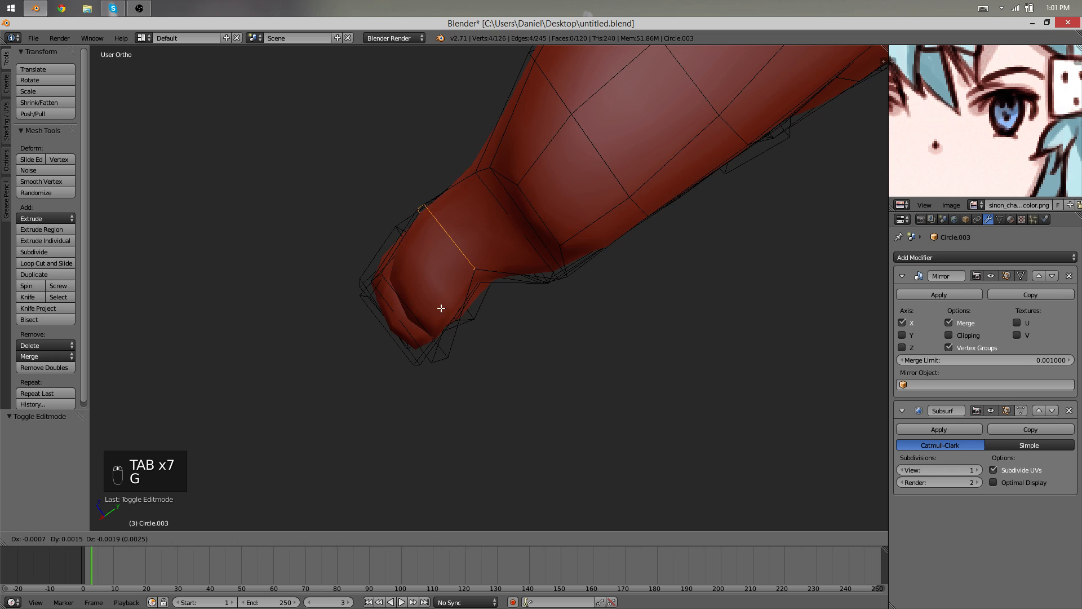
# Reshape the toe vertices into four rounder, separated toes, checking each change smoothed.
pyautogui.press('Tab')
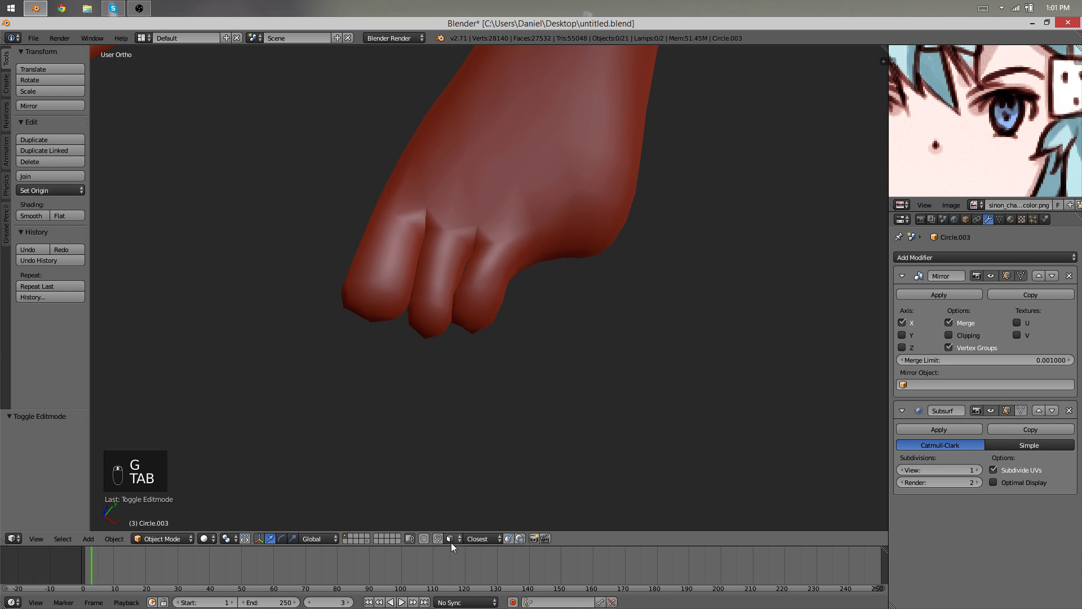
pyautogui.press('TAB')
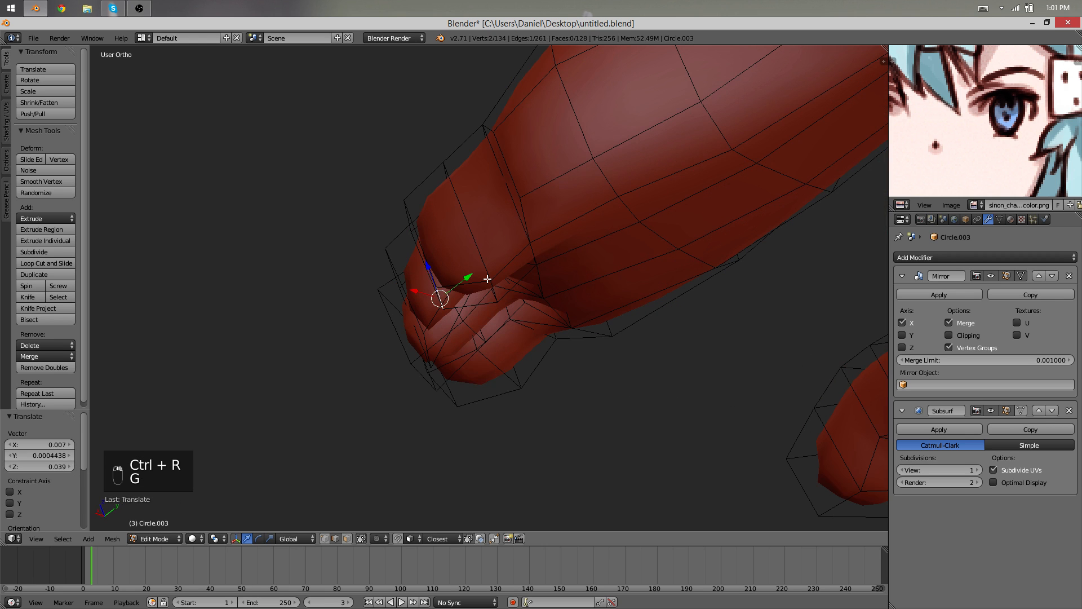
pyautogui.press('Tab')
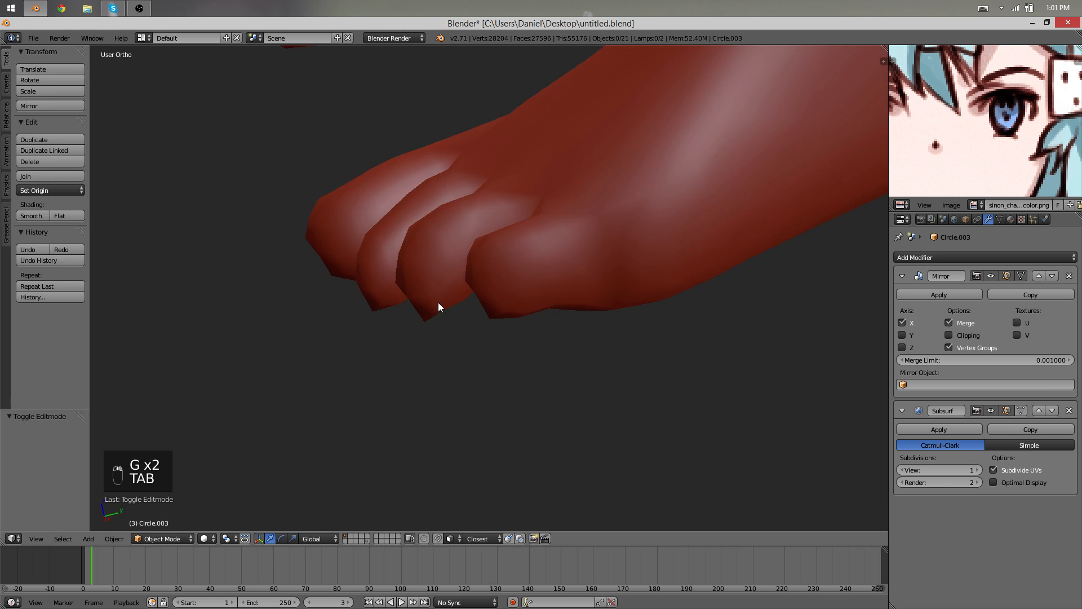
pyautogui.press('Tab')
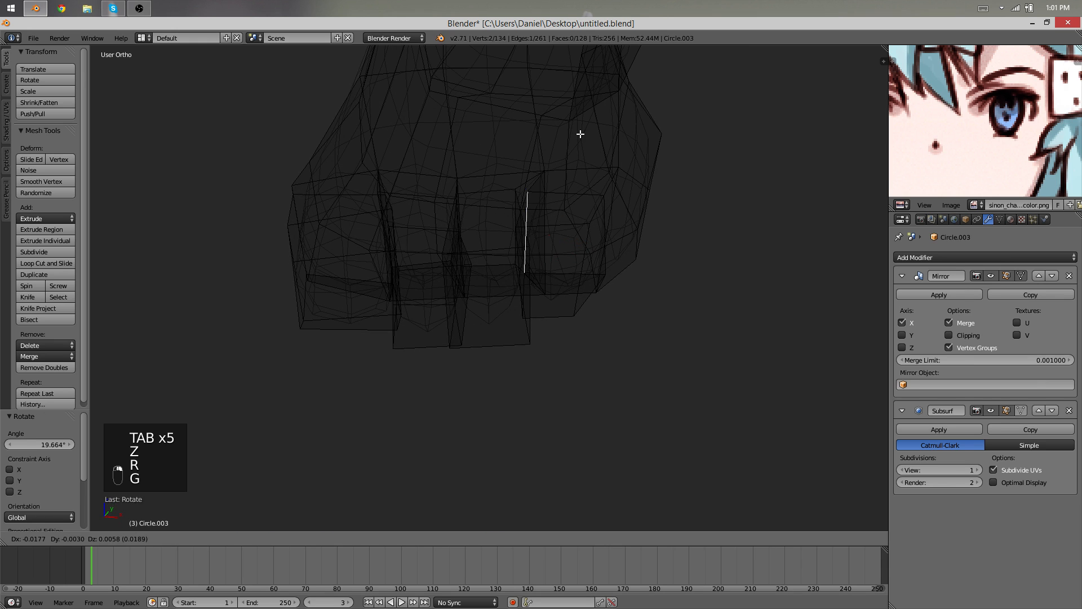
pyautogui.press('Tab')
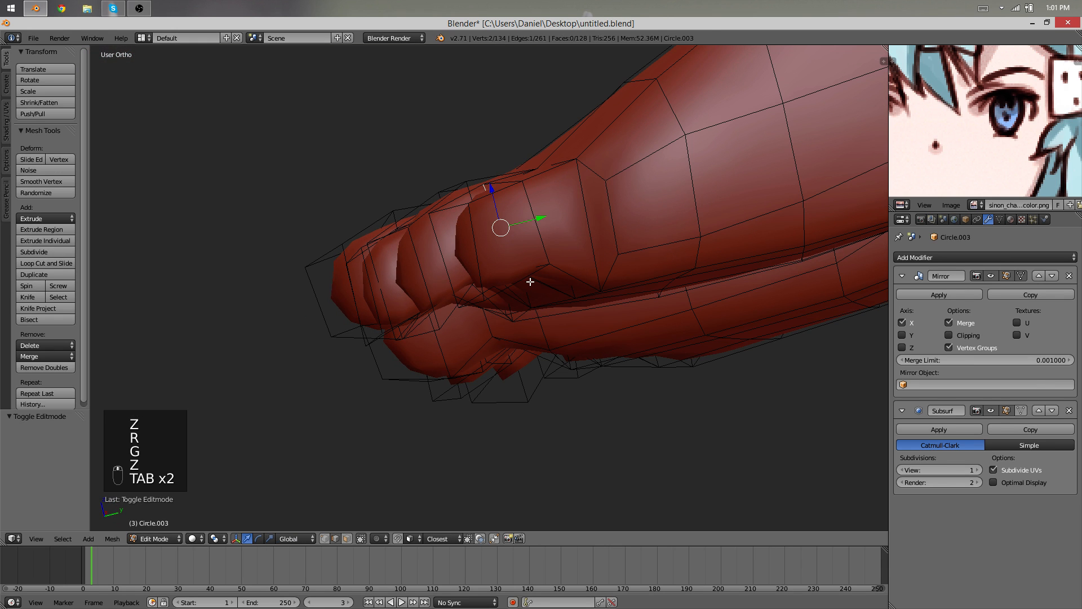
pyautogui.press('Tab')
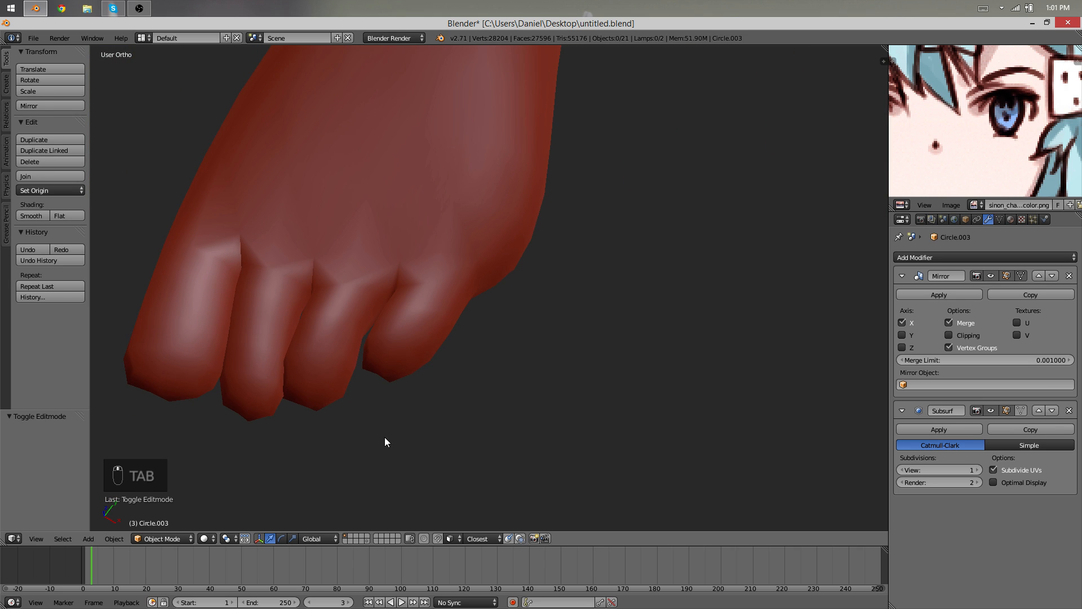
# Extrude and scale a fifth little-toe face between the toes, then preview both feet.
pyautogui.press('Tab')
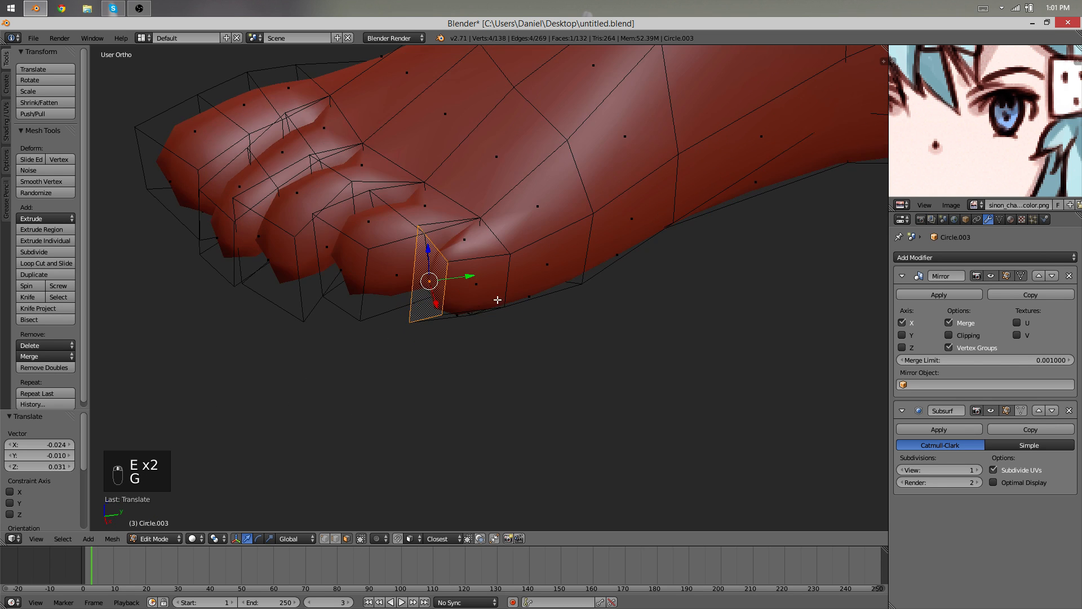
pyautogui.press('s')
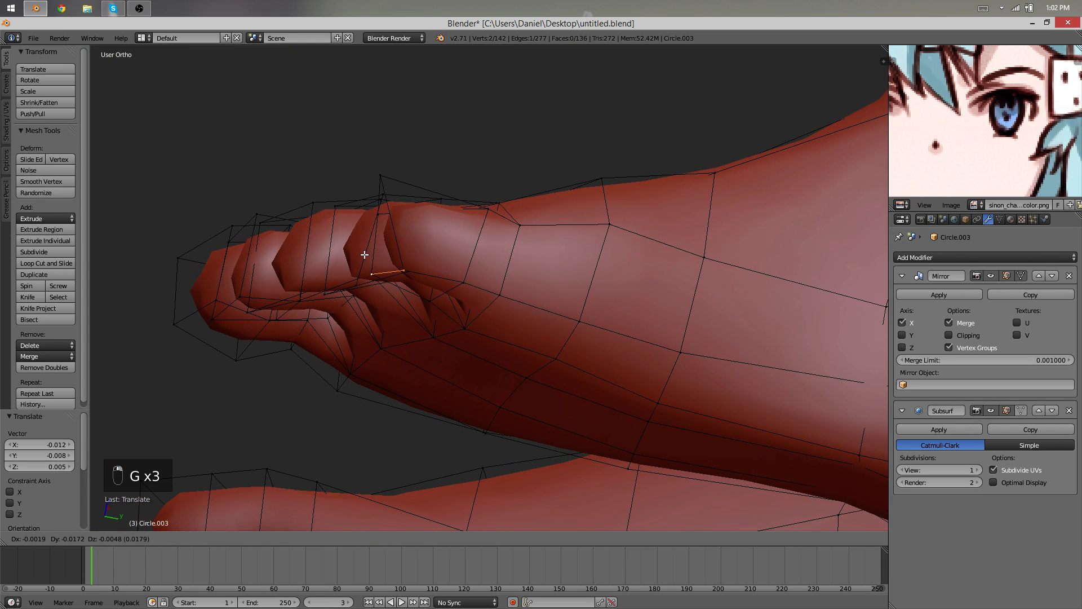
pyautogui.press('Tab')
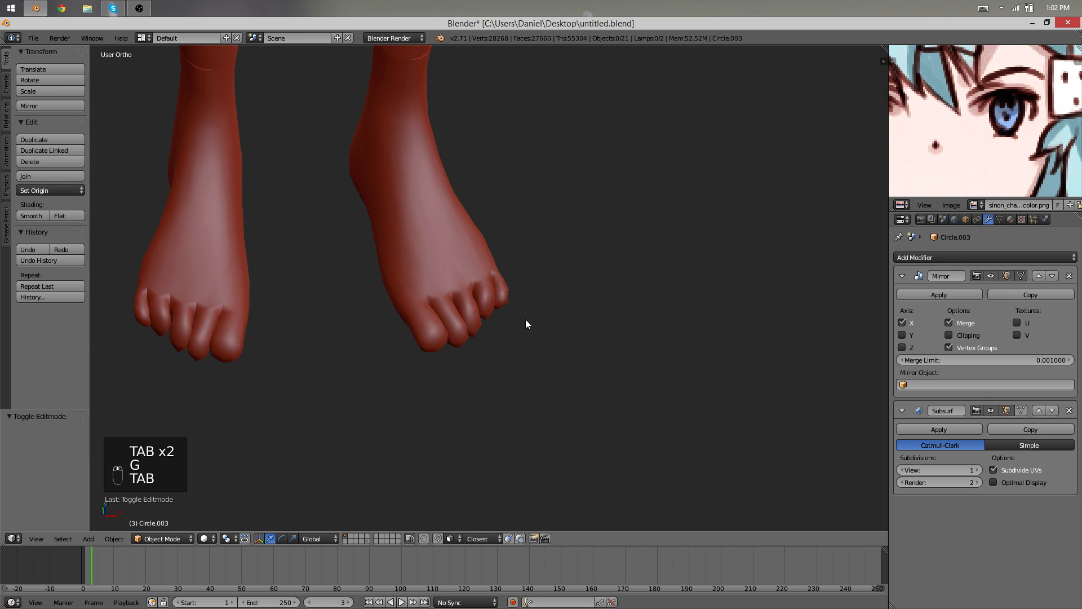
# Adjust hidden toe edges in see-through view and preview both smoothed feet again.
pyautogui.press('Tab')
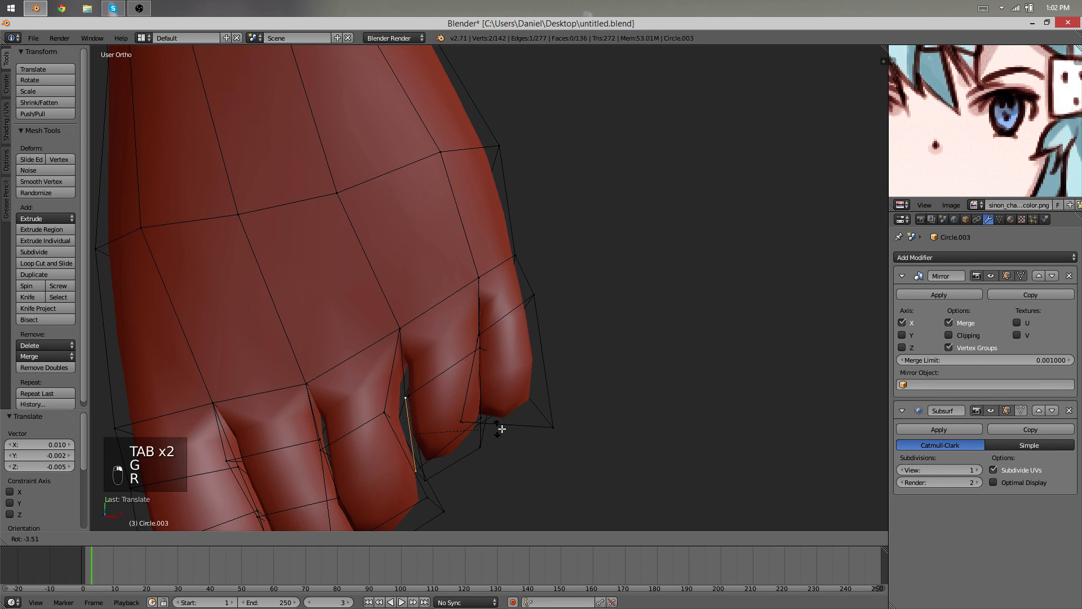
pyautogui.press('Tab')
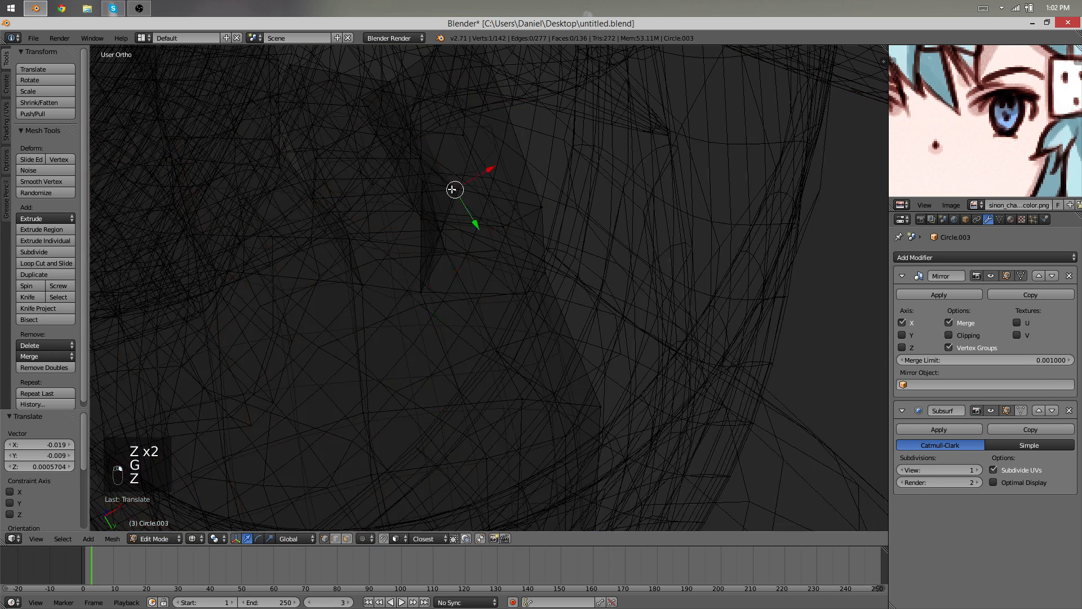
pyautogui.press('Tab')
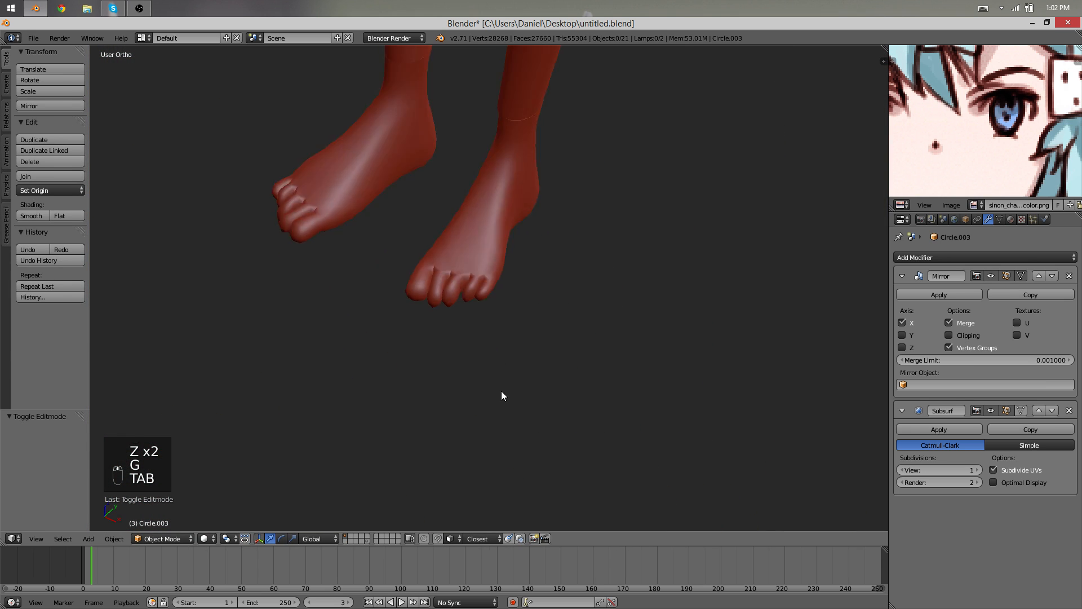
pyautogui.press('Tab')
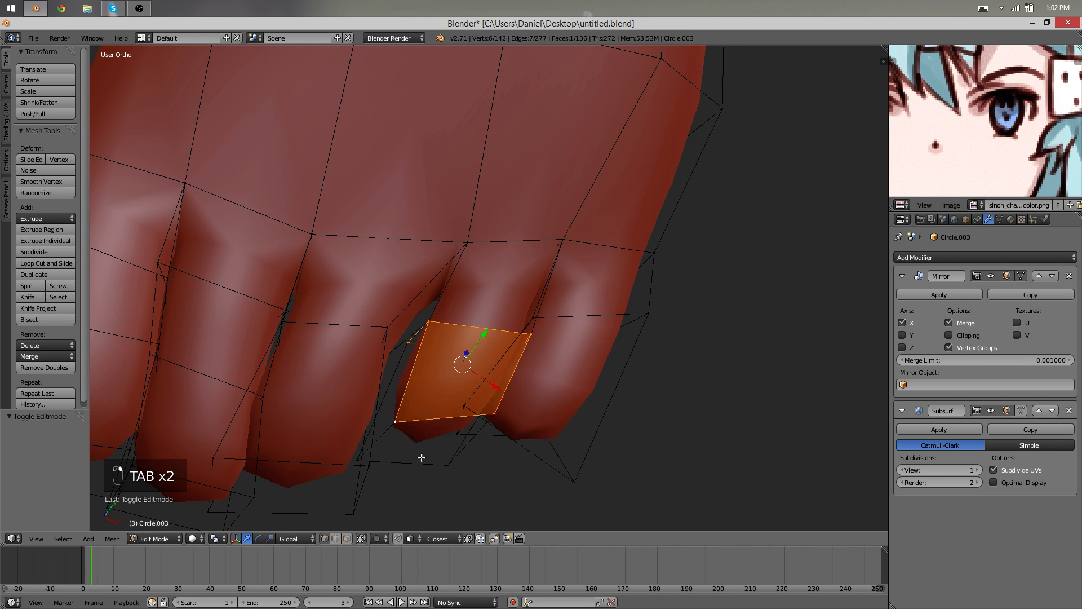
# Even out the toe edges on both feet, checking from the side, then select the whole mesh.
pyautogui.press('Tab')
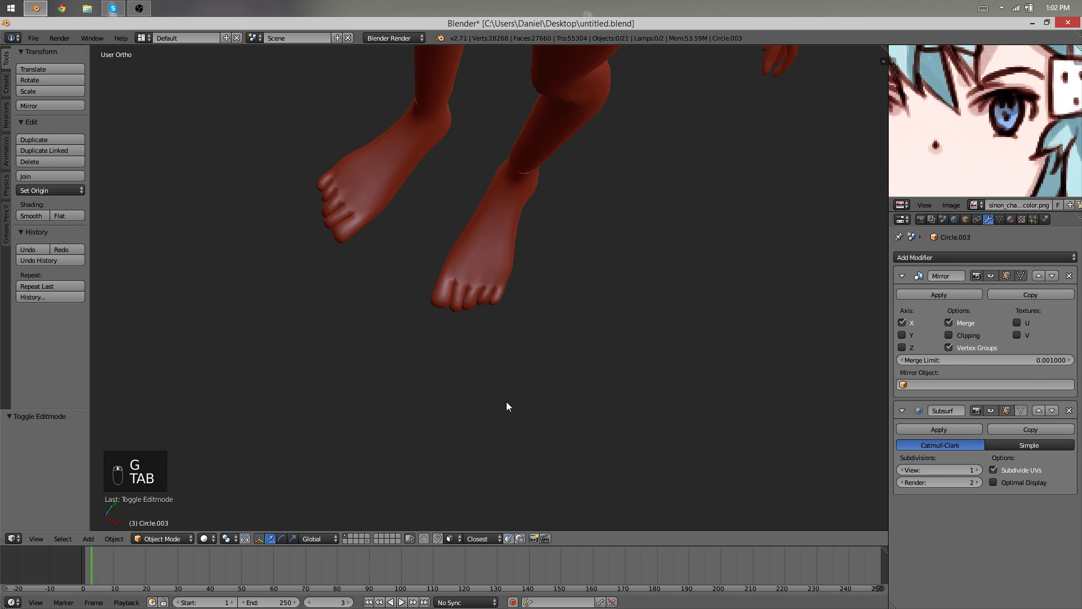
pyautogui.press('Tab')
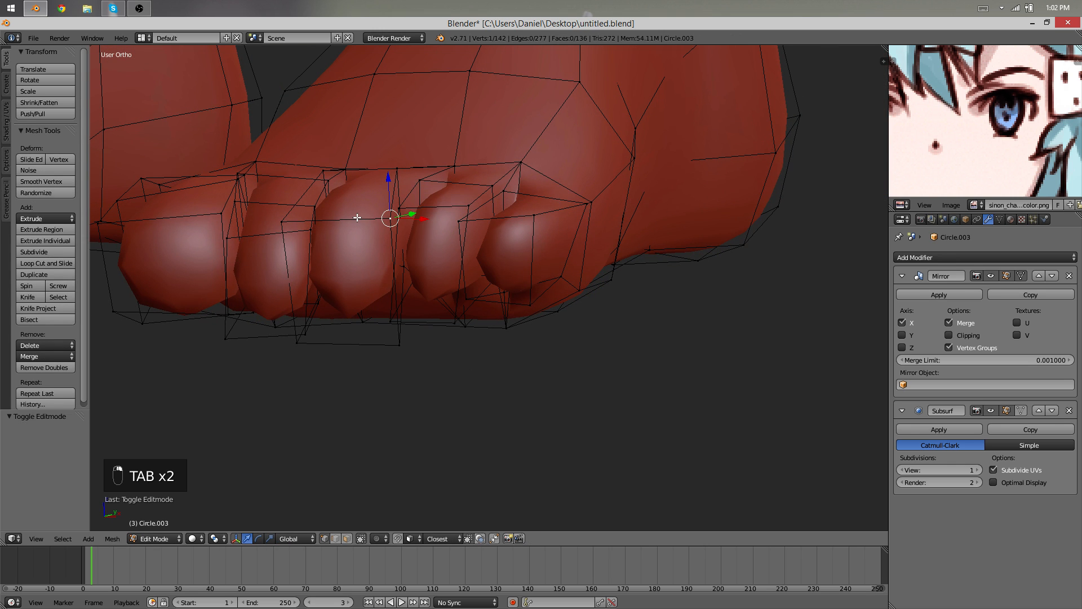
pyautogui.press('Tab')
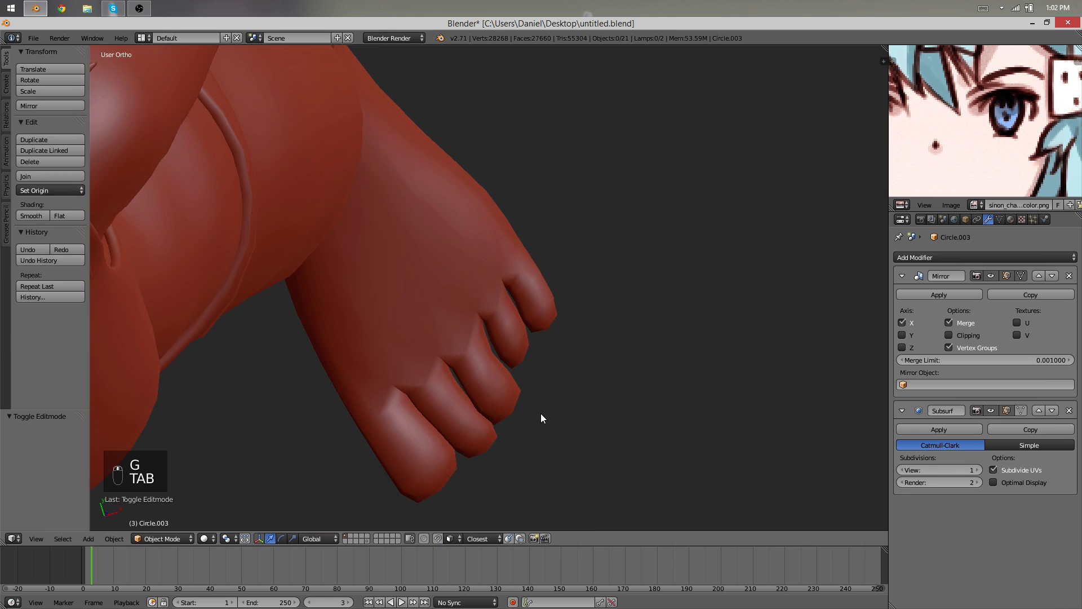
pyautogui.press('Tab')
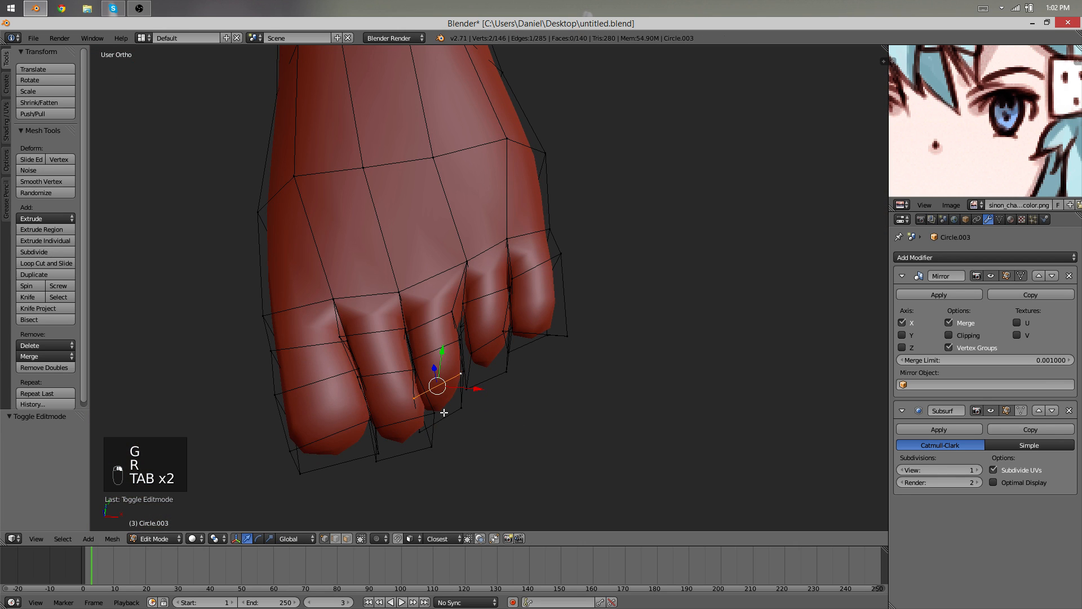
pyautogui.press('Tab')
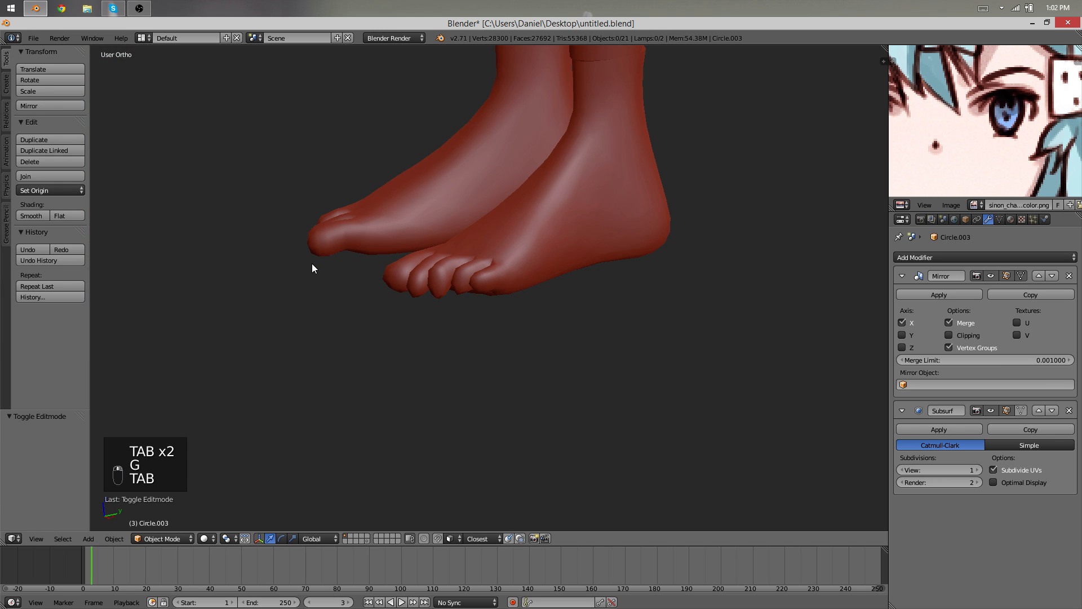
pyautogui.press('Tab')
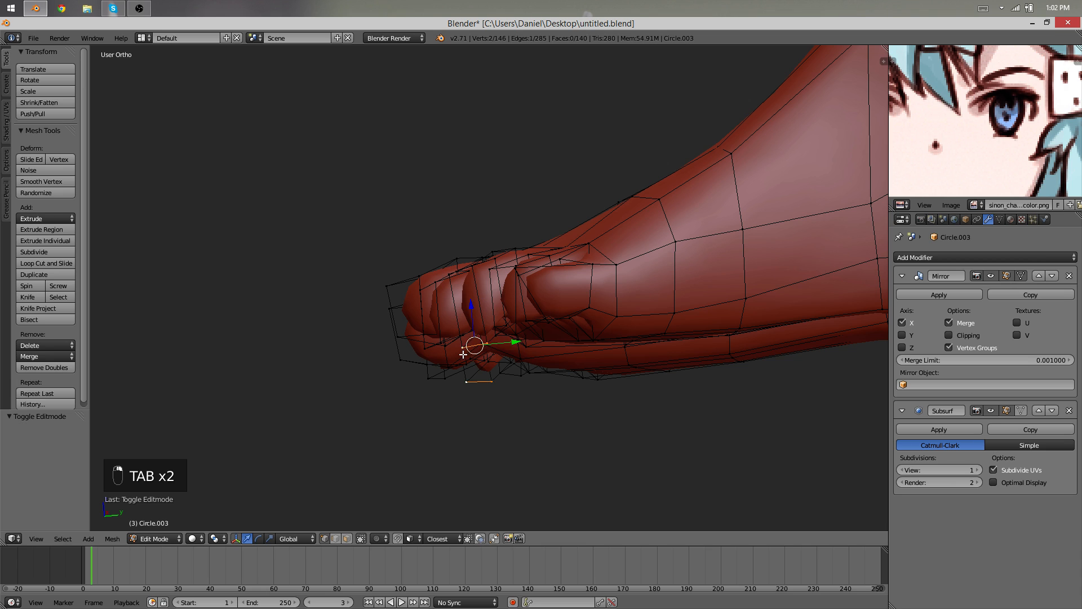
pyautogui.press('Tab')
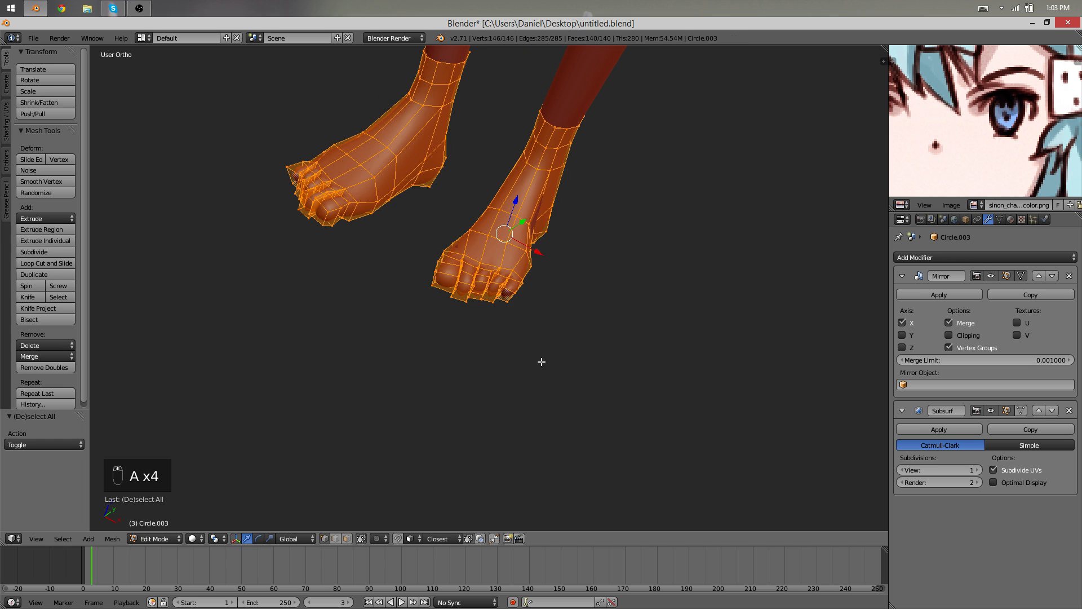
# Hide extra geometry, fill a gap near the heel, and nudge the ankle vertices.
pyautogui.press('Tab')
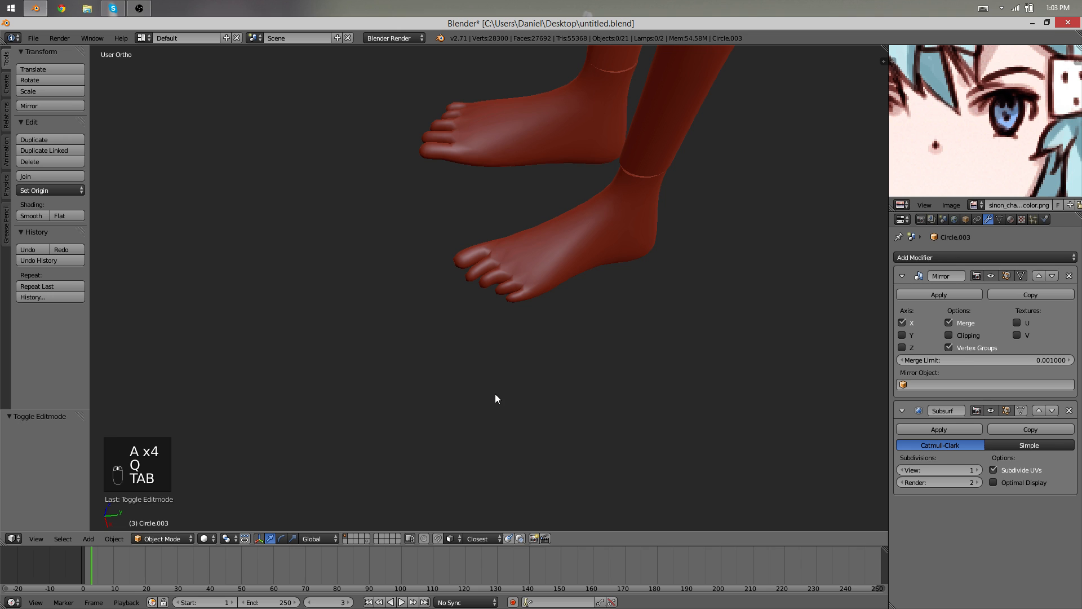
pyautogui.press('Tab')
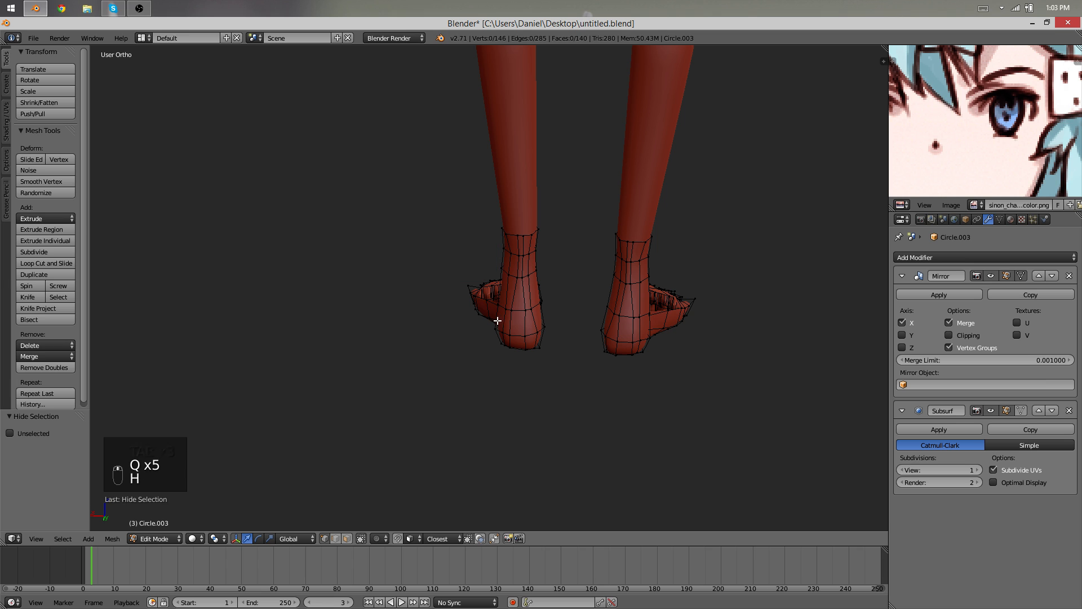
pyautogui.press('ctrl+z')
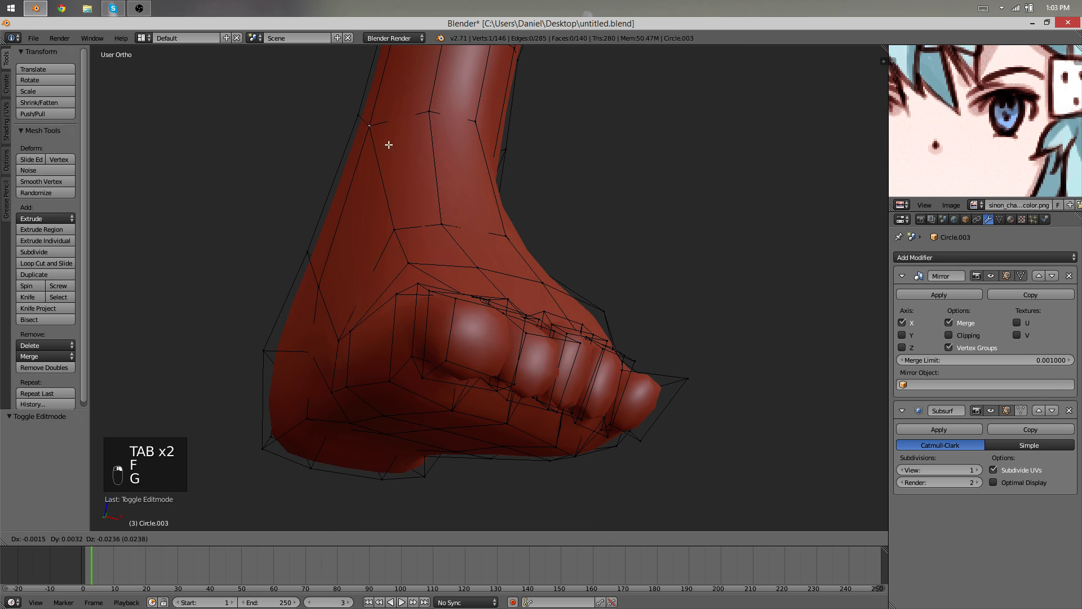
pyautogui.press('TAB')
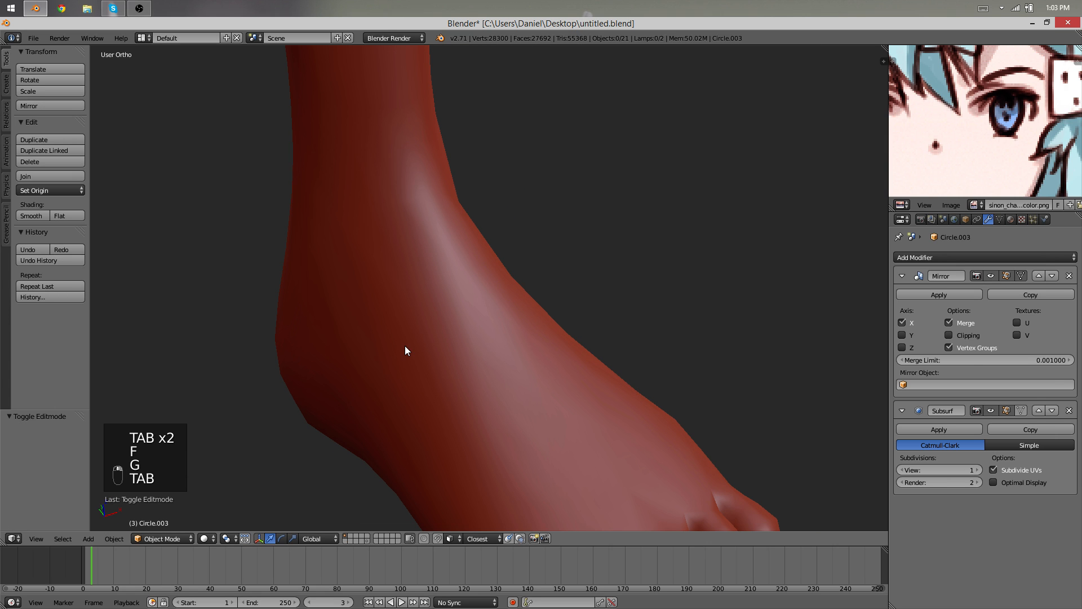
pyautogui.scroll(-3)
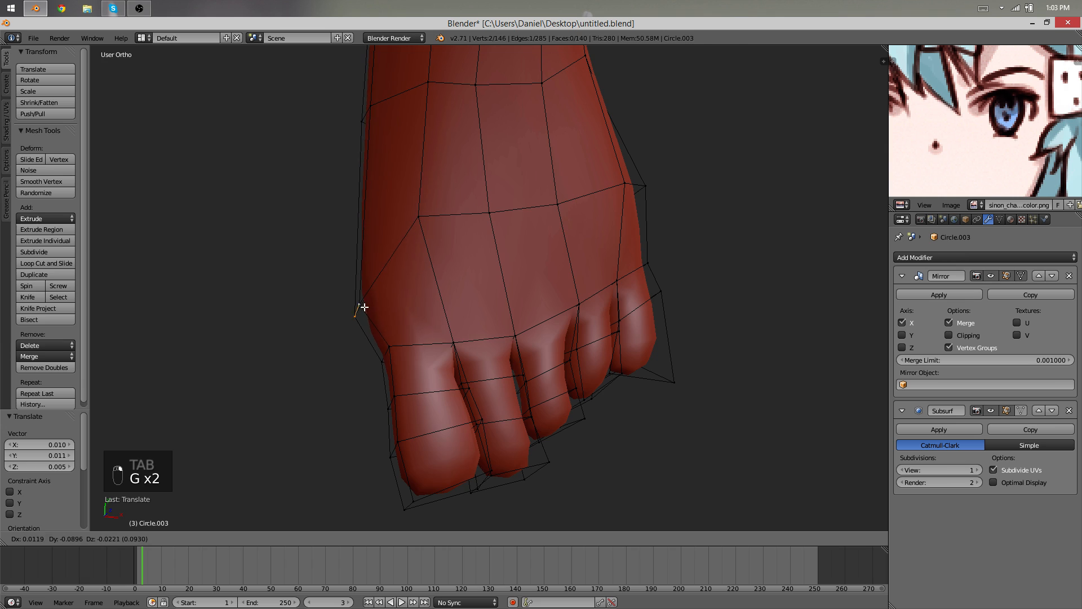
# Undo and redo the last edit, then reposition the foot's outline vertices.
pyautogui.press('Tab')
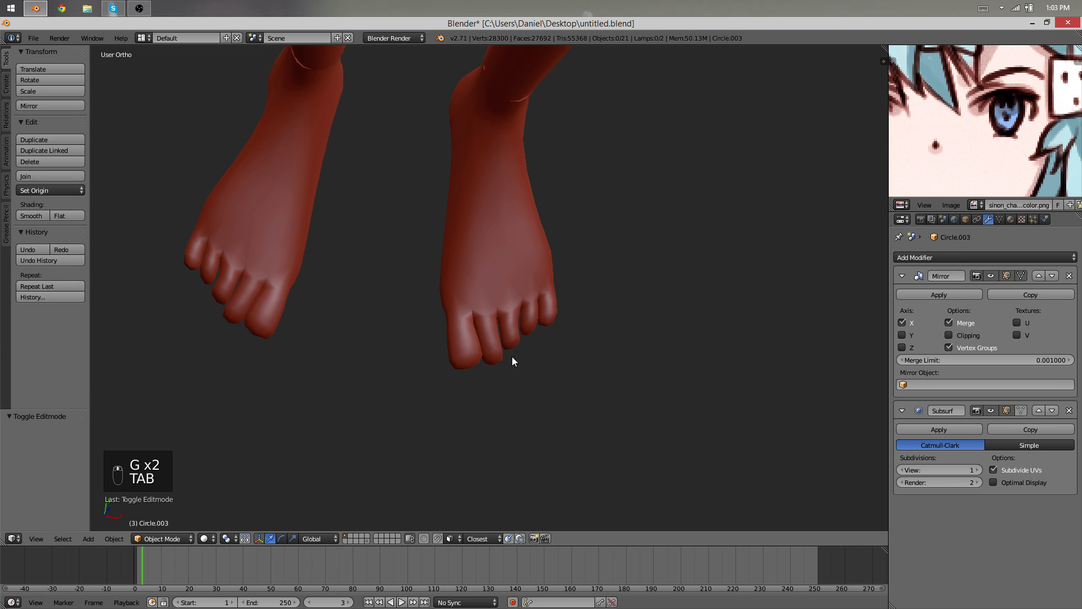
pyautogui.press('ctrl+z')
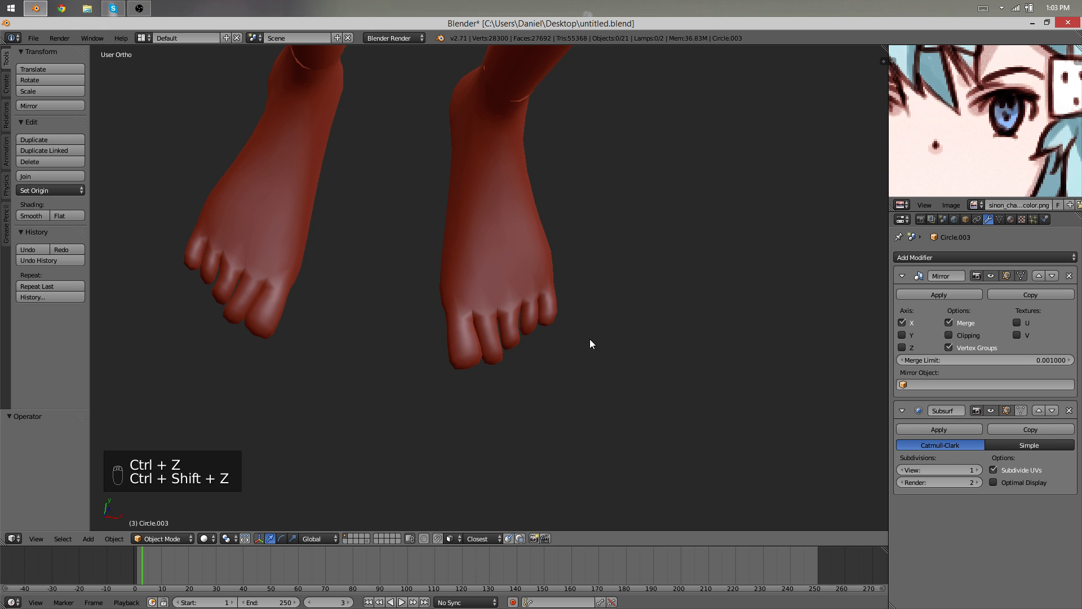
pyautogui.press('Tab')
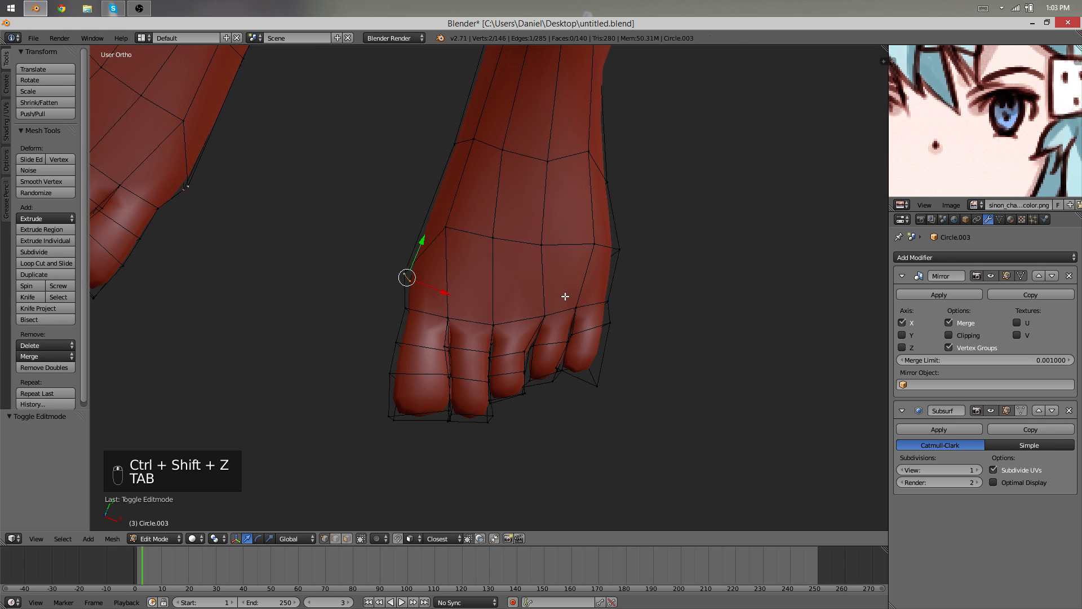
pyautogui.press('Tab')
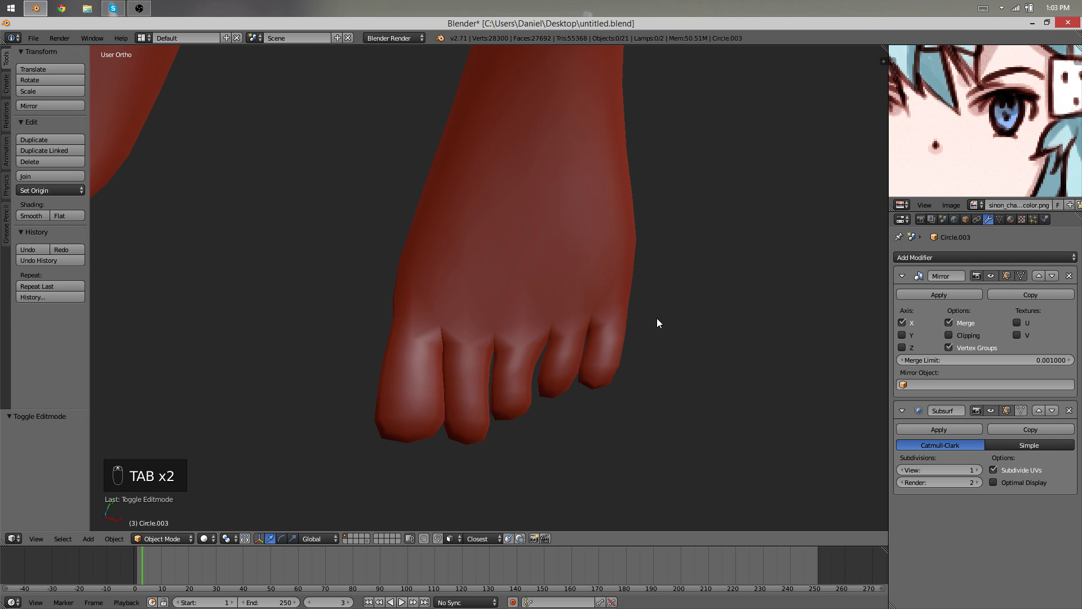
pyautogui.press('Tab')
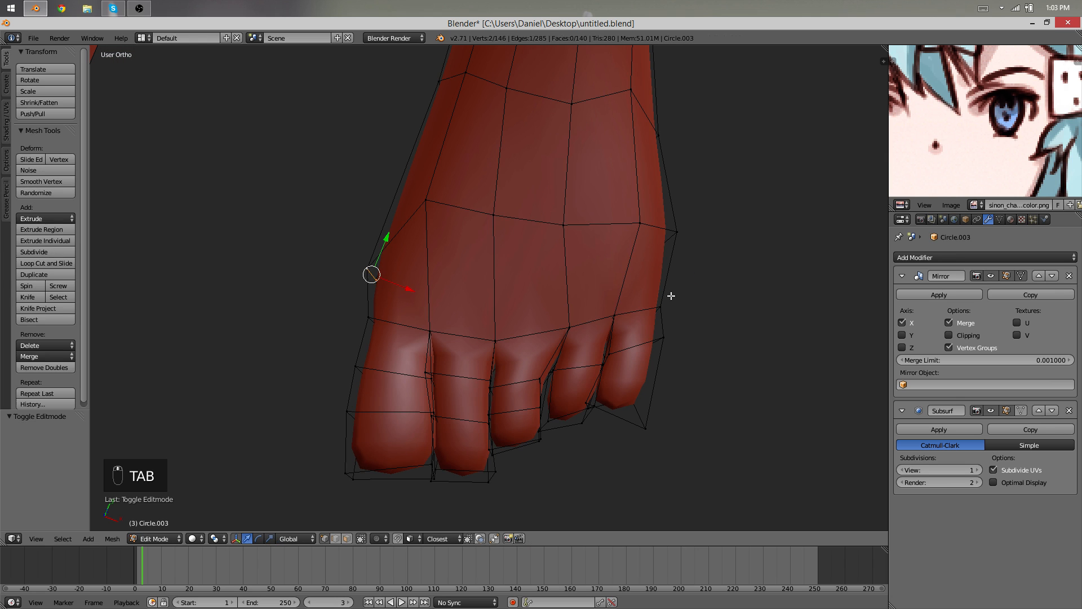
# Move the sole vertices, check both smoothed feet, and view the whole body.
pyautogui.press('Tab')
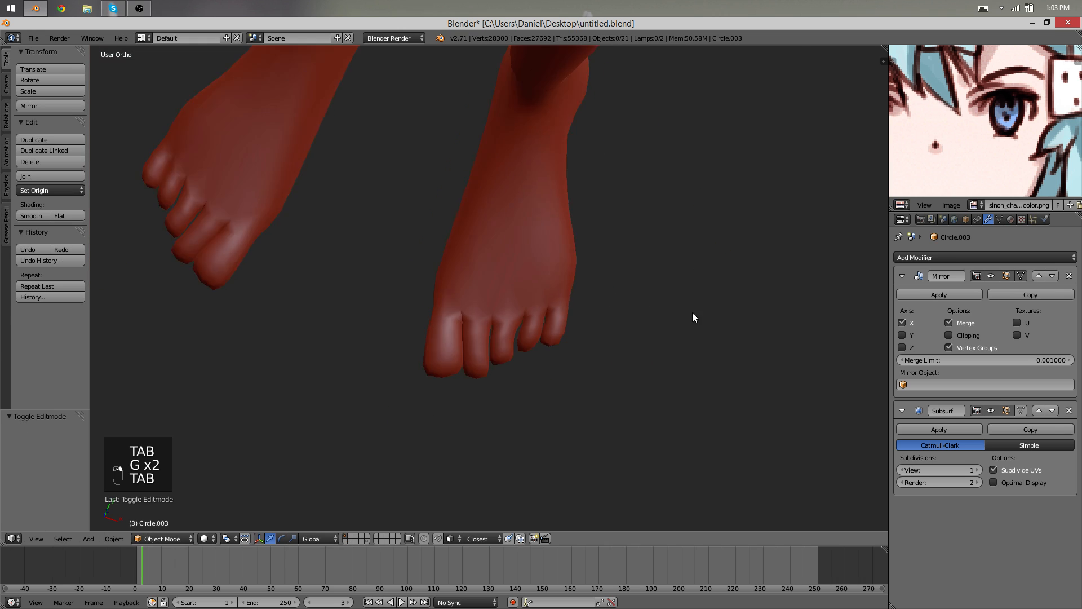
pyautogui.press('Tab')
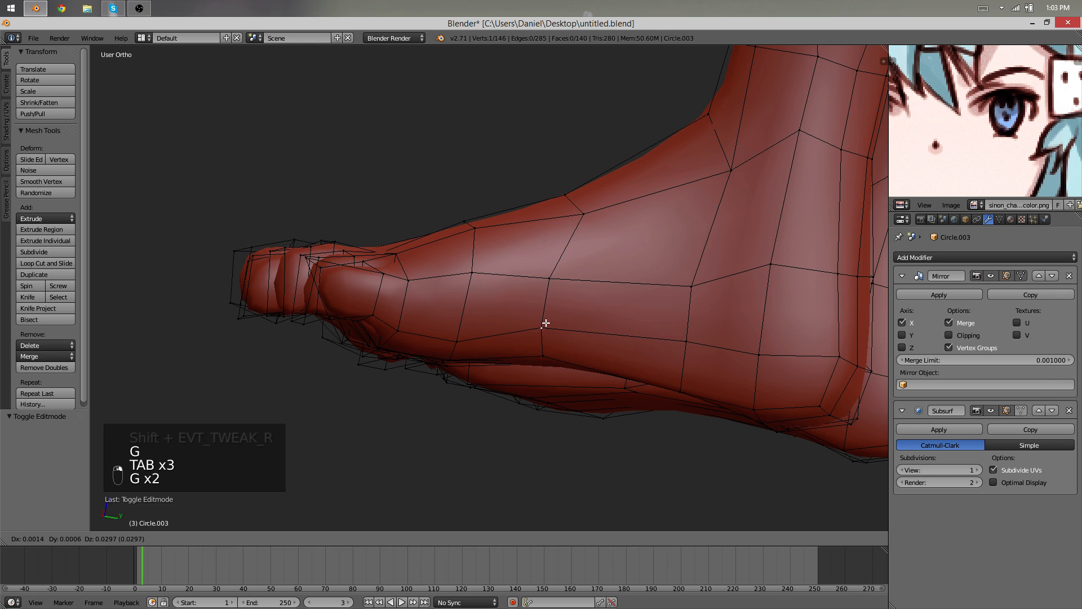
pyautogui.press('Tab')
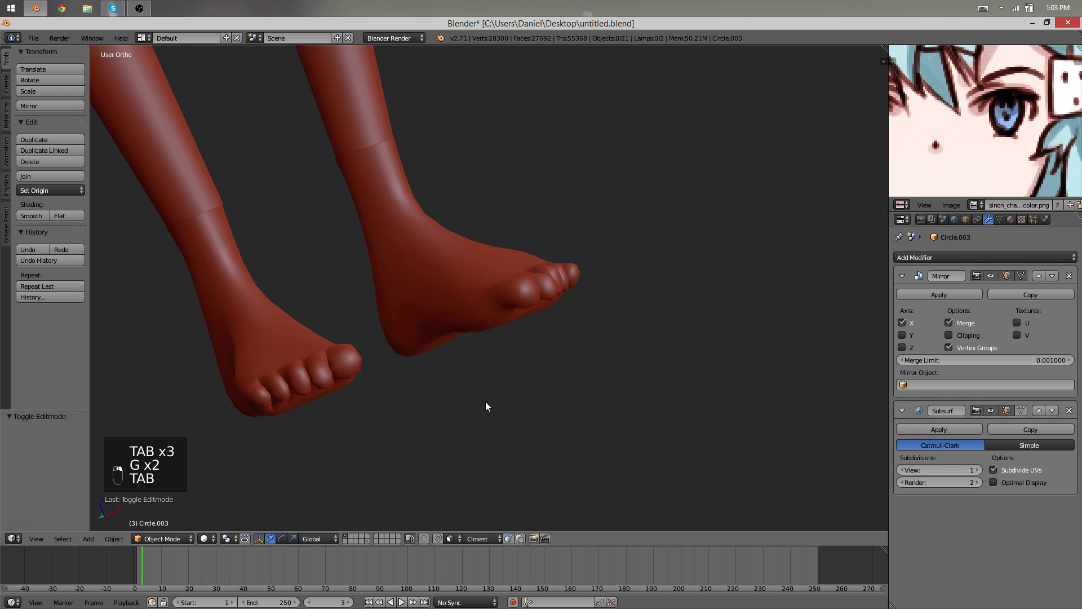
pyautogui.press('Tab')
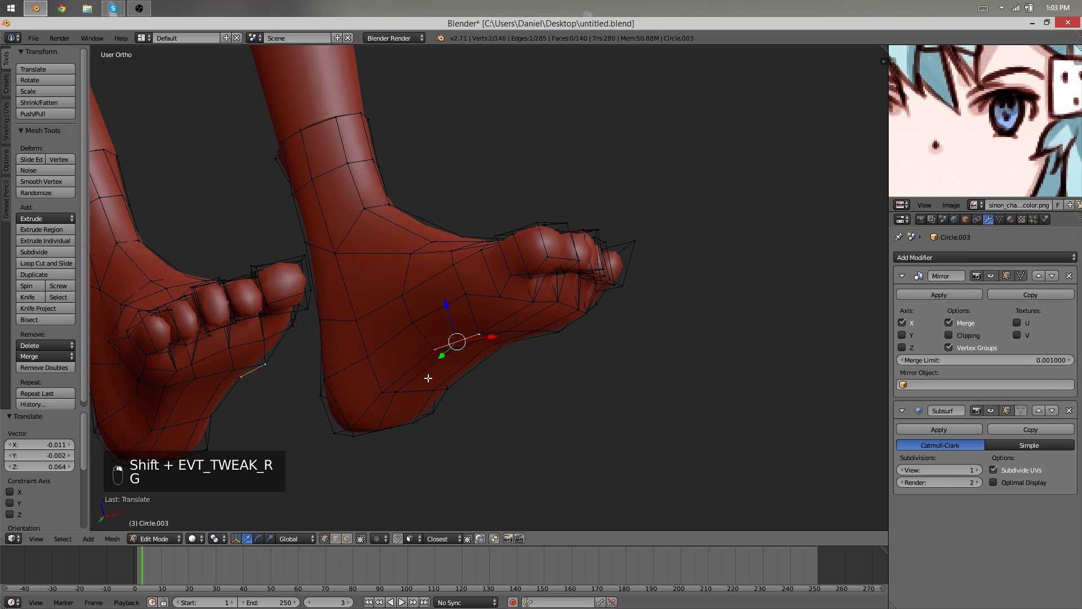
pyautogui.press('q')
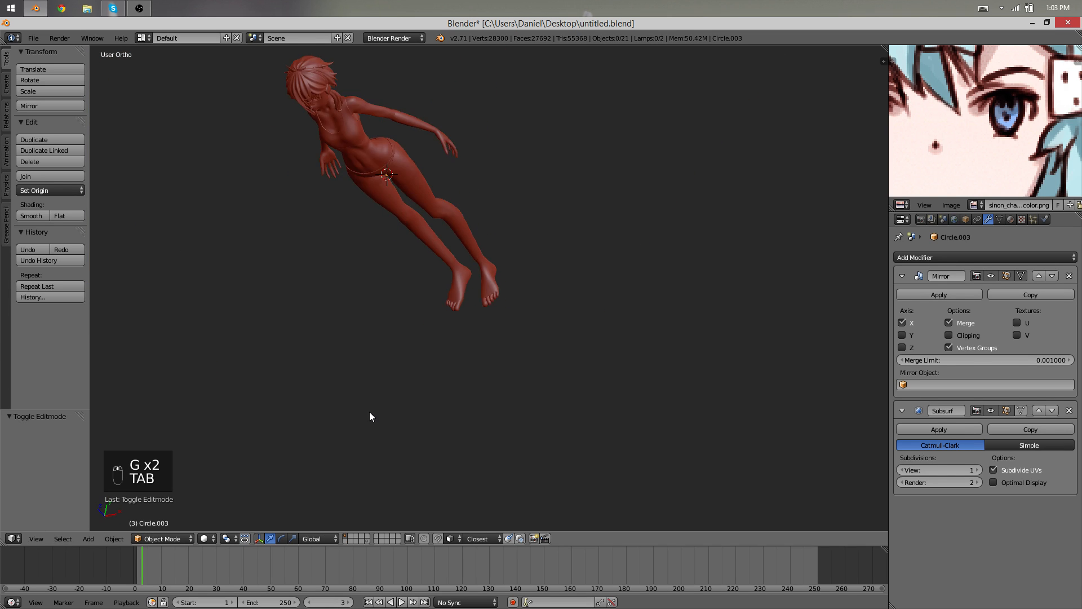
# Nudge the vertices between the toes, scale a toe edge ring, and maximize the 3D view.
pyautogui.press('a')
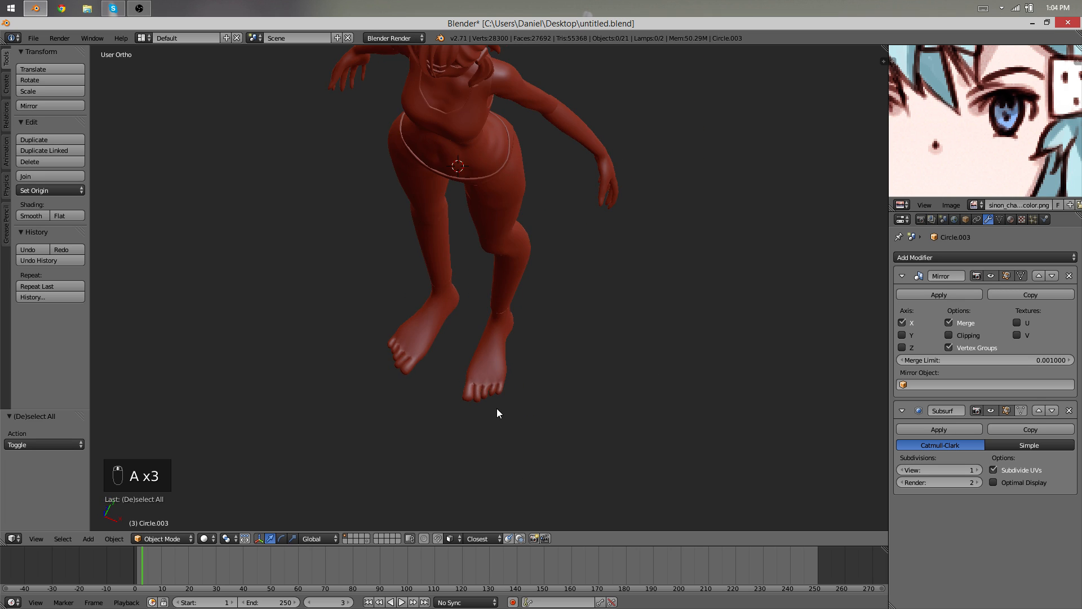
pyautogui.press('Tab')
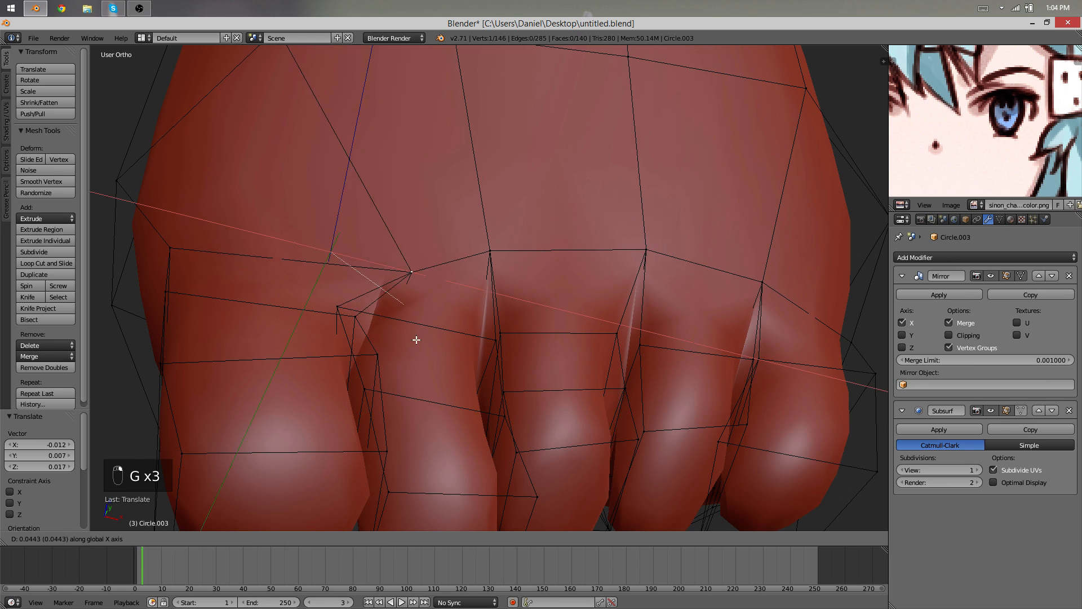
pyautogui.press('Tab')
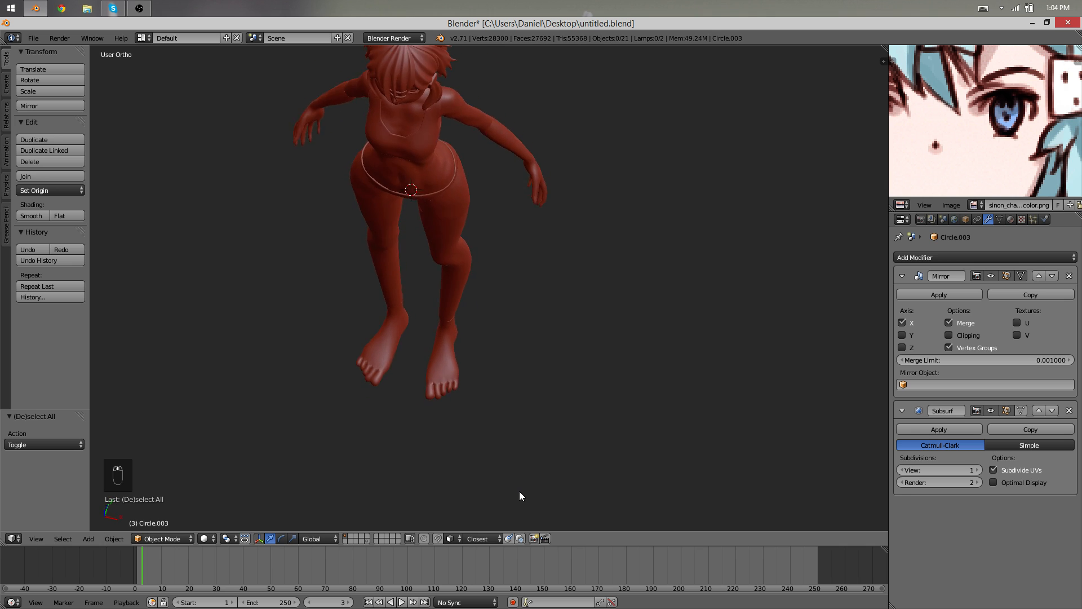
pyautogui.press('Tab')
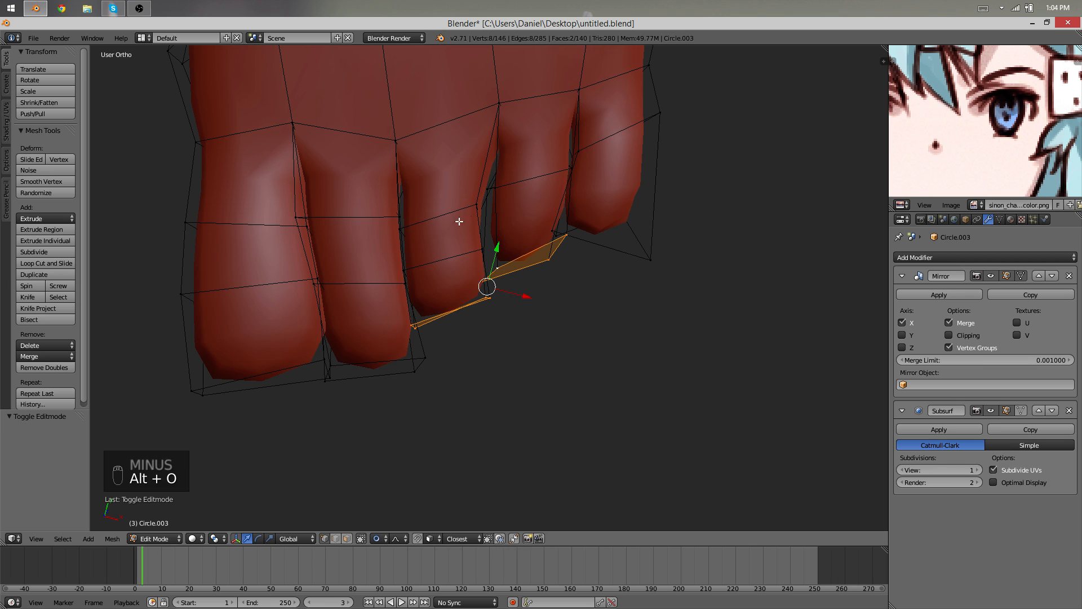
pyautogui.press('Tab')
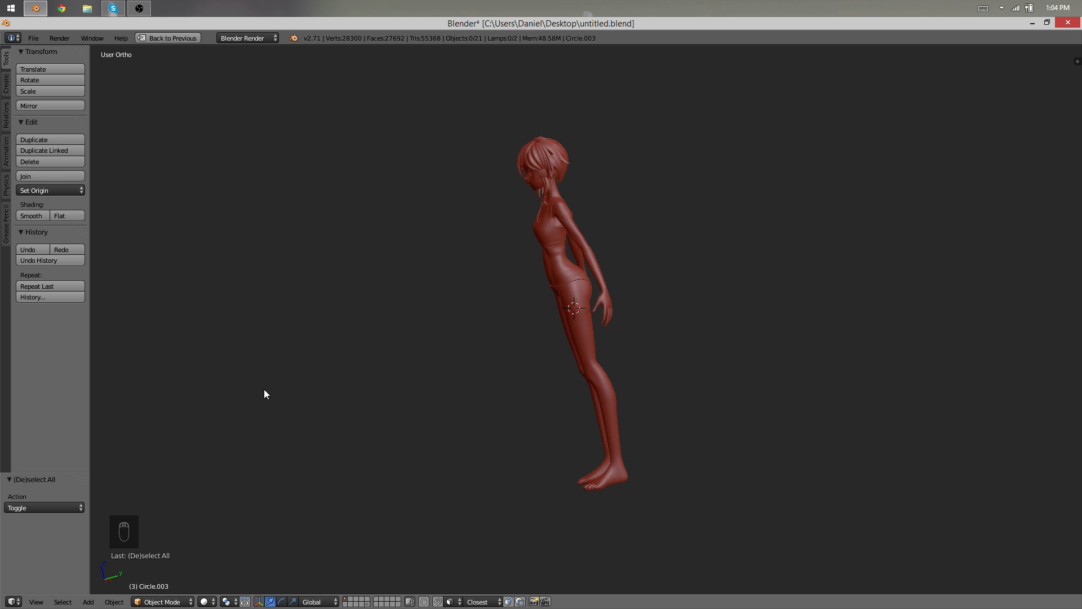
pyautogui.moveTo(264, 393); pyautogui.dragTo(686, 467)
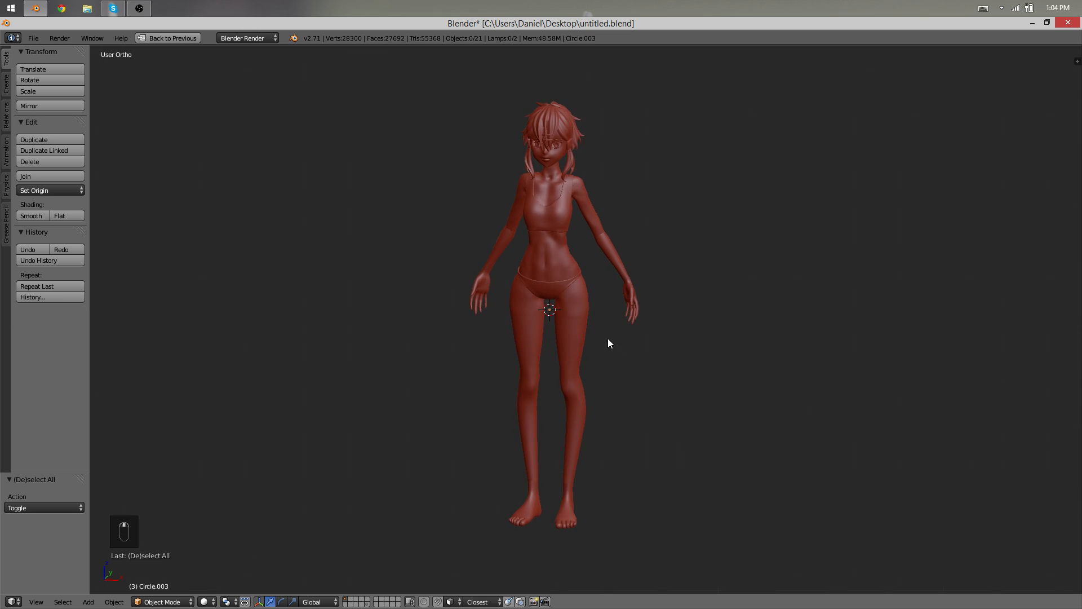
pyautogui.moveTo(609, 343); pyautogui.dragTo(909, 322)
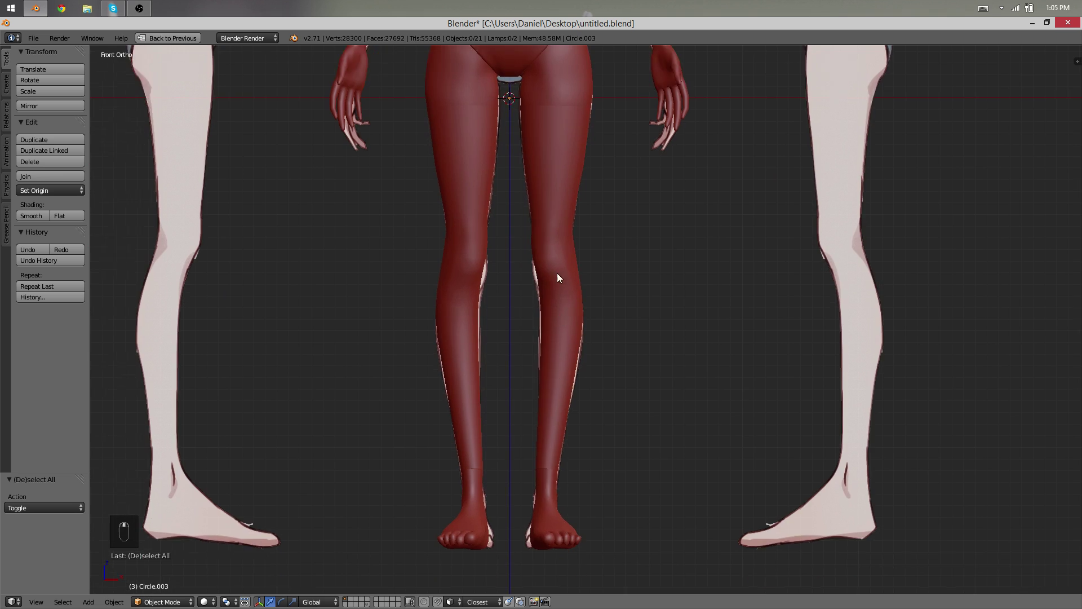
pyautogui.moveTo(558, 277); pyautogui.dragTo(616, 348)
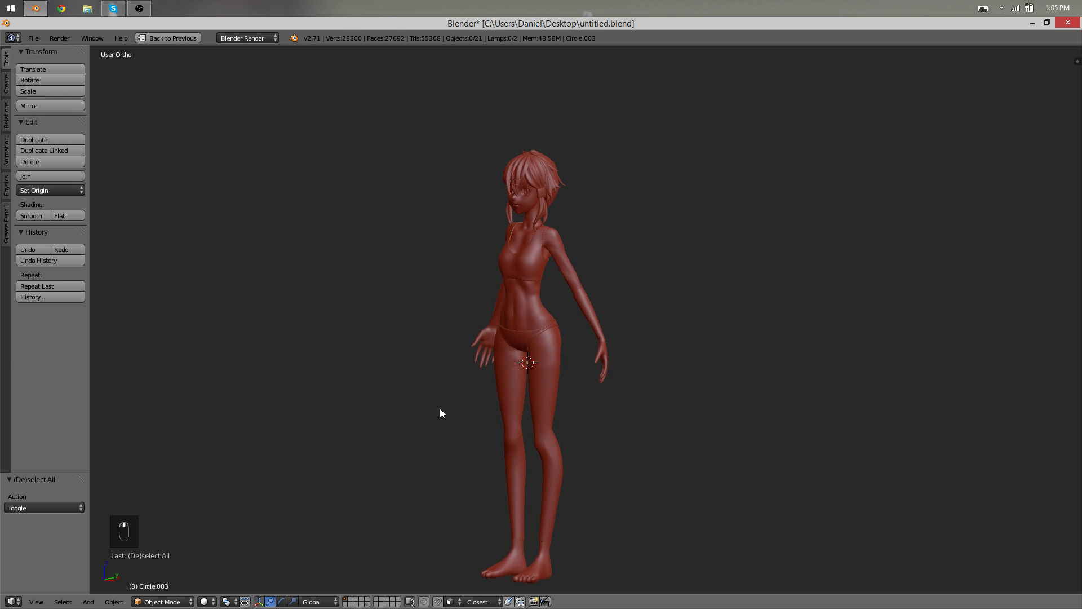
pyautogui.moveTo(441, 413); pyautogui.dragTo(684, 383)
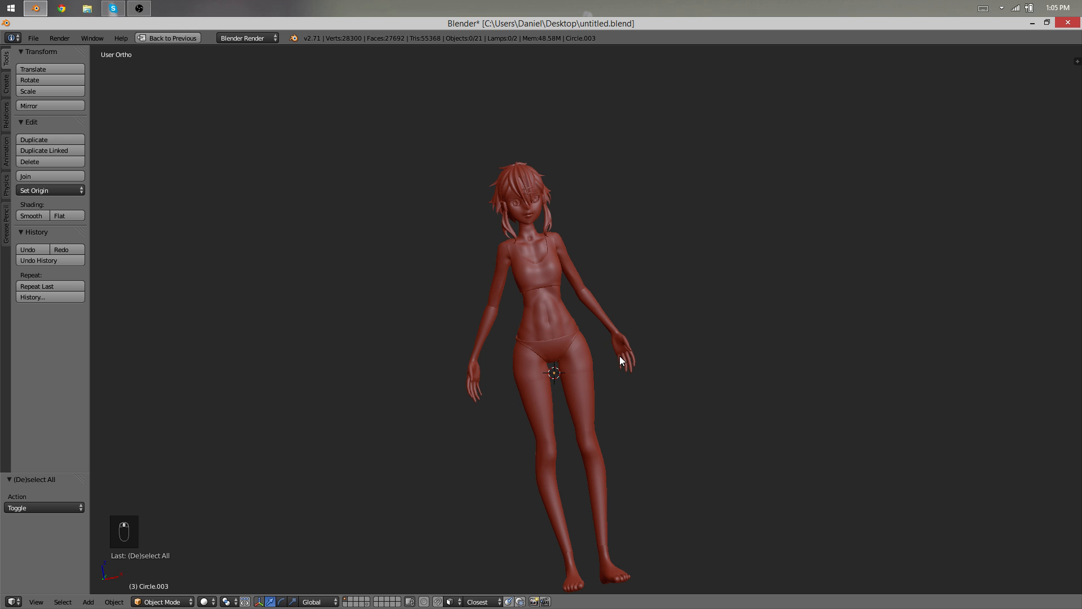
pyautogui.moveTo(620, 366)
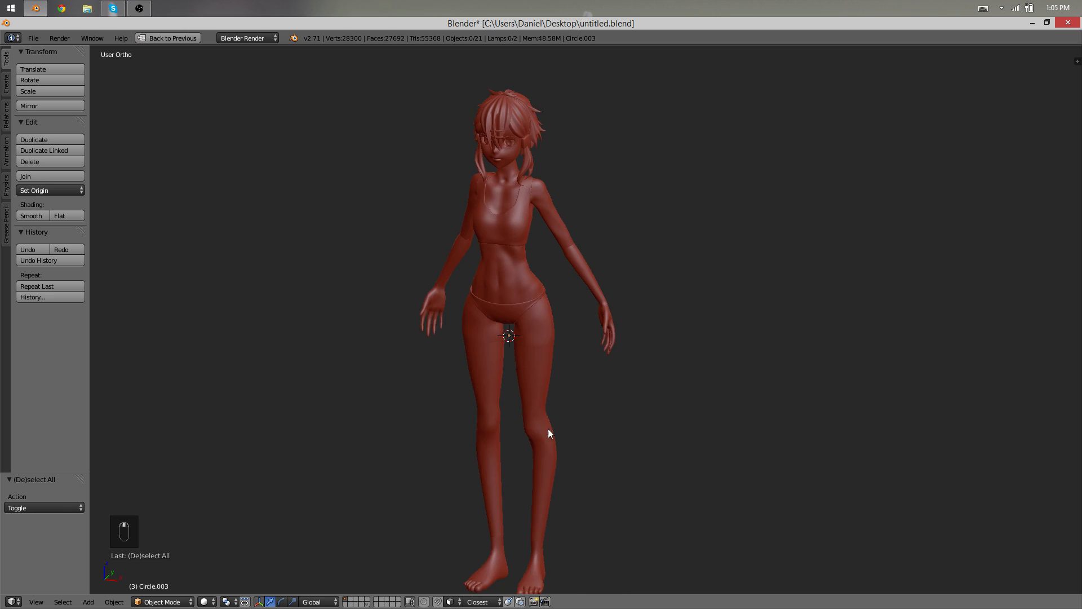
pyautogui.moveTo(548, 433); pyautogui.dragTo(366, 477)
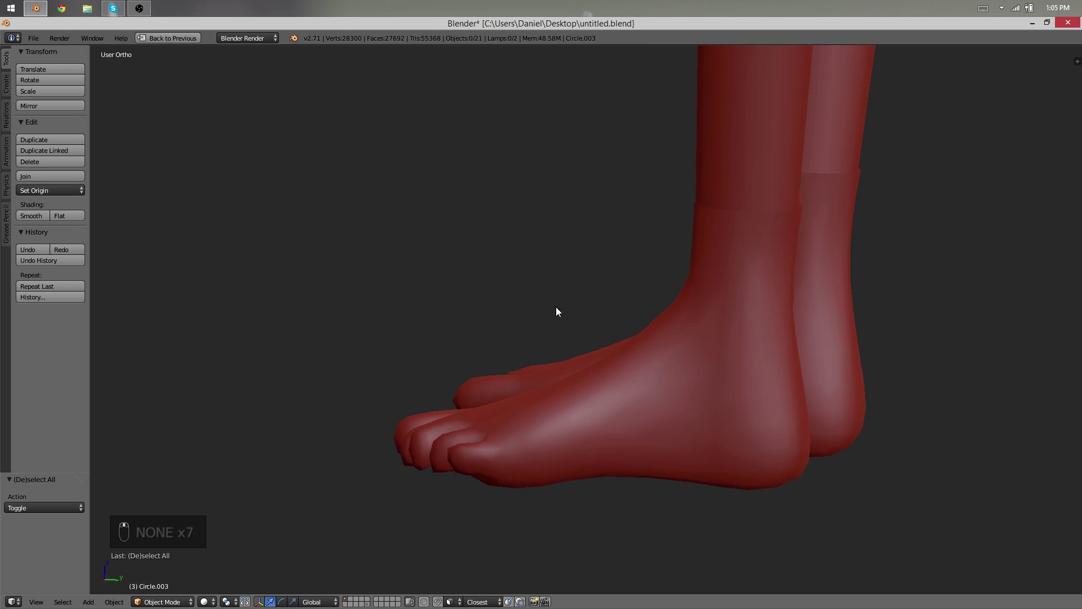
pyautogui.press('Tab')
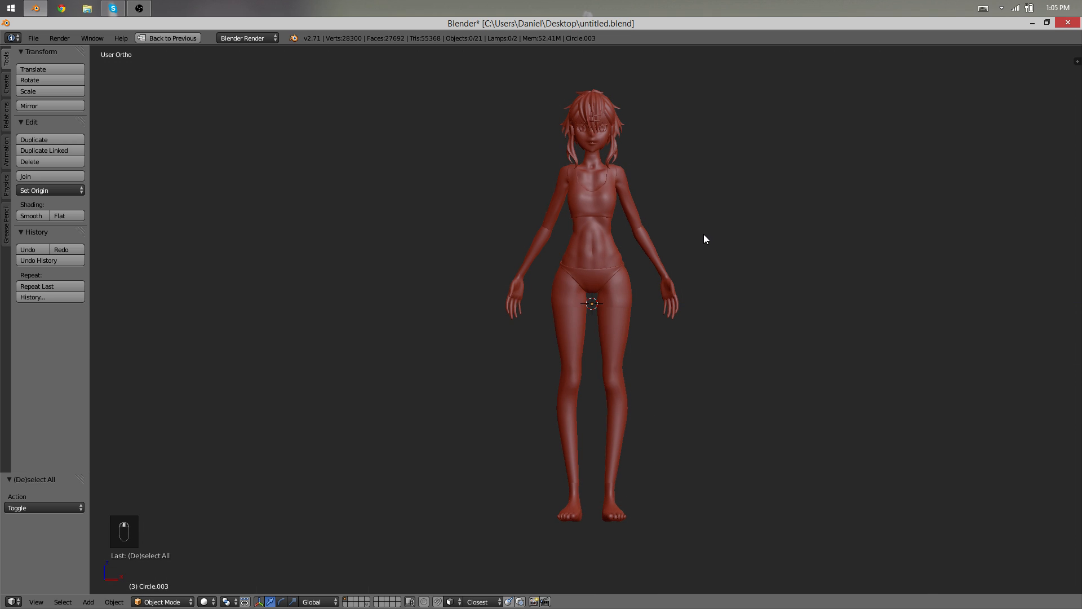
pyautogui.moveTo(715, 307)
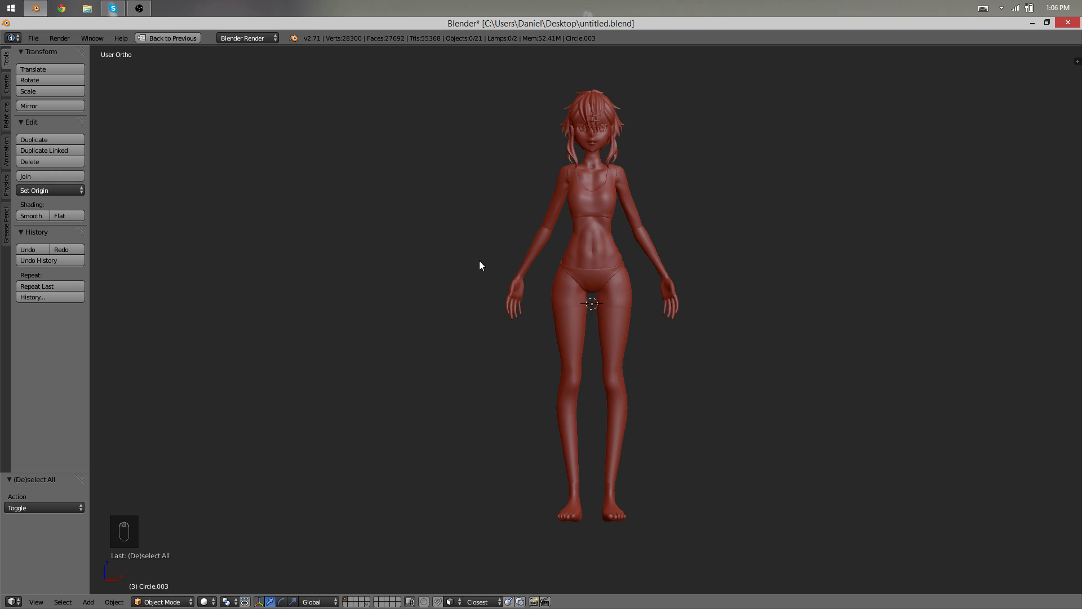
pyautogui.moveTo(487, 258)
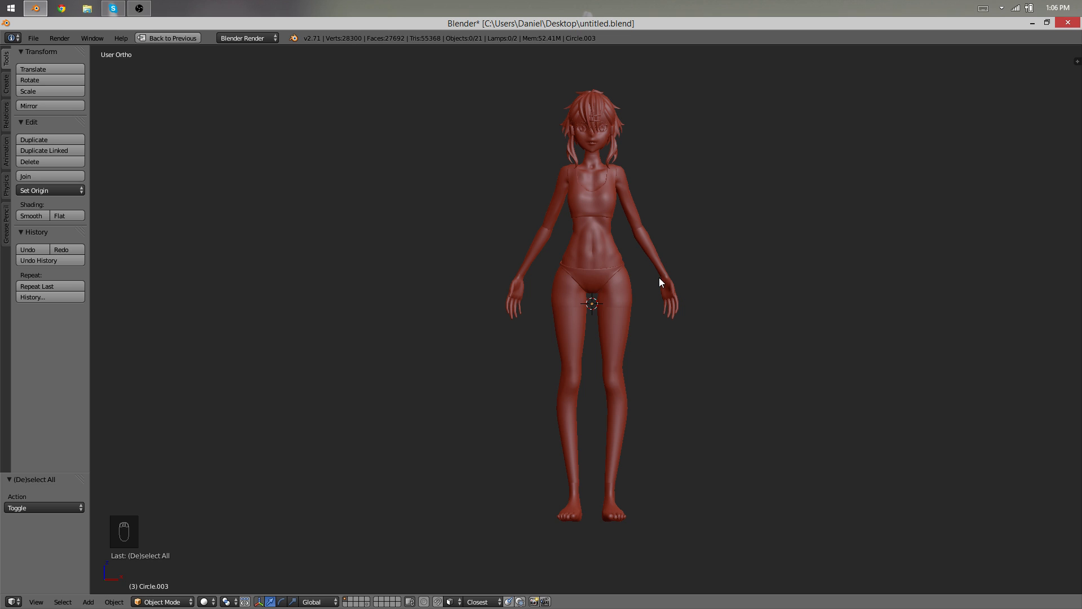
pyautogui.moveTo(710, 310)
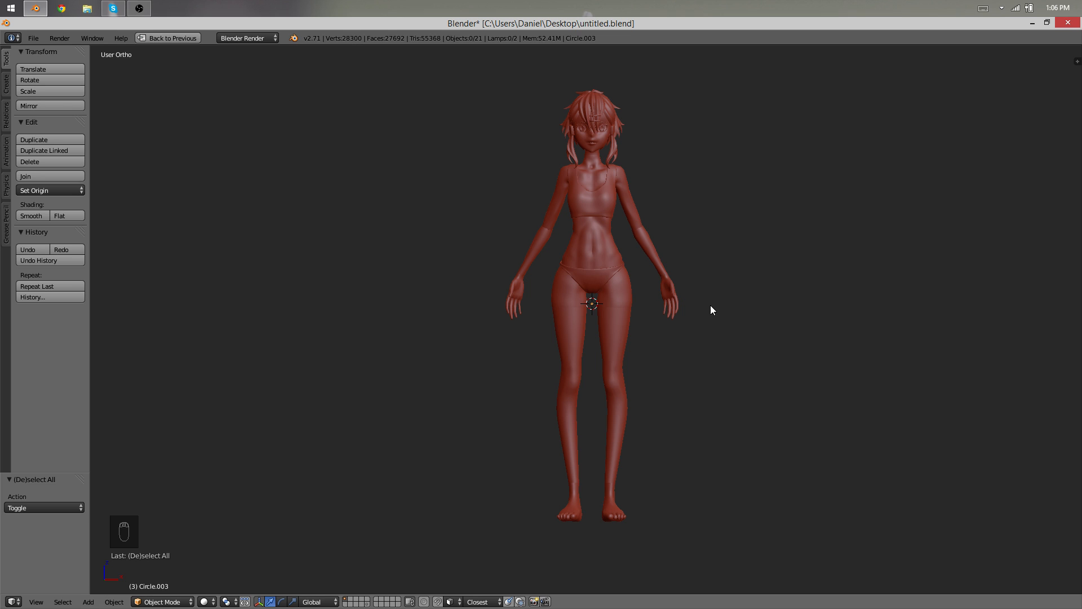
pyautogui.moveTo(712, 322)
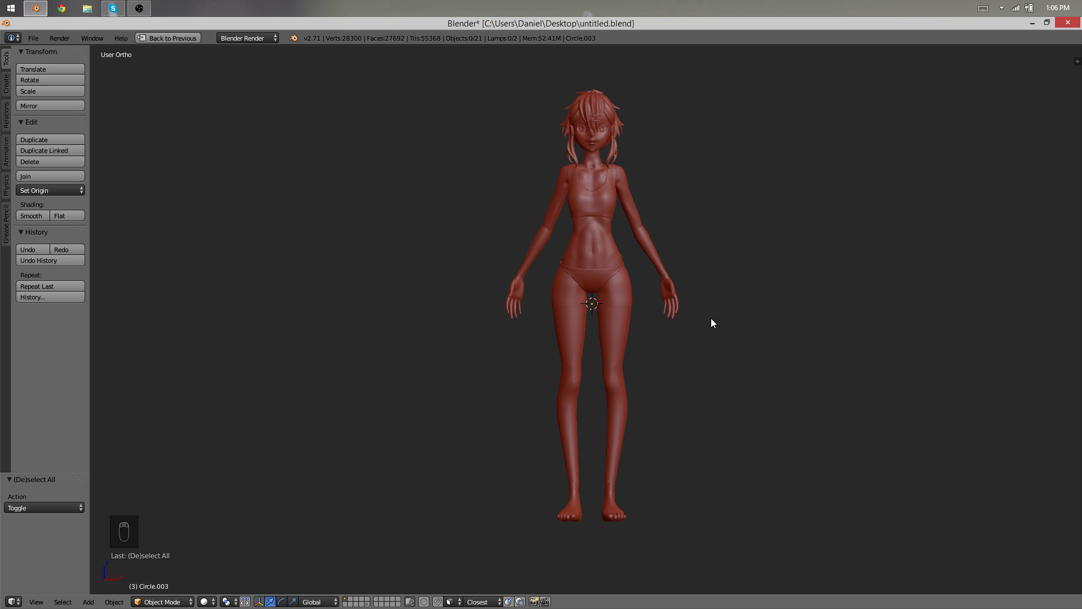
pyautogui.moveTo(680, 297)
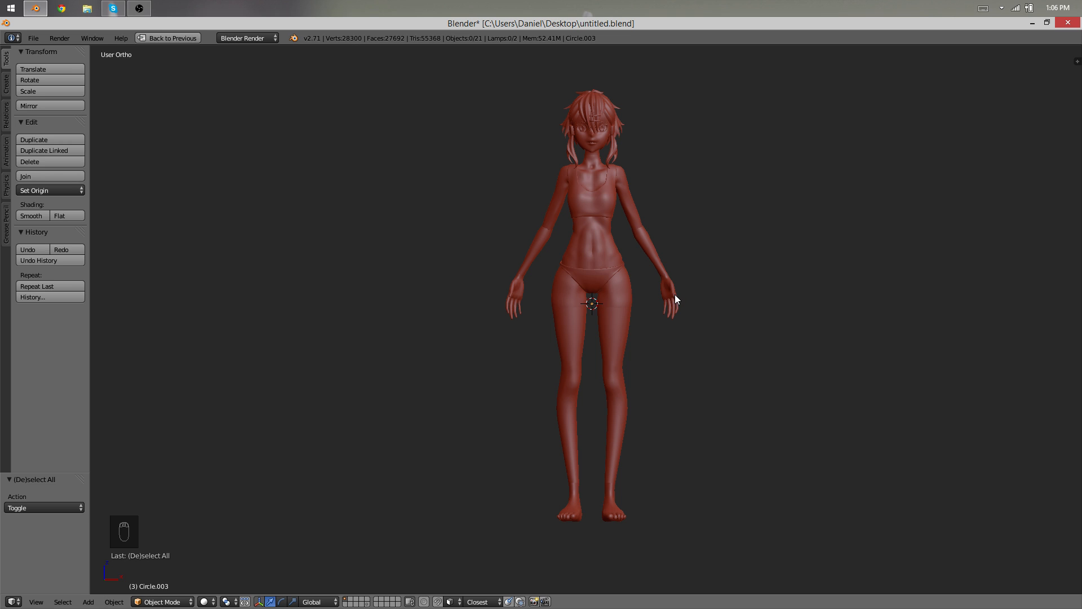
pyautogui.moveTo(623, 233)
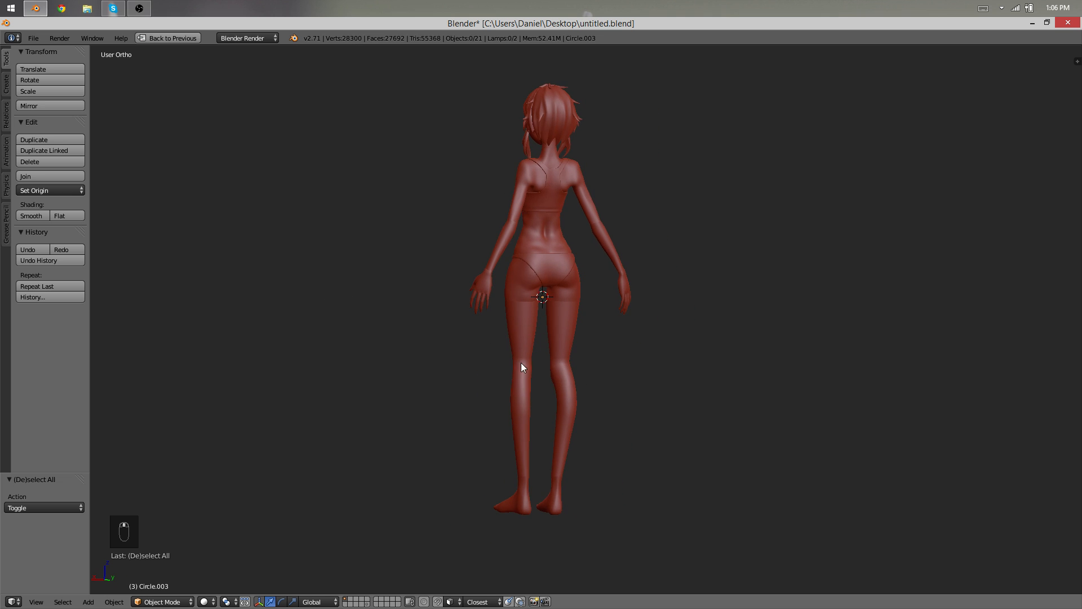
pyautogui.moveTo(521, 366); pyautogui.dragTo(655, 294)
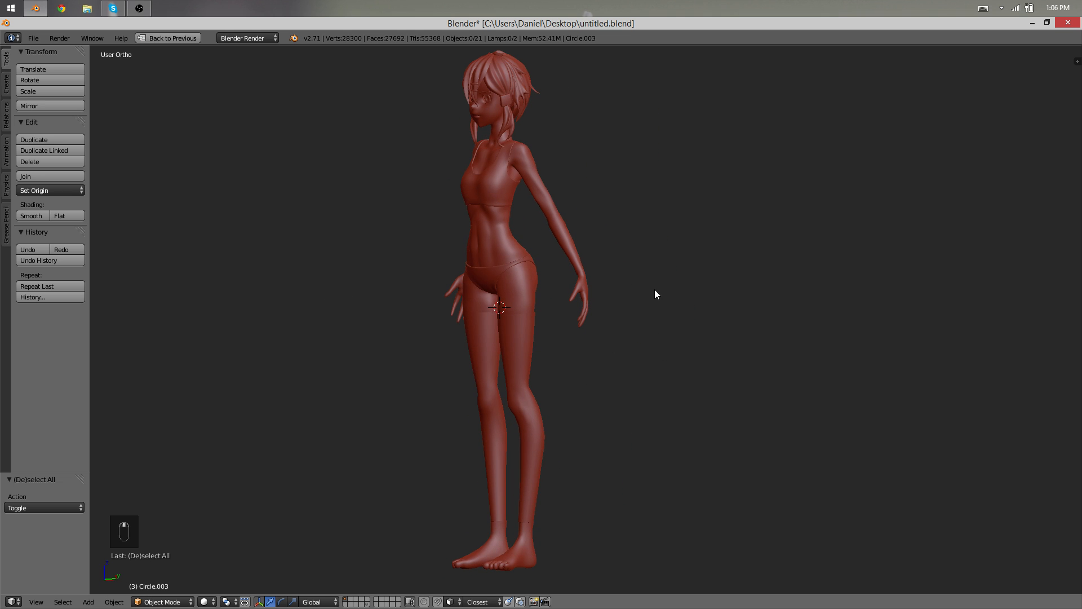